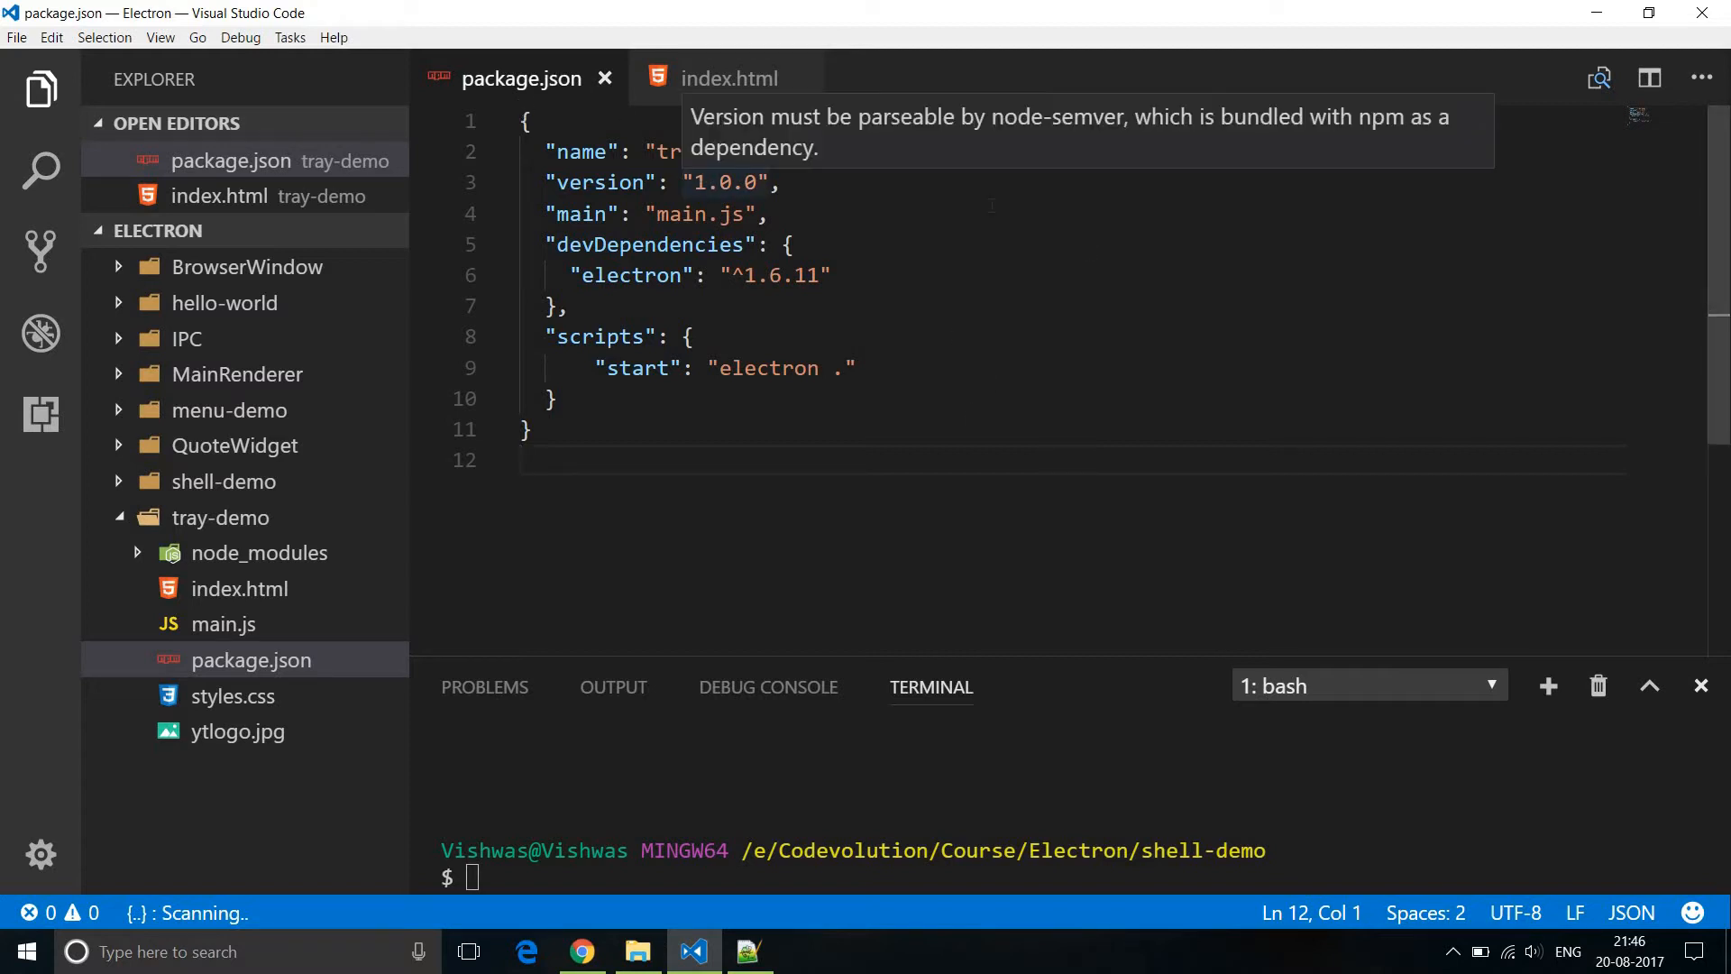
Open the tray-demo project's main.js in the editor.
left_click(730, 77)
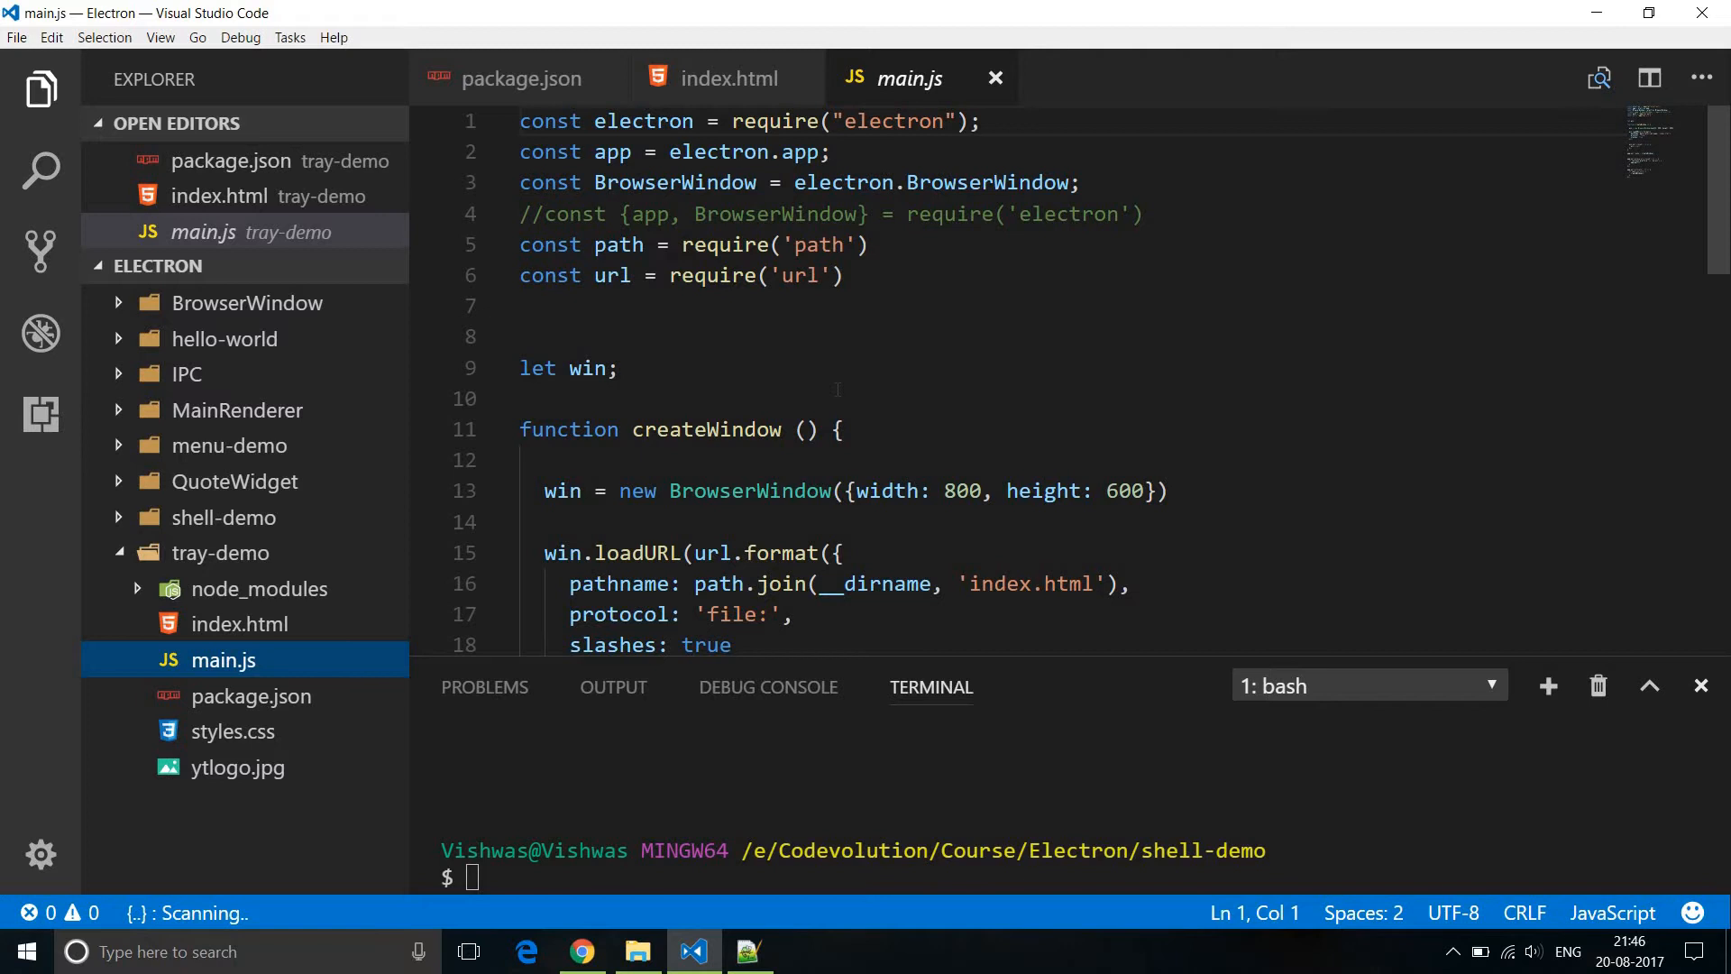
mouse_move(508, 443)
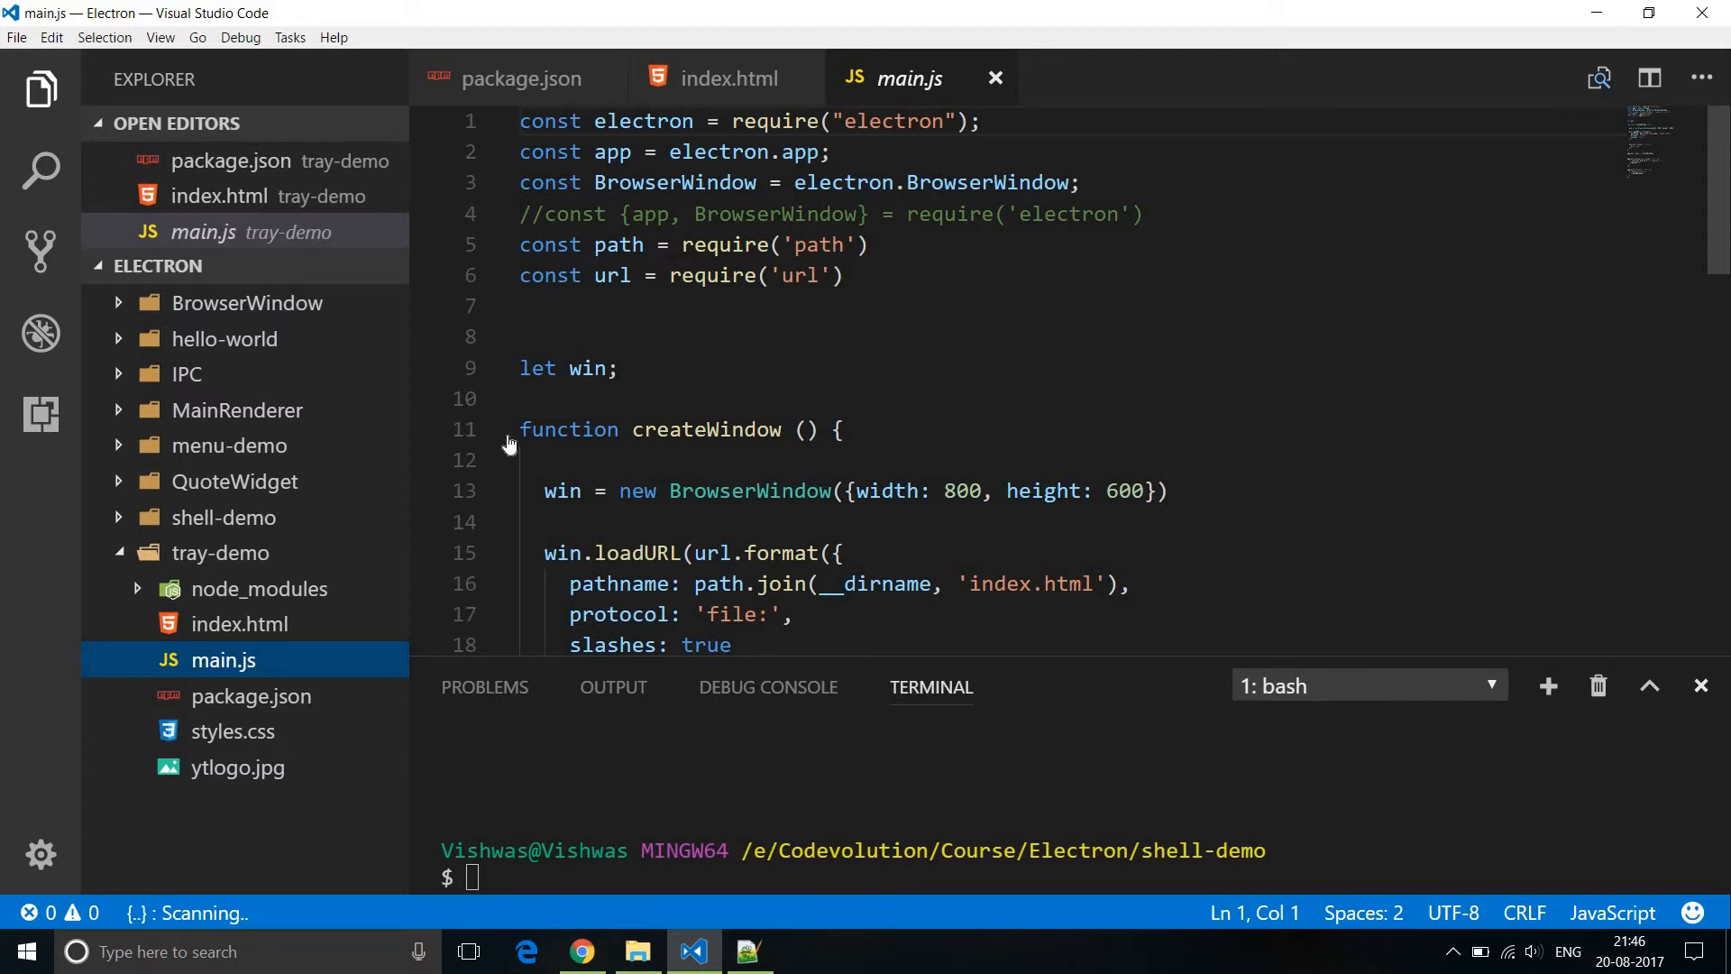
Replace createWindow with an empty inline function(){ } in app.on('ready', …).
left_click(504, 429)
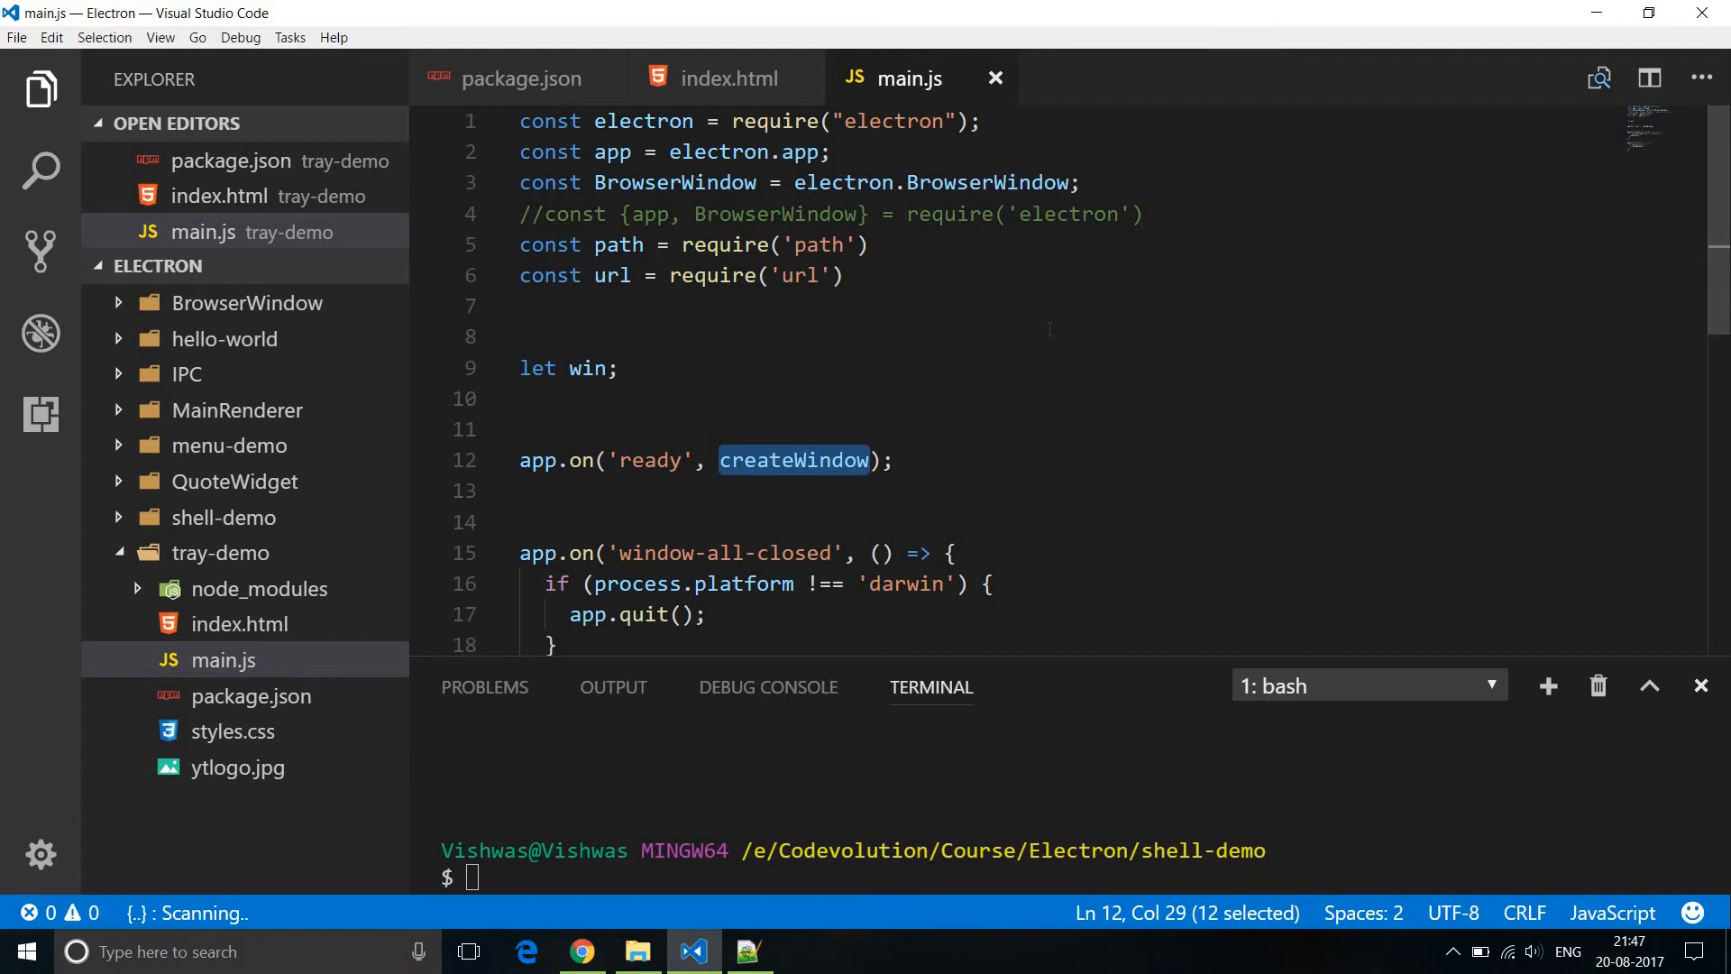
type("function(")
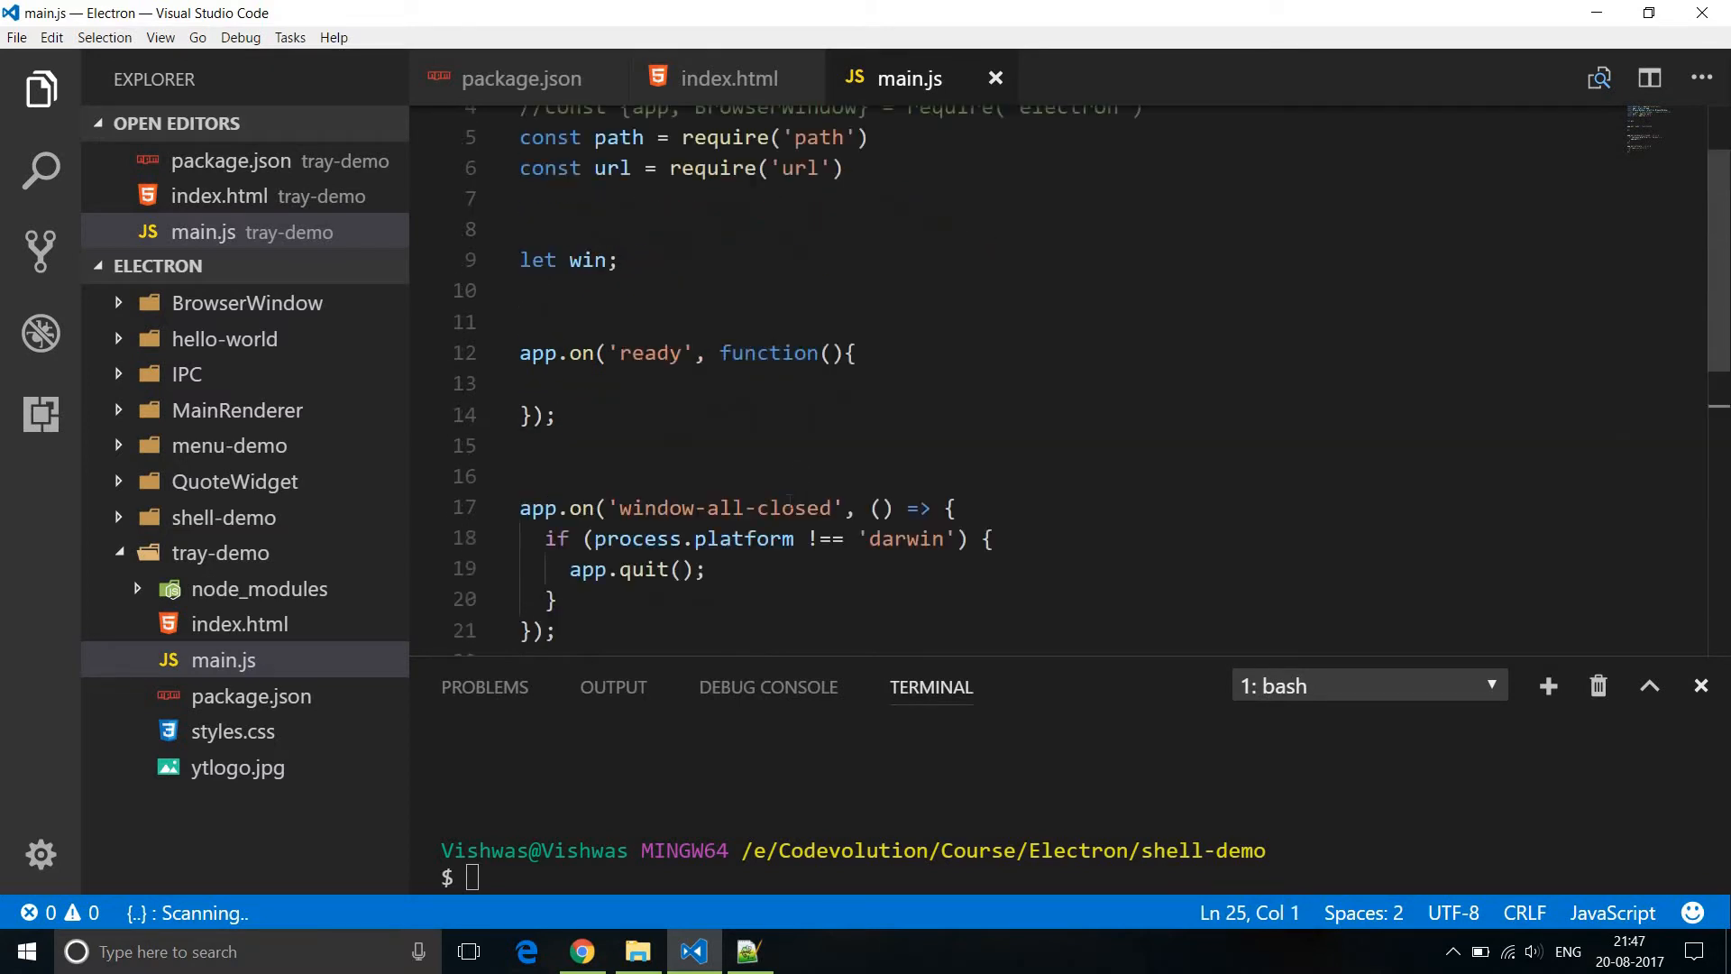
scroll("up", 3)
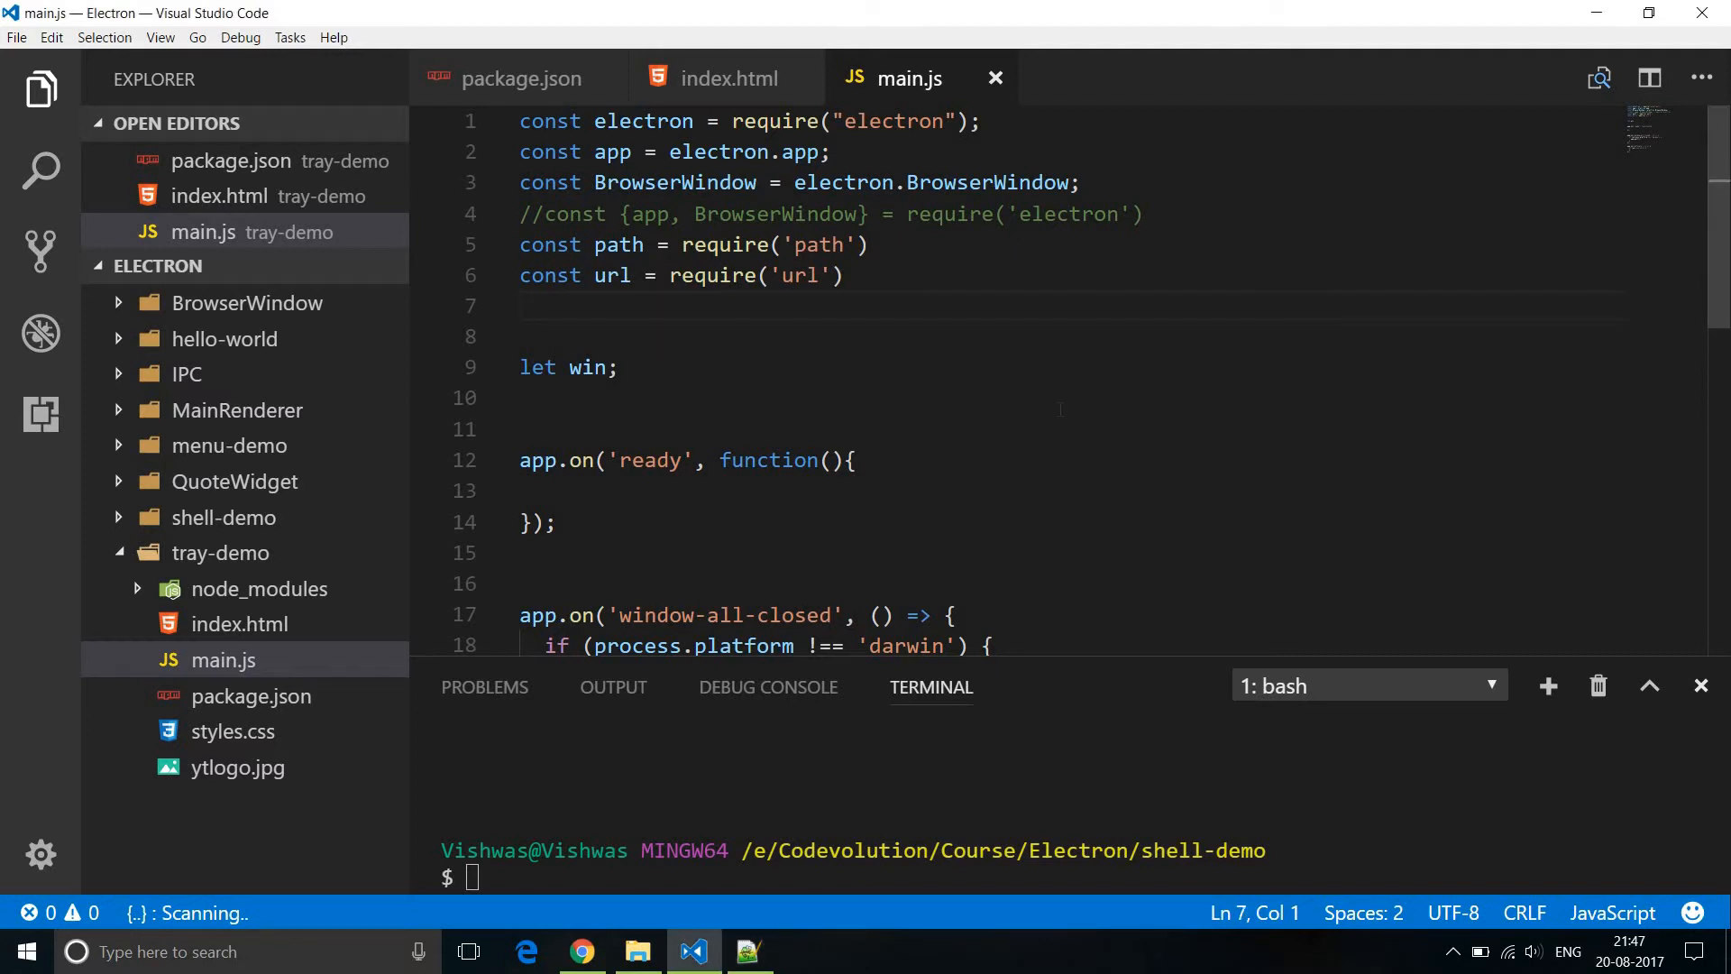
Declare const Tray = electron.Tray on line 7.
type("const Tray")
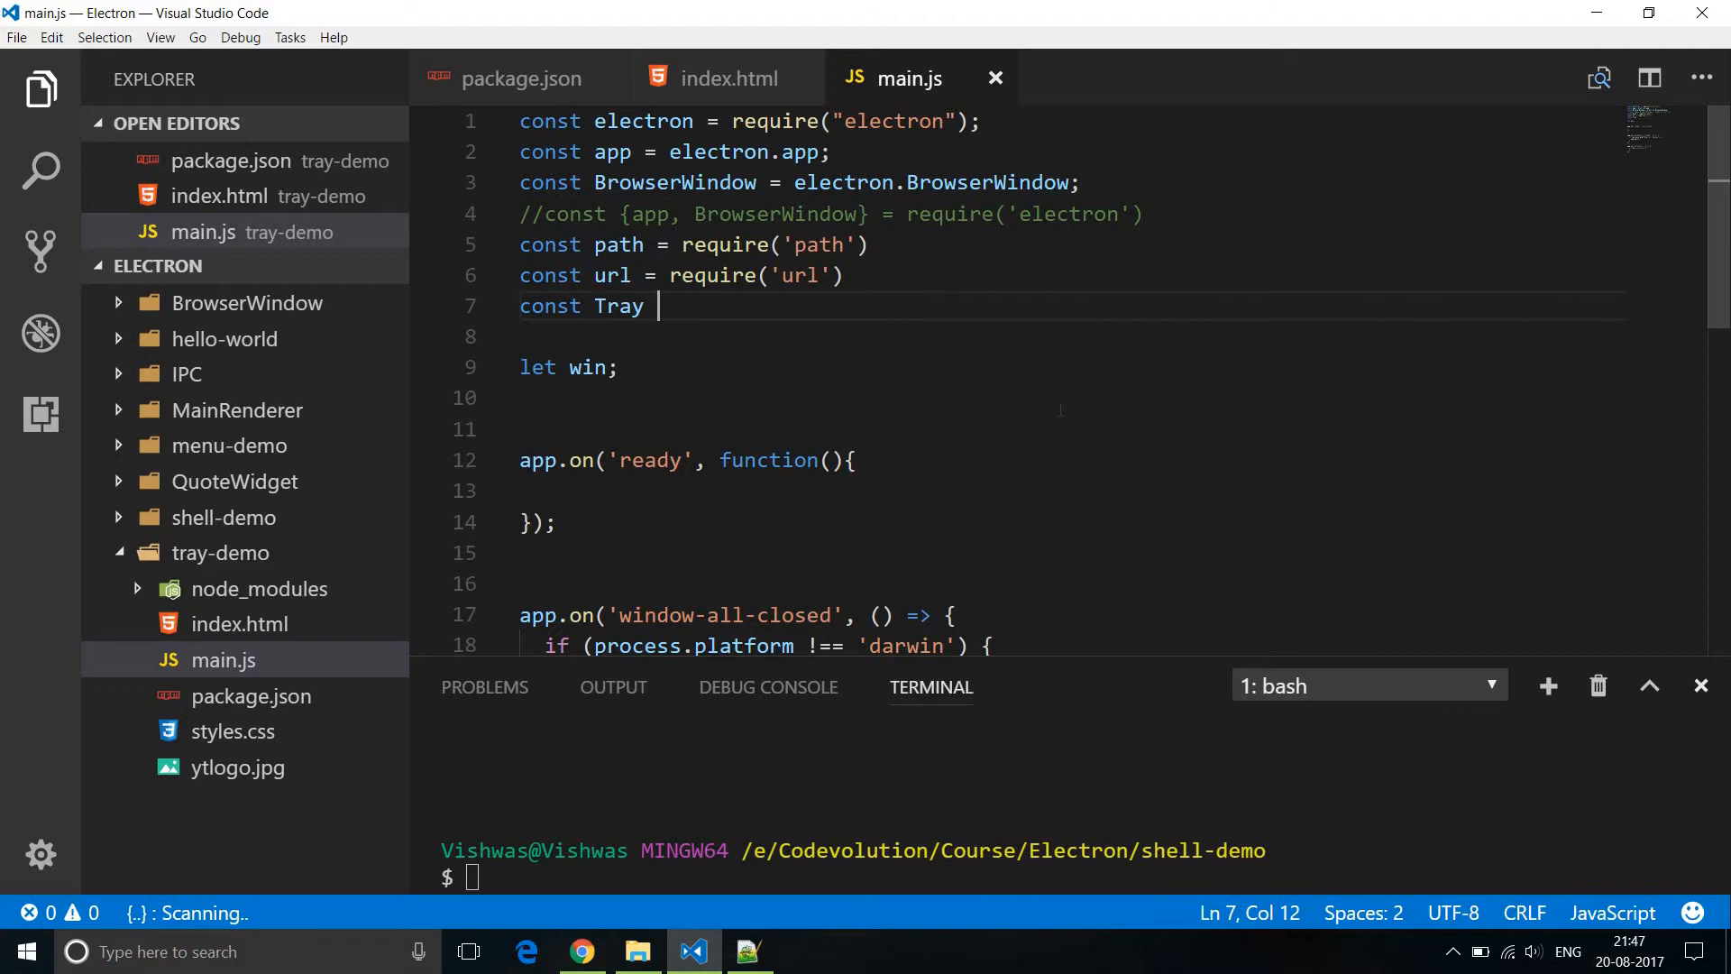
type("= electron.Tray")
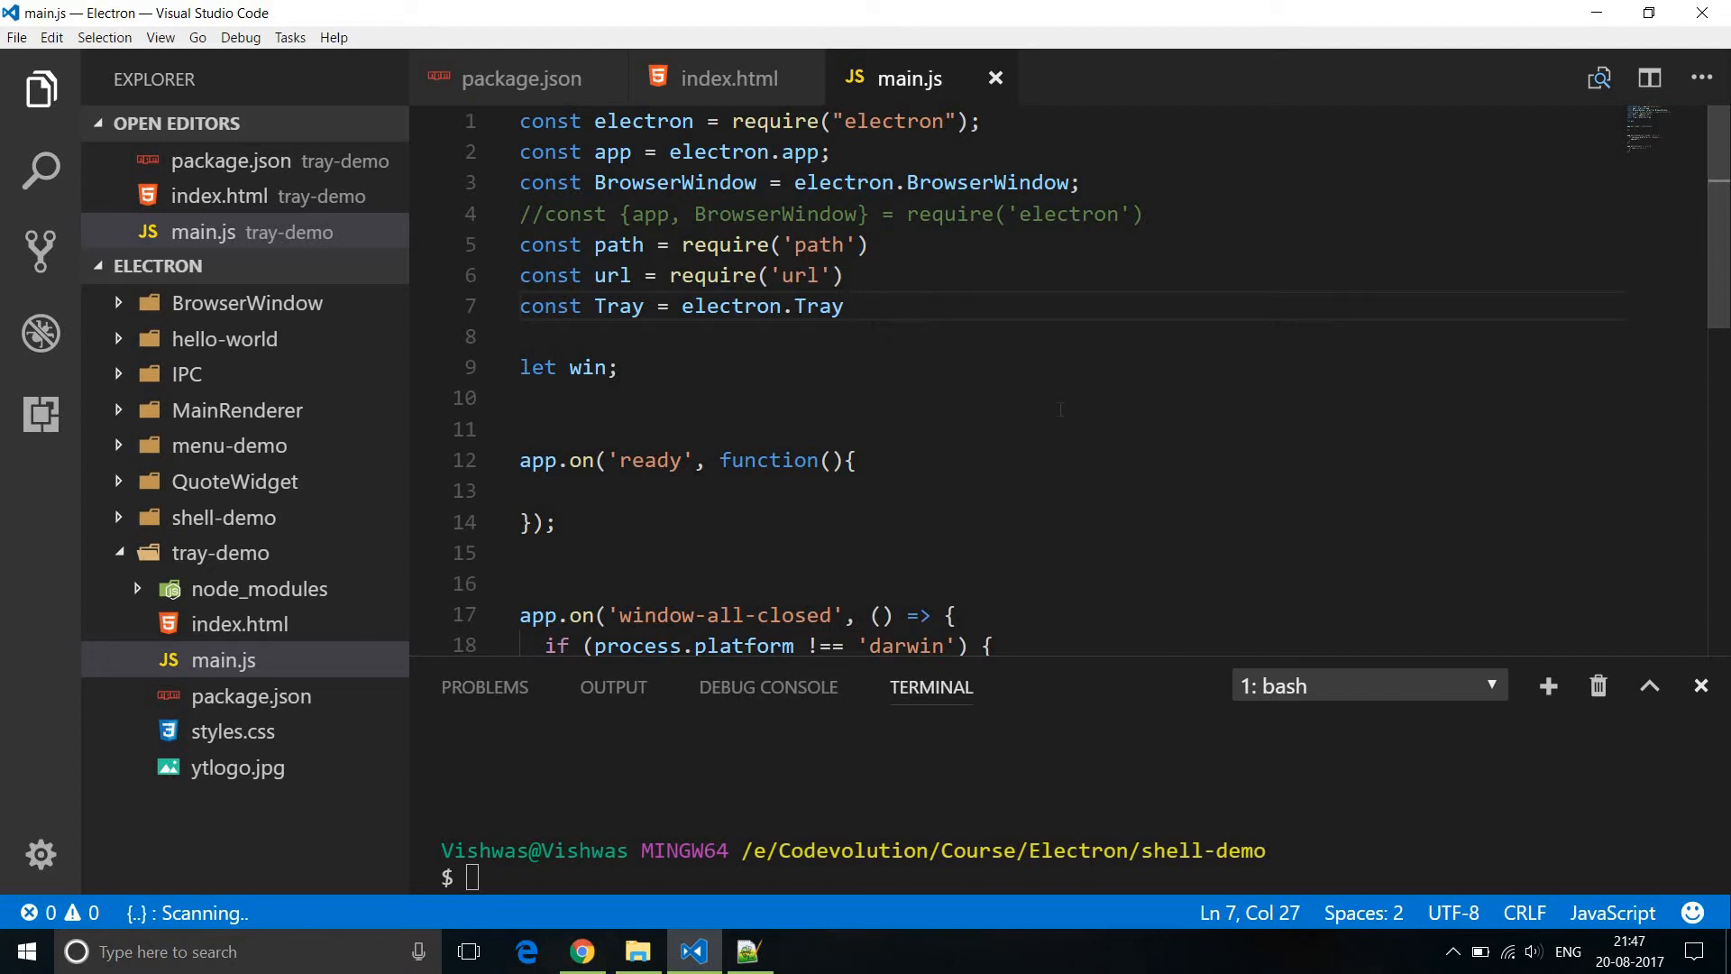
Define const iconPath = path.join(__dirname, 'ytlogo.jpg') on line 8.
type("const")
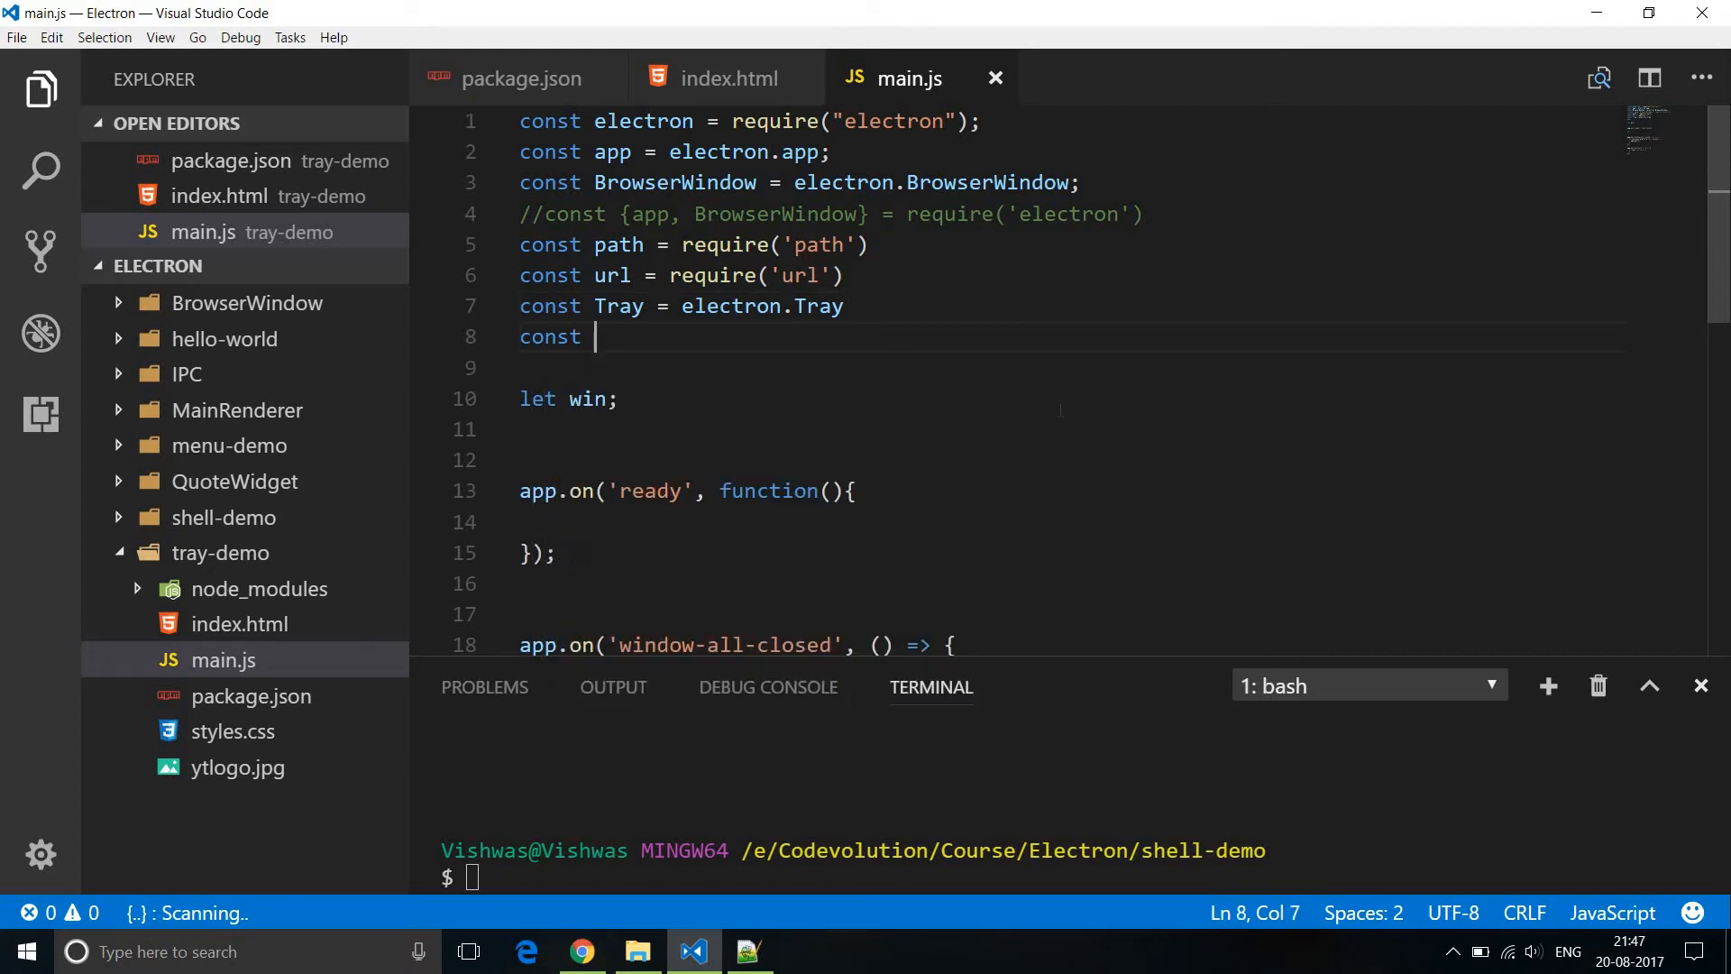
type("iconPath =")
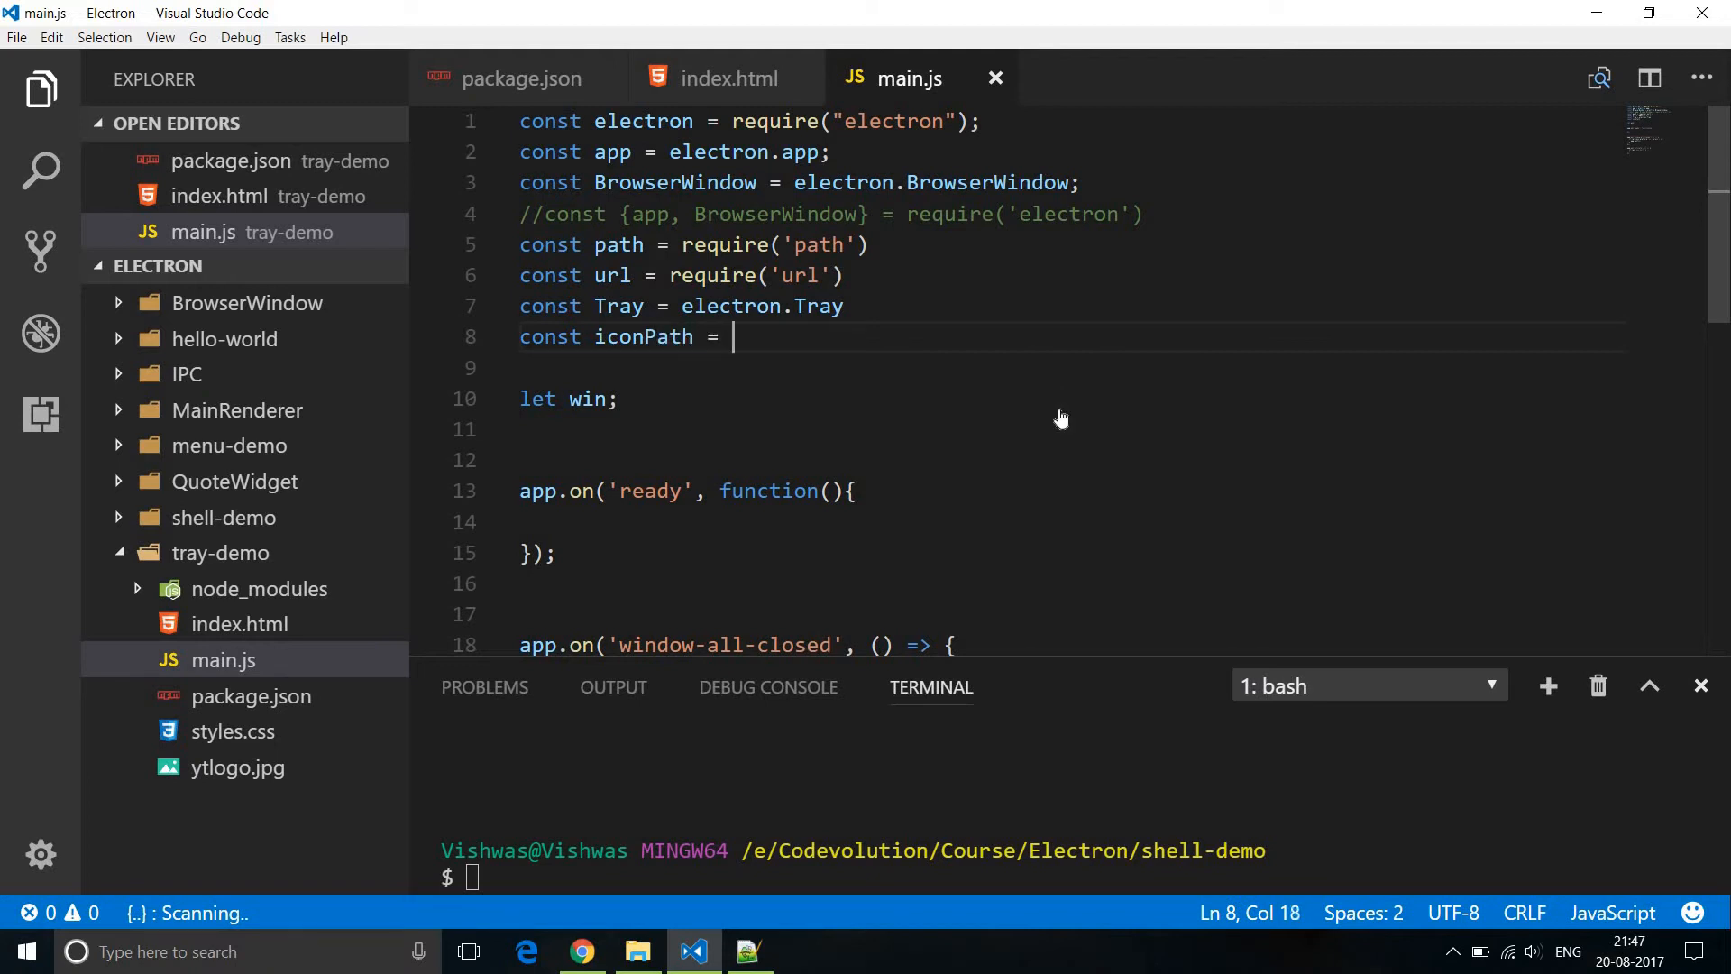
type("path.")
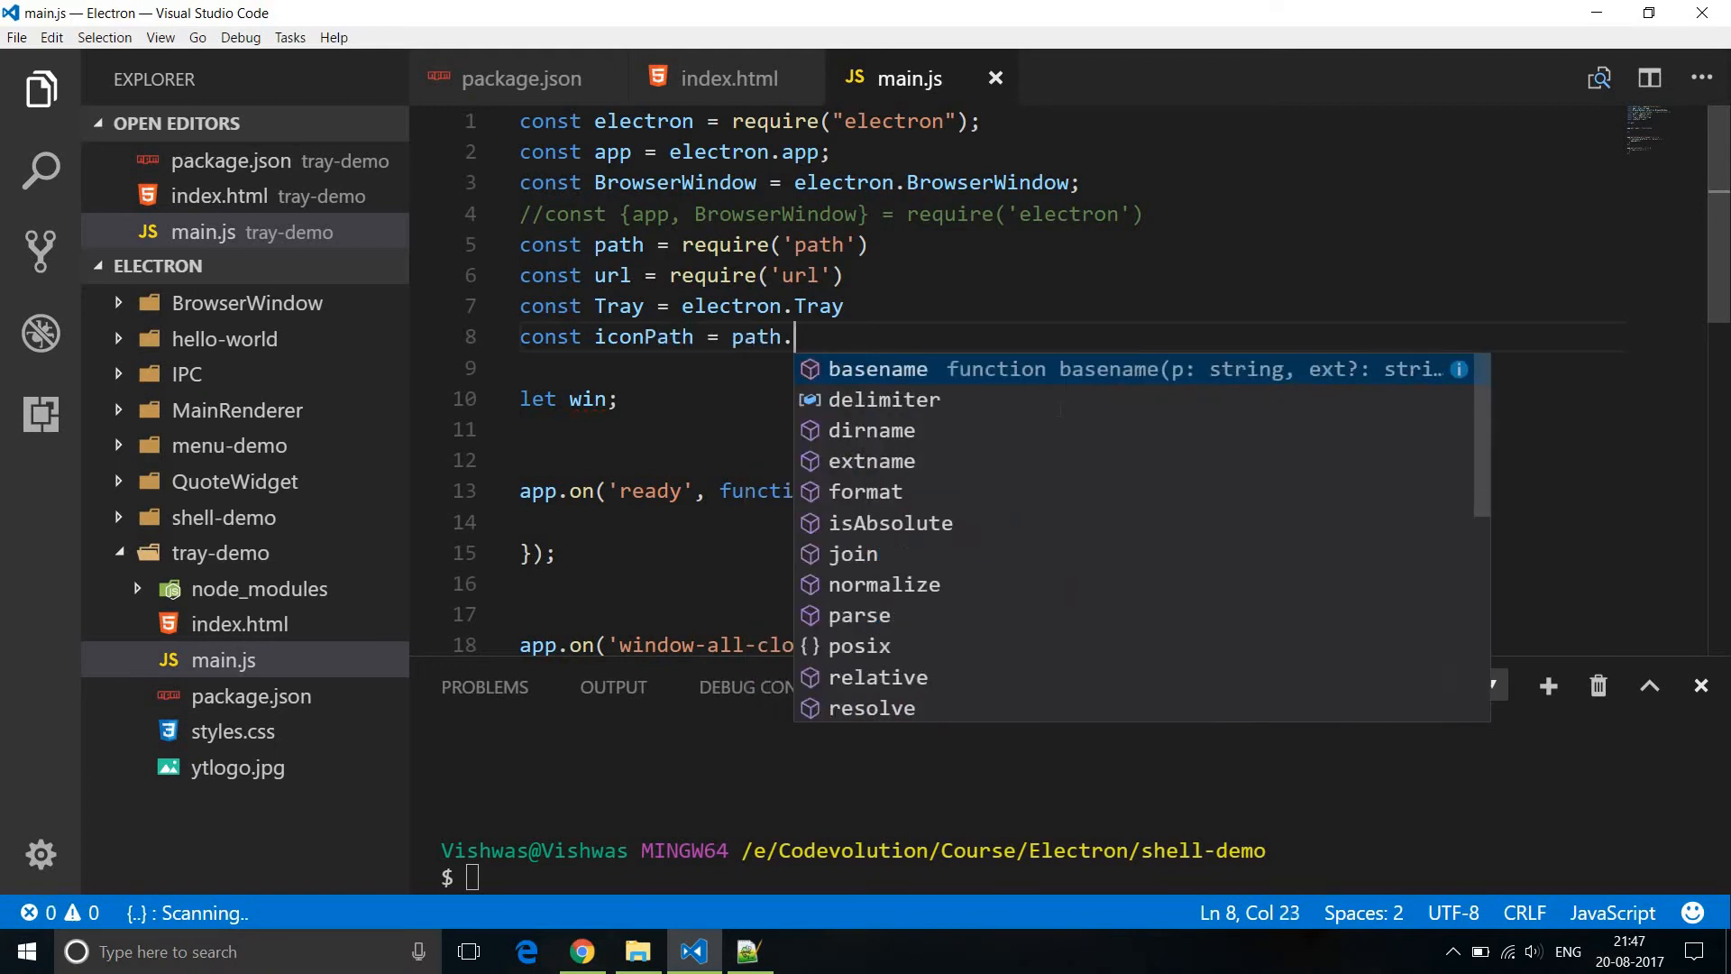
type("join(__dirname,")
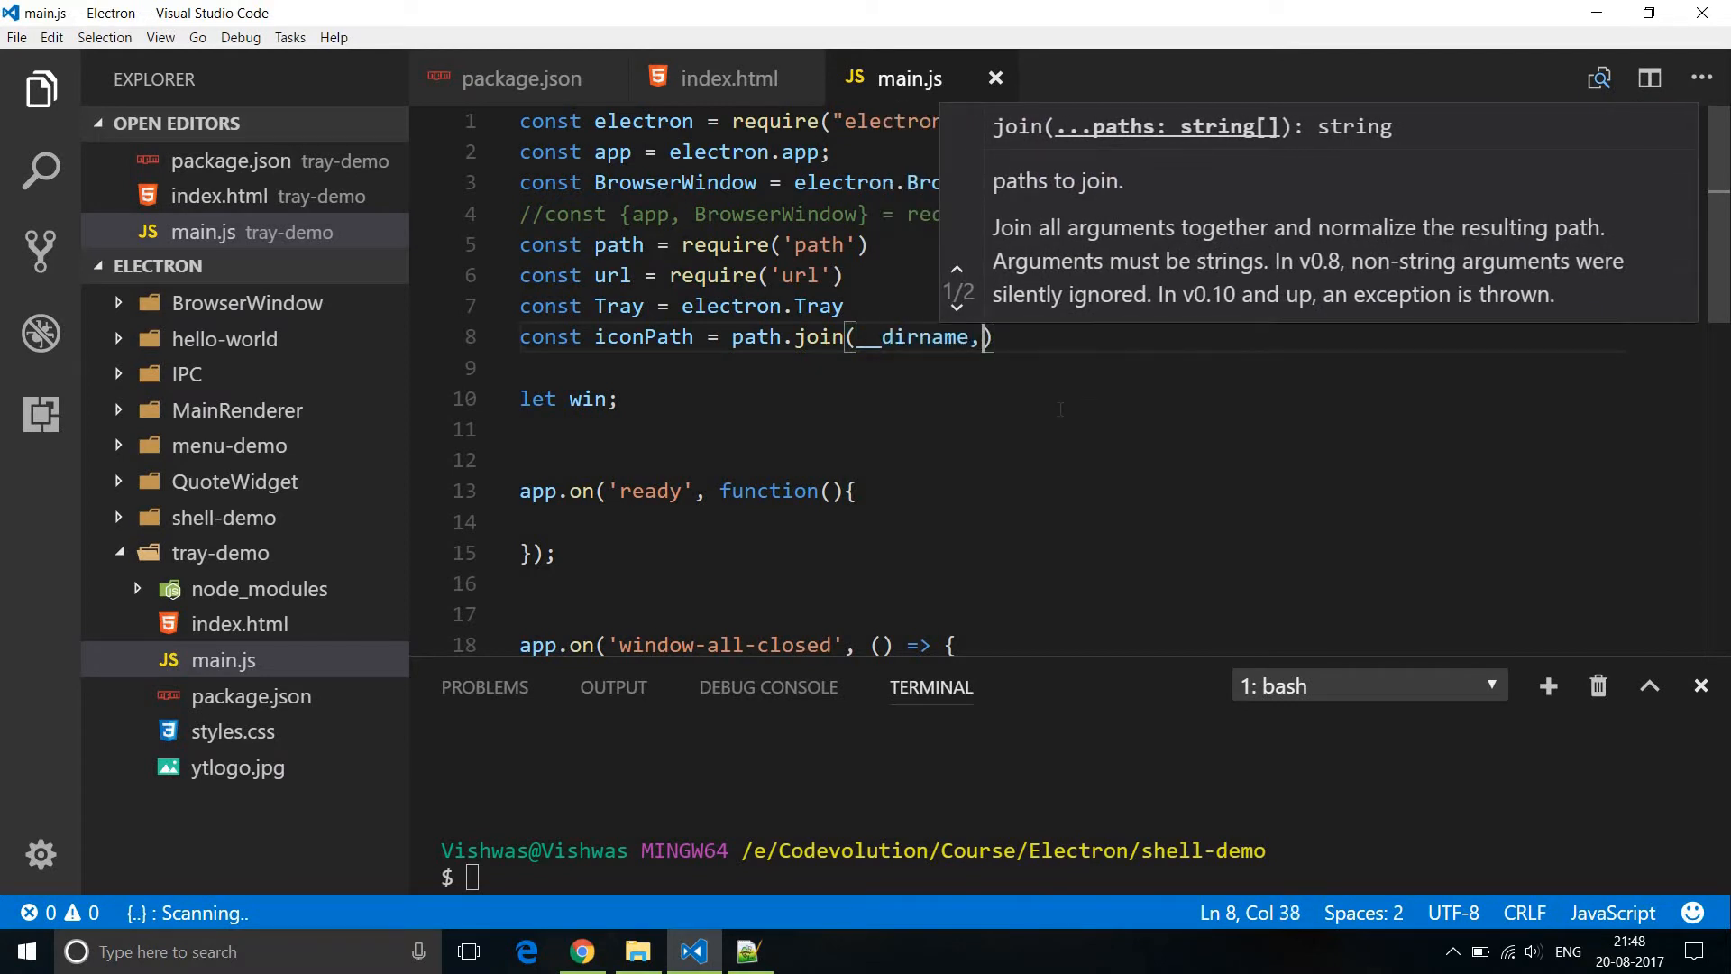
type("'")
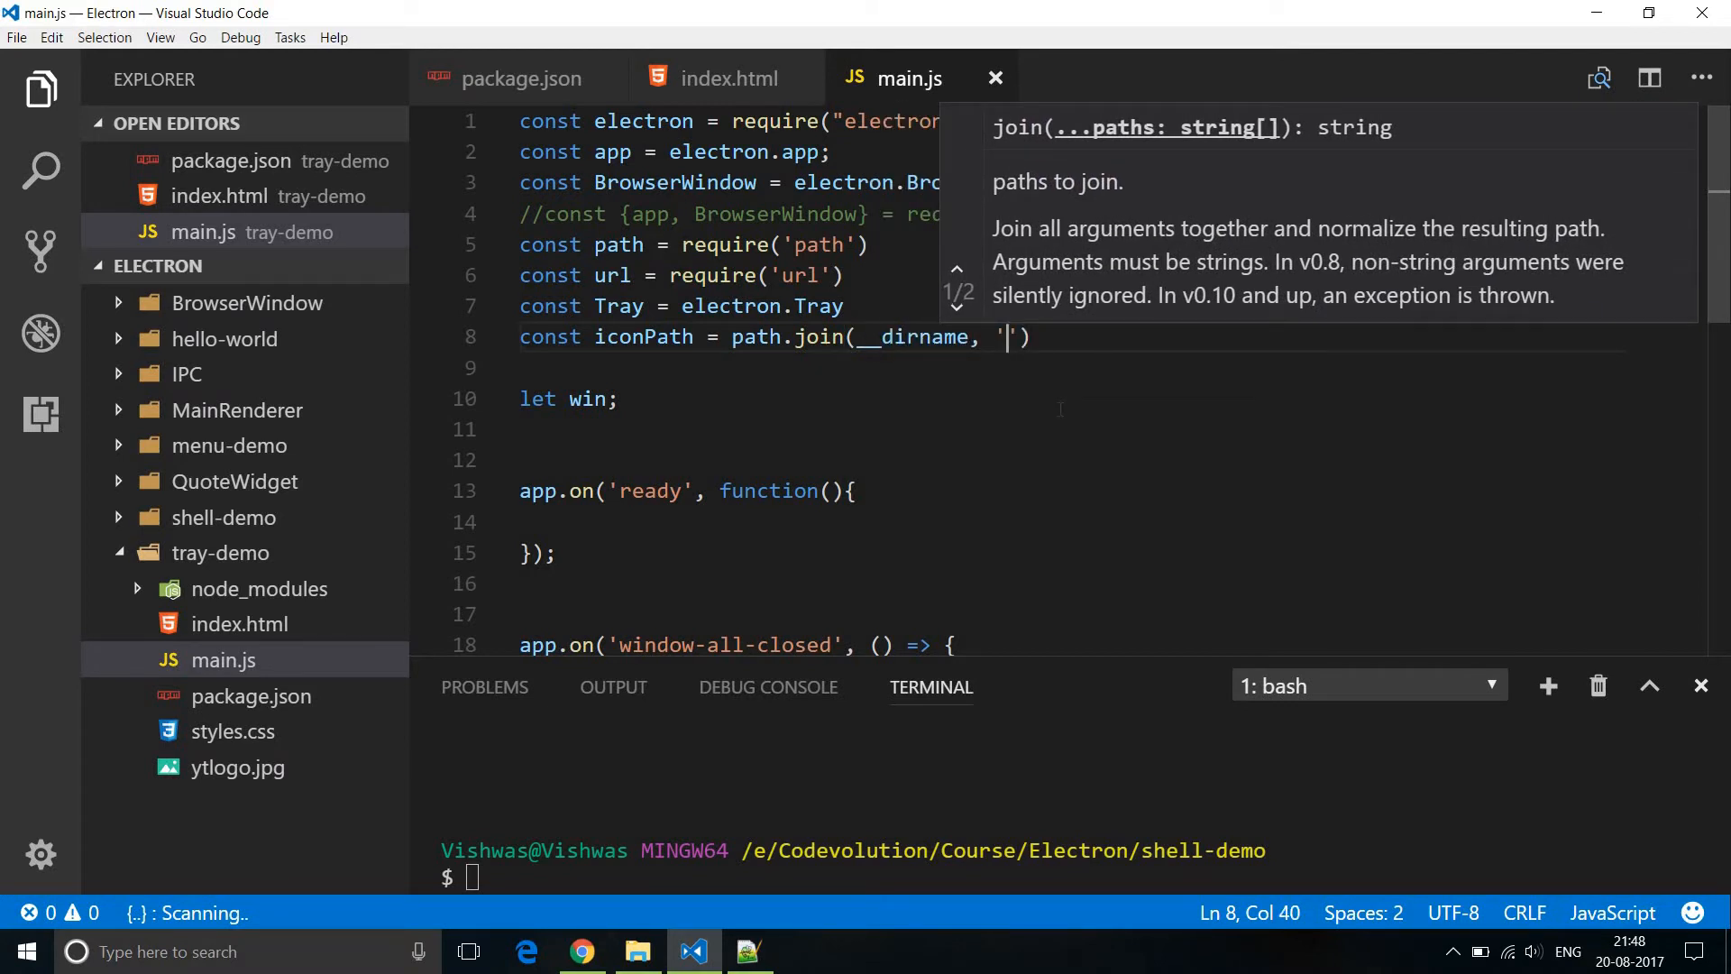
type("ytlogo")
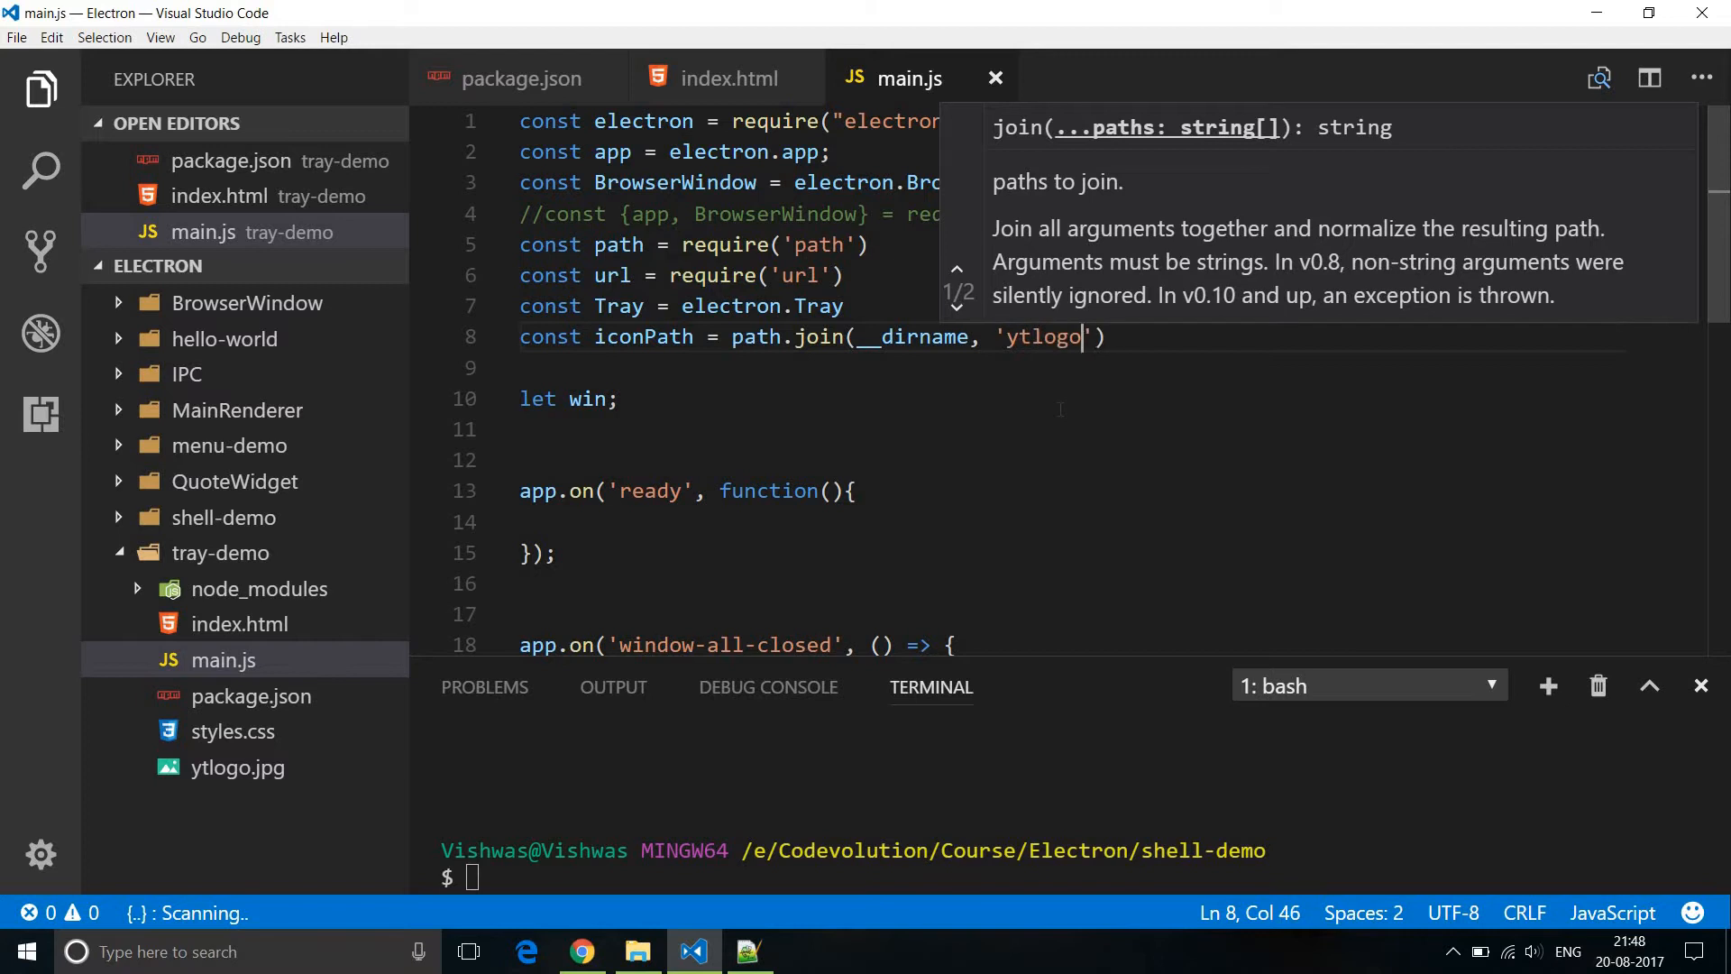
type(".jpg")
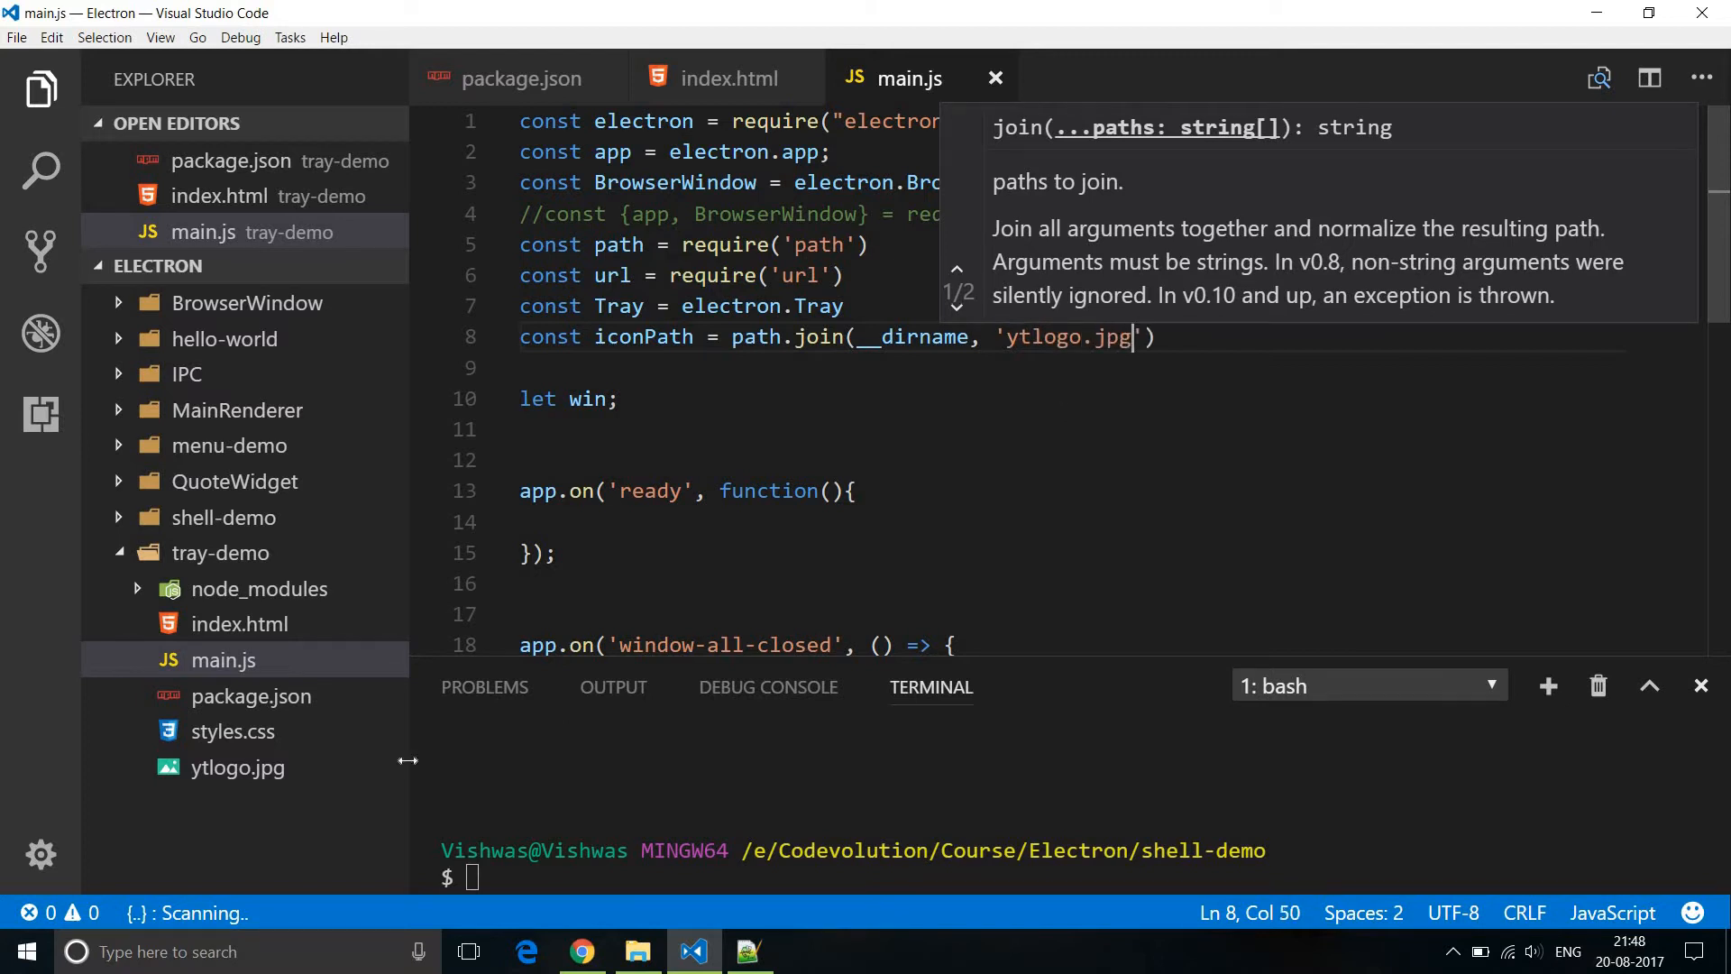
double_click(236, 769)
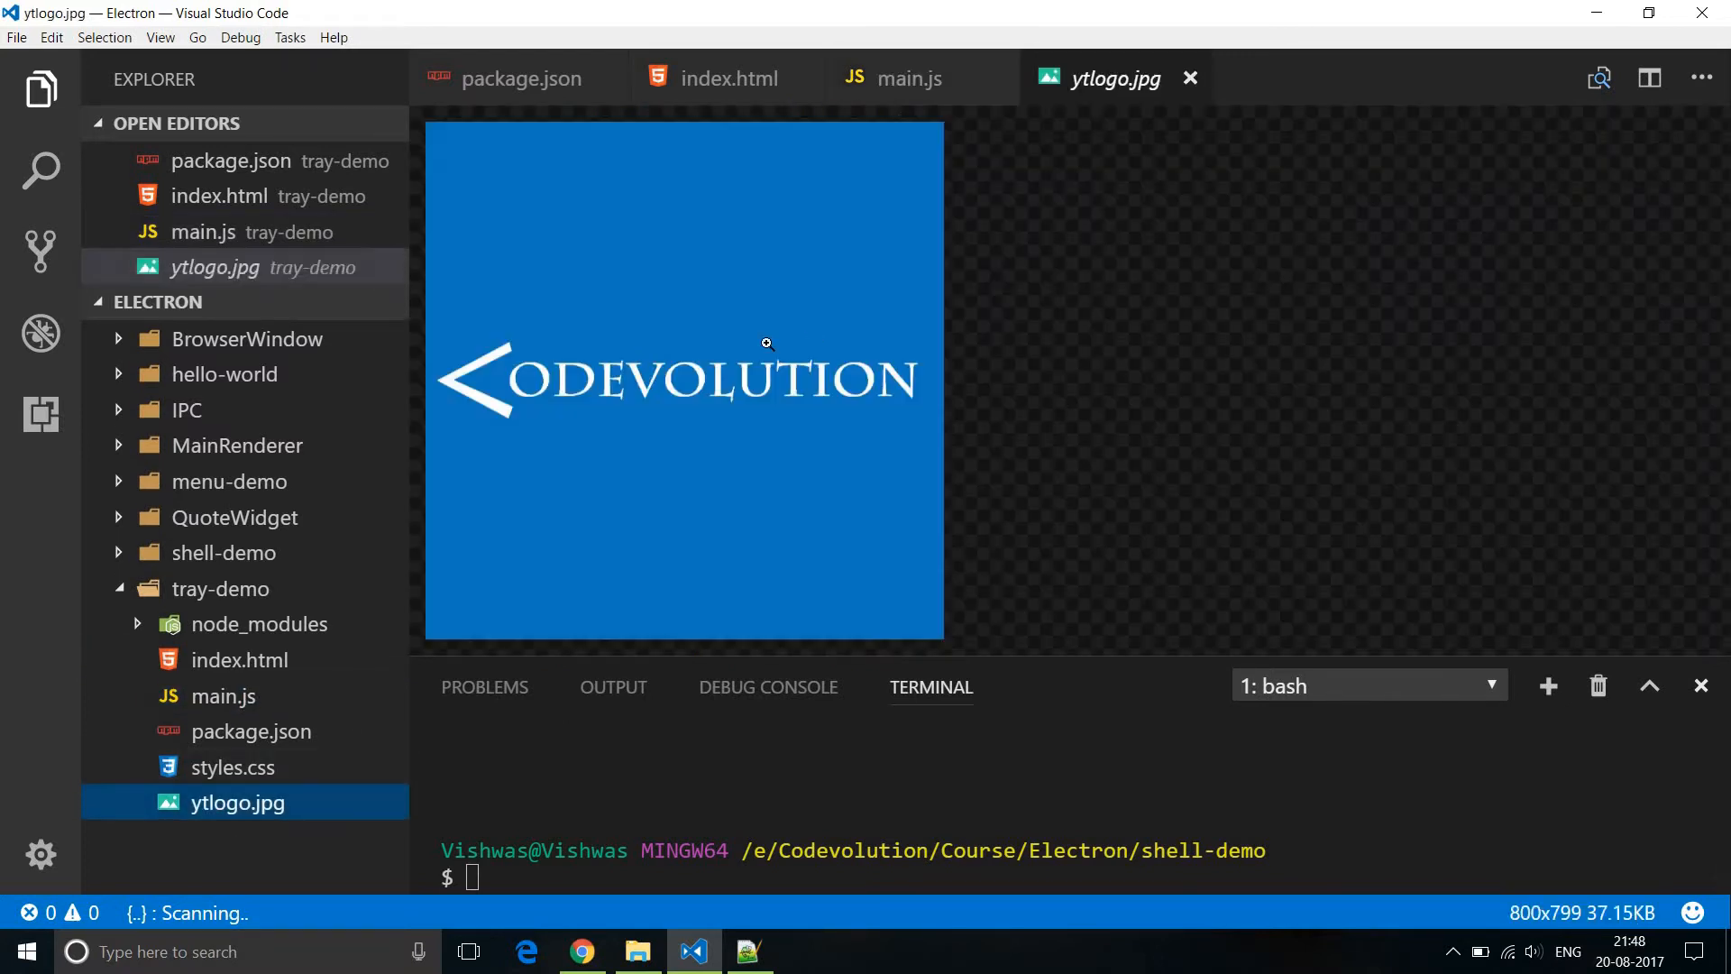
mouse_move(1190, 77)
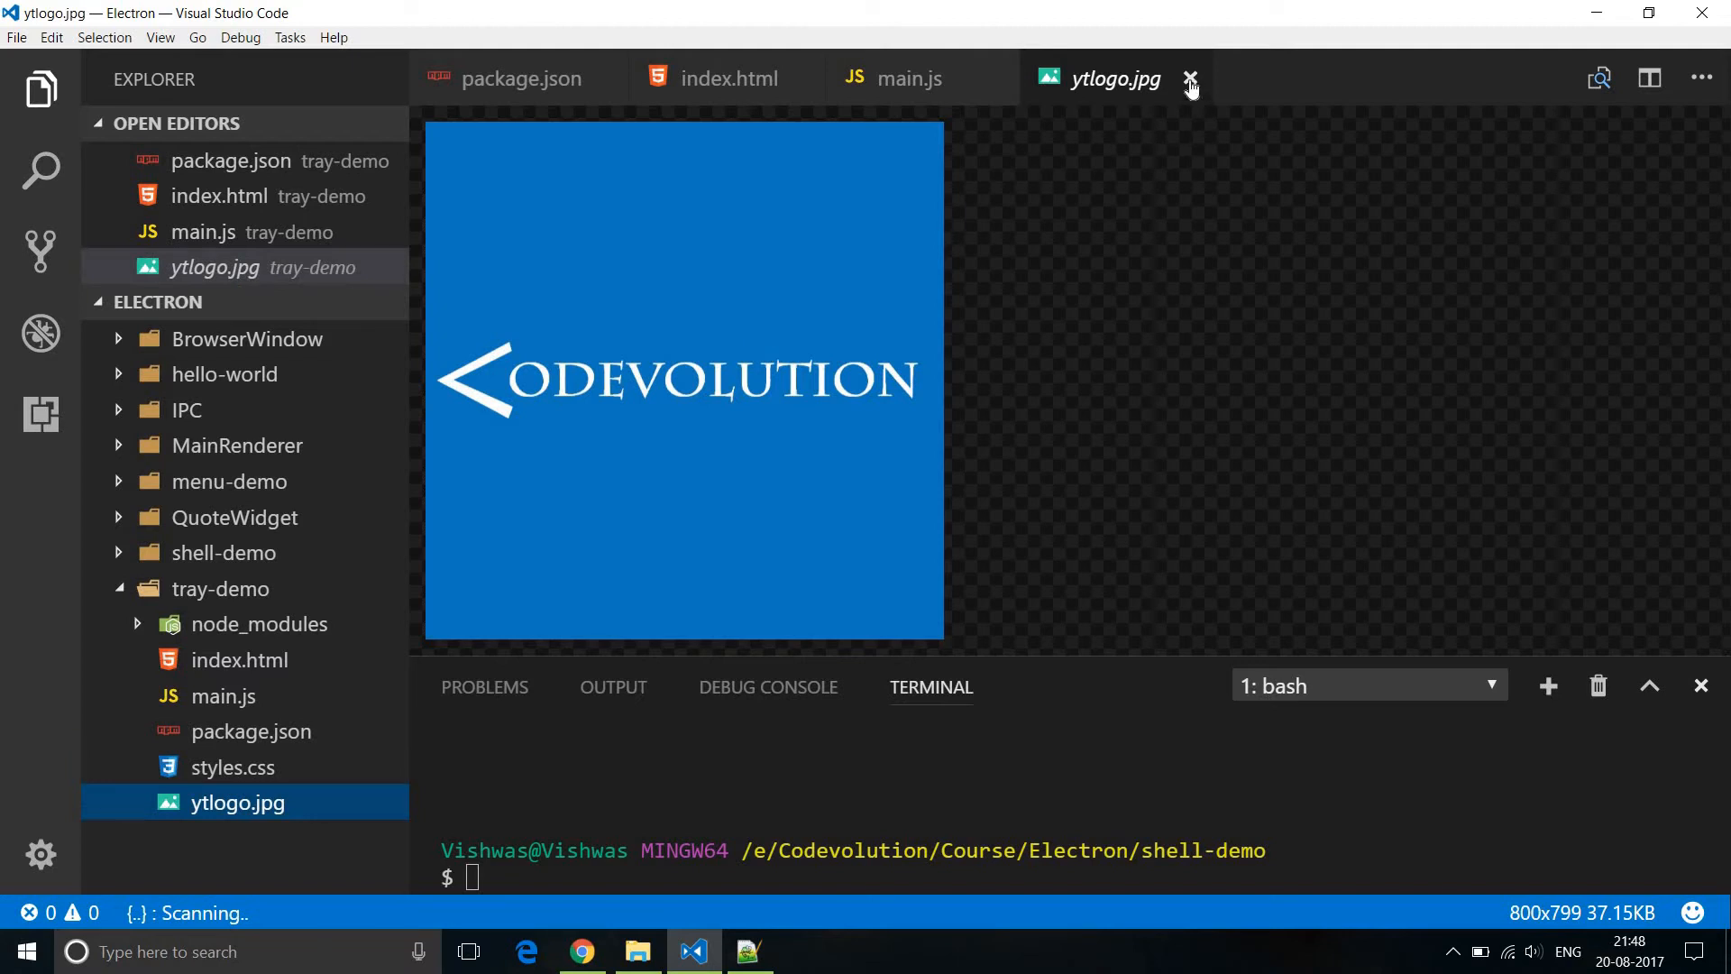
left_click(1192, 78)
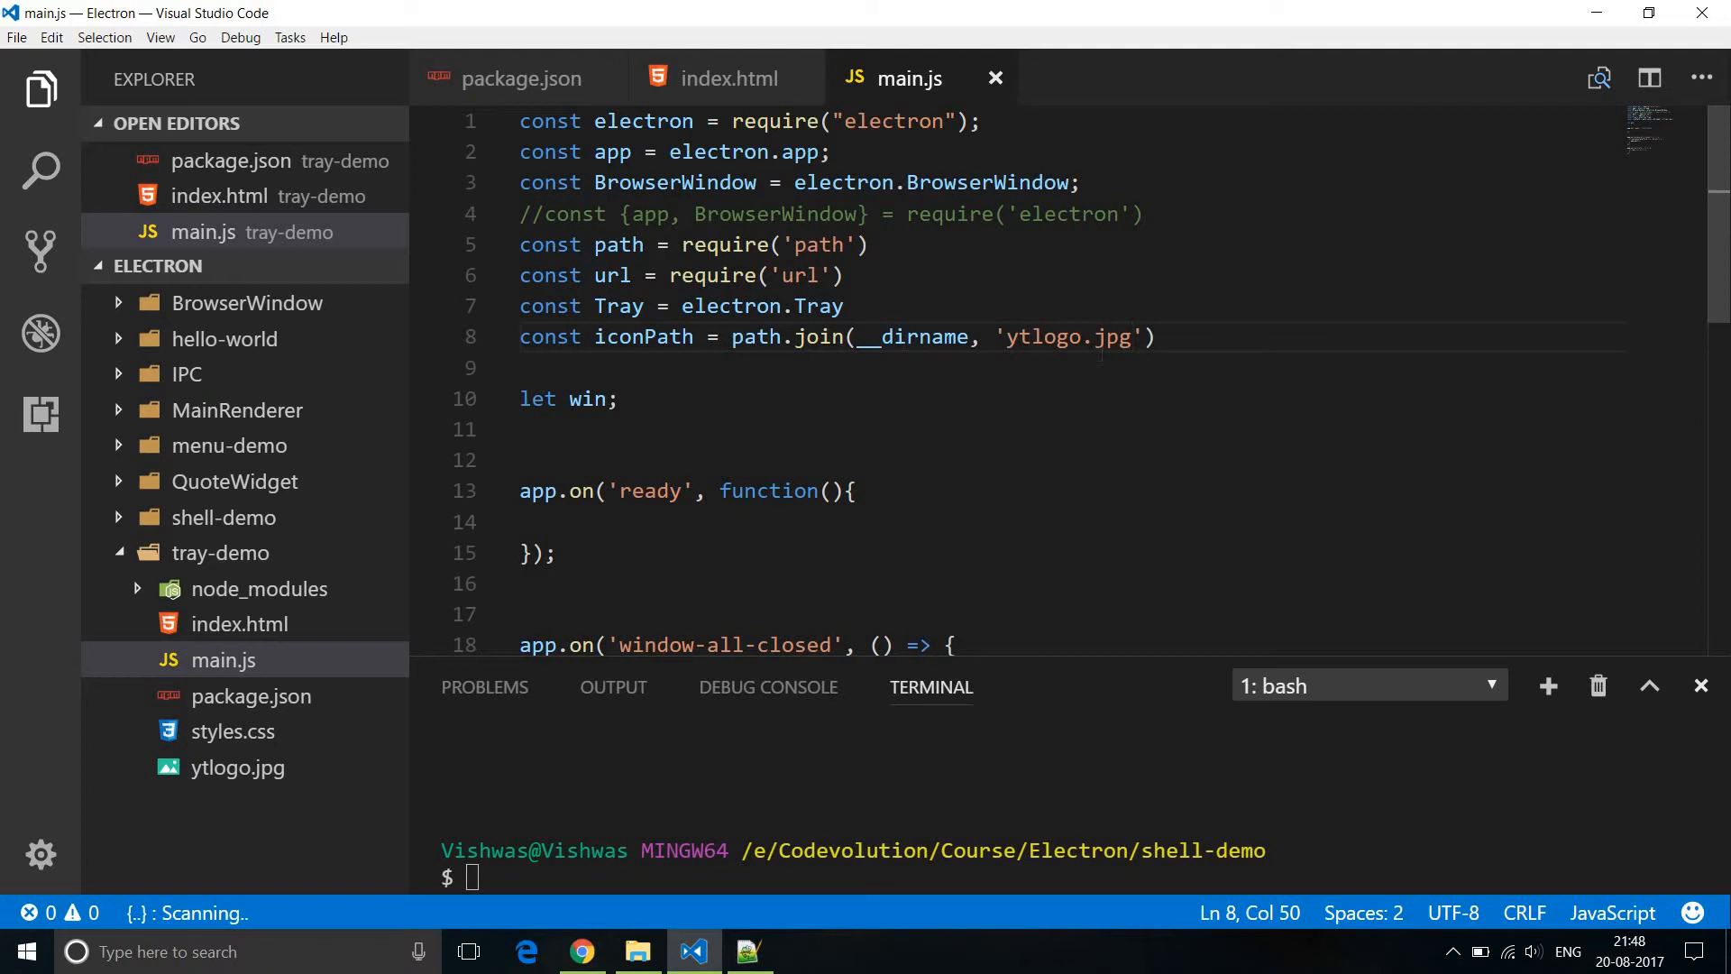
left_click(1129, 337)
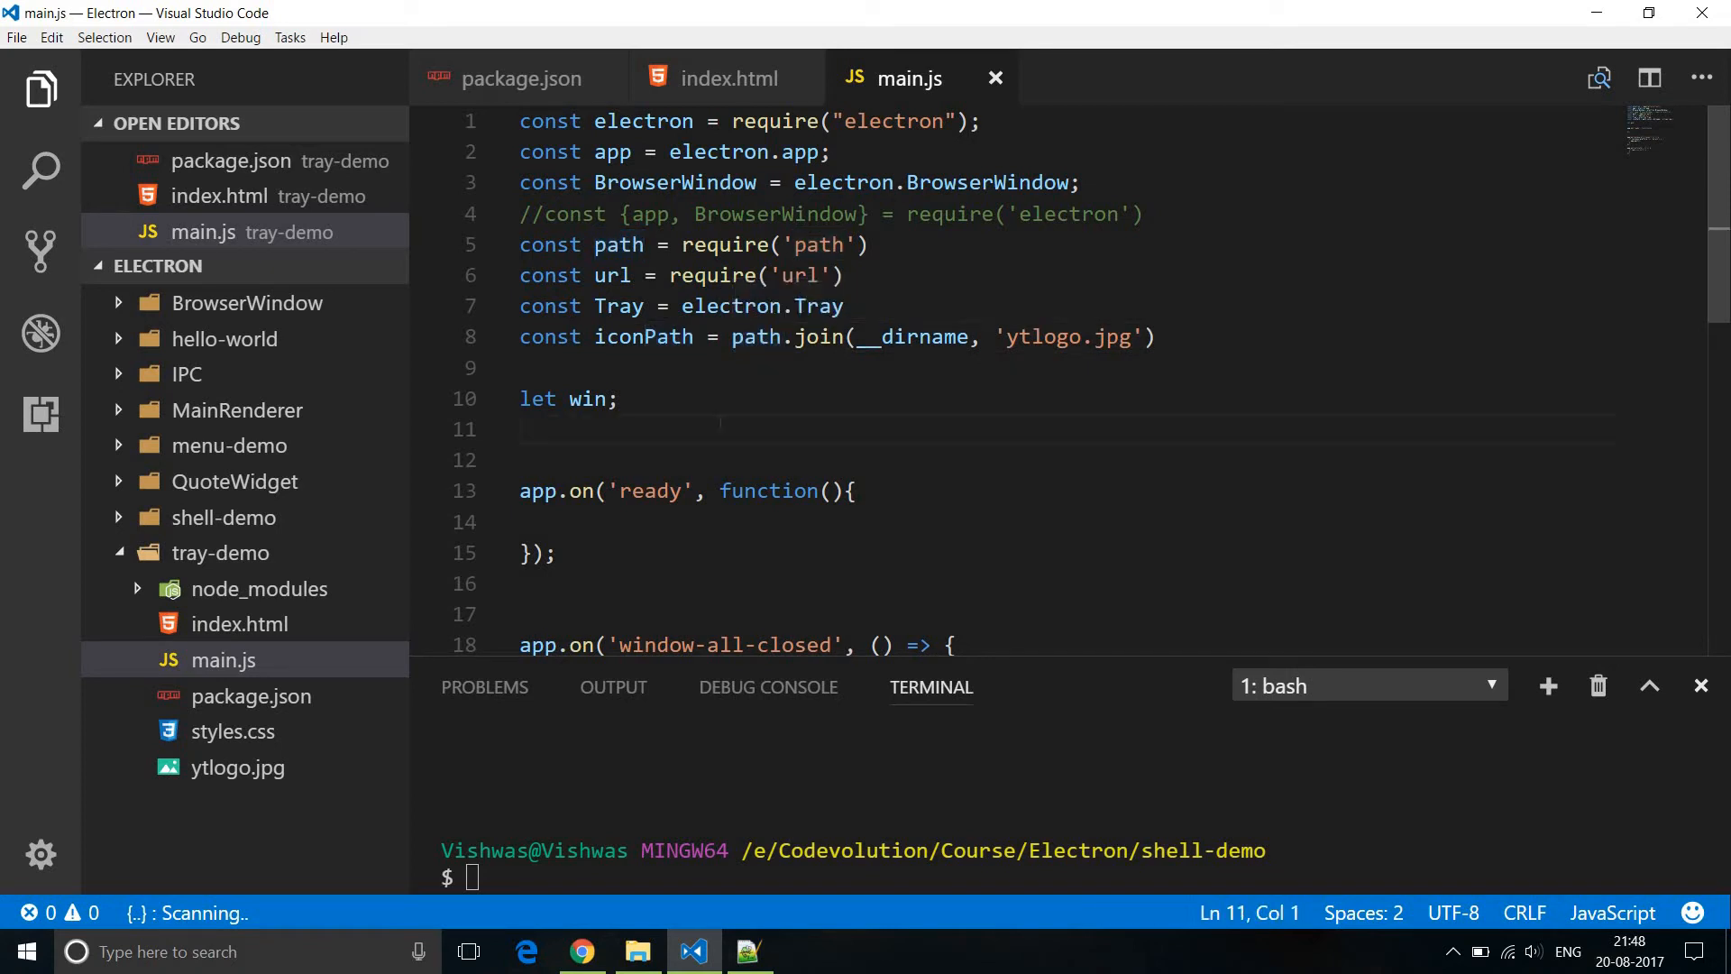
scroll("down", 3)
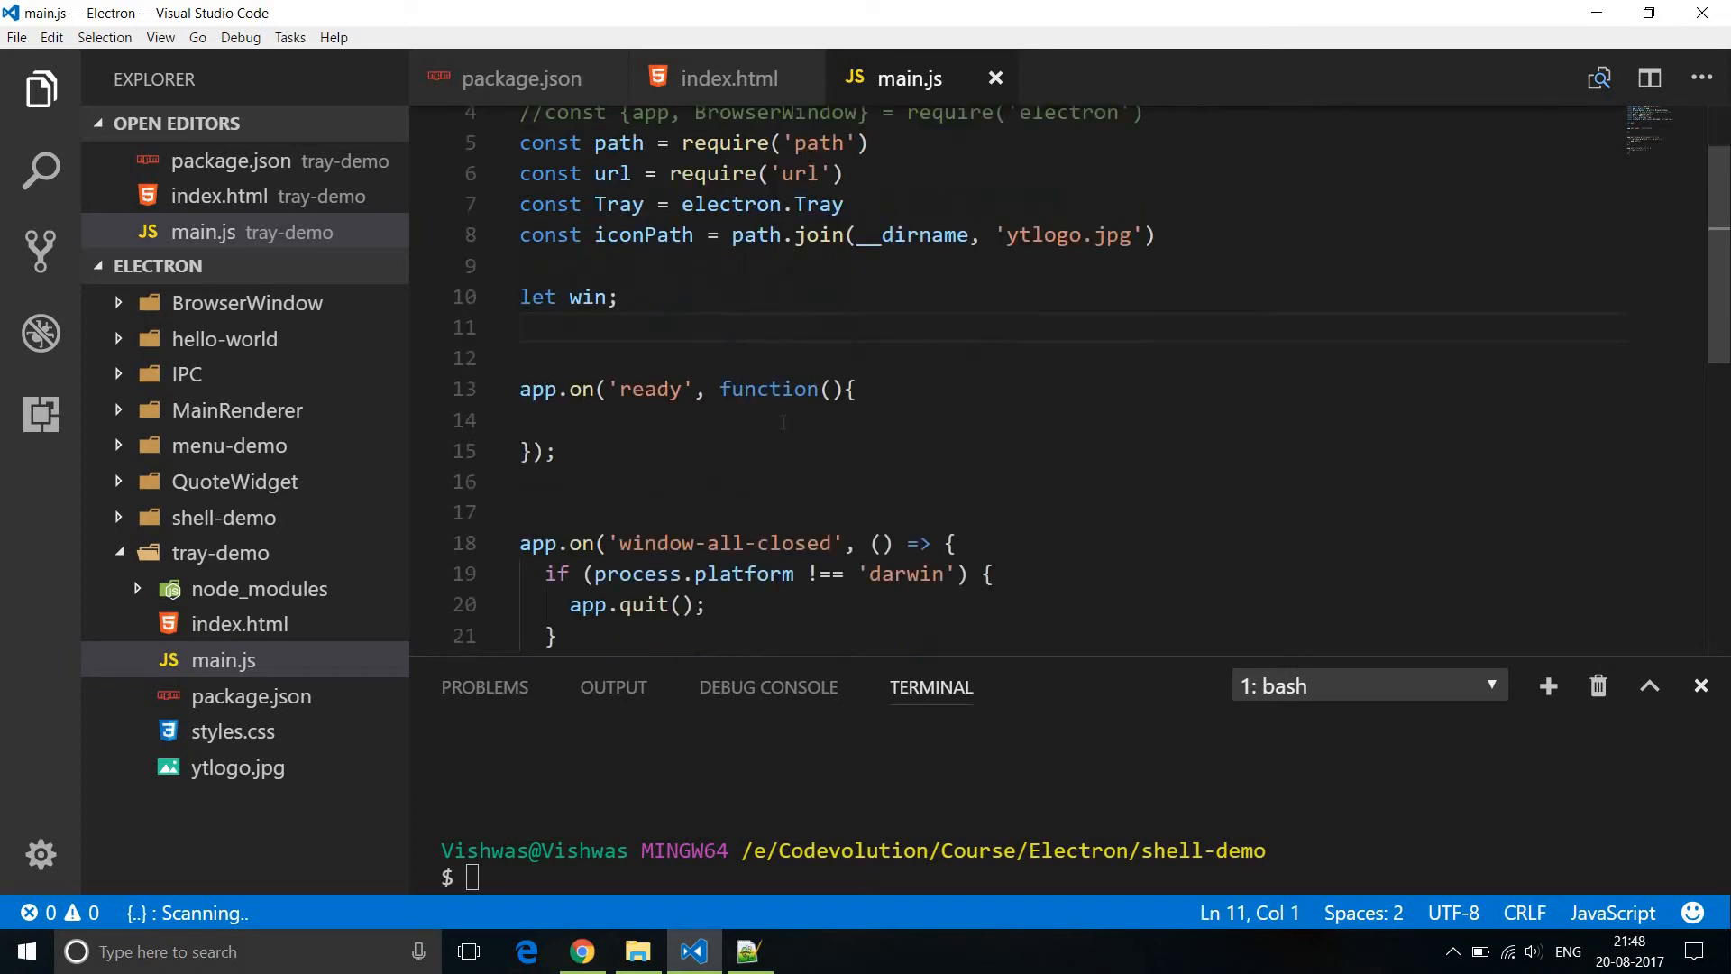
Inside the ready handler, create the tray with new Tray(iconPath).
left_click(530, 420)
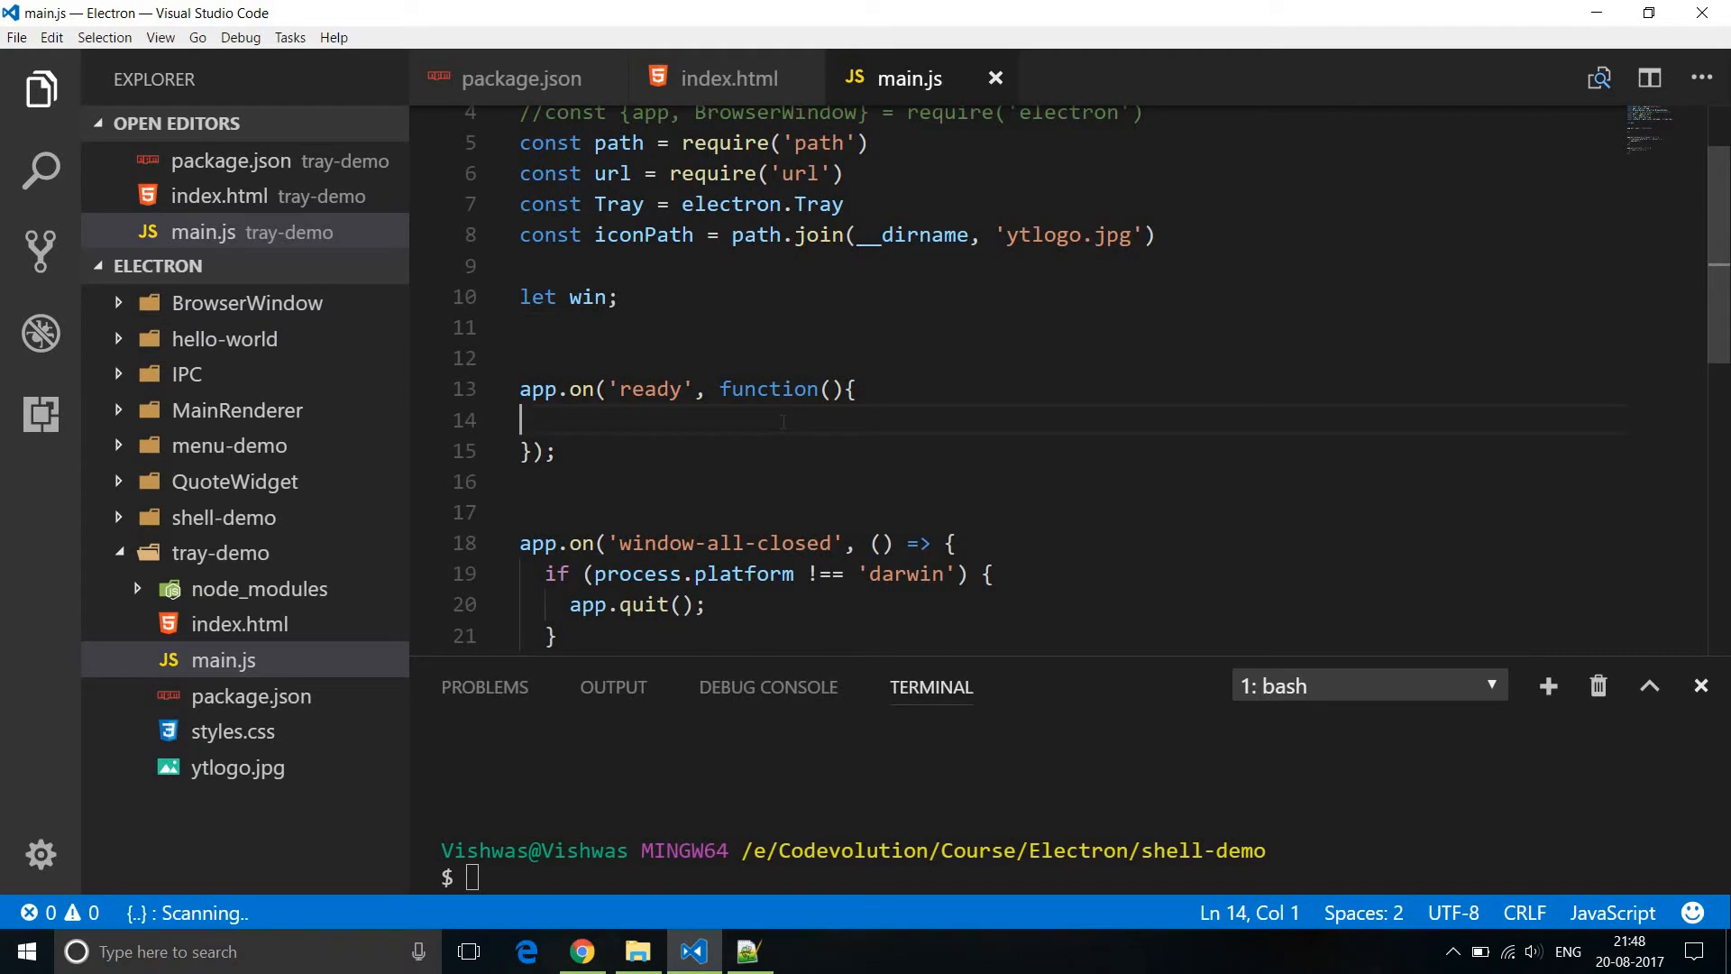
key("Tab")
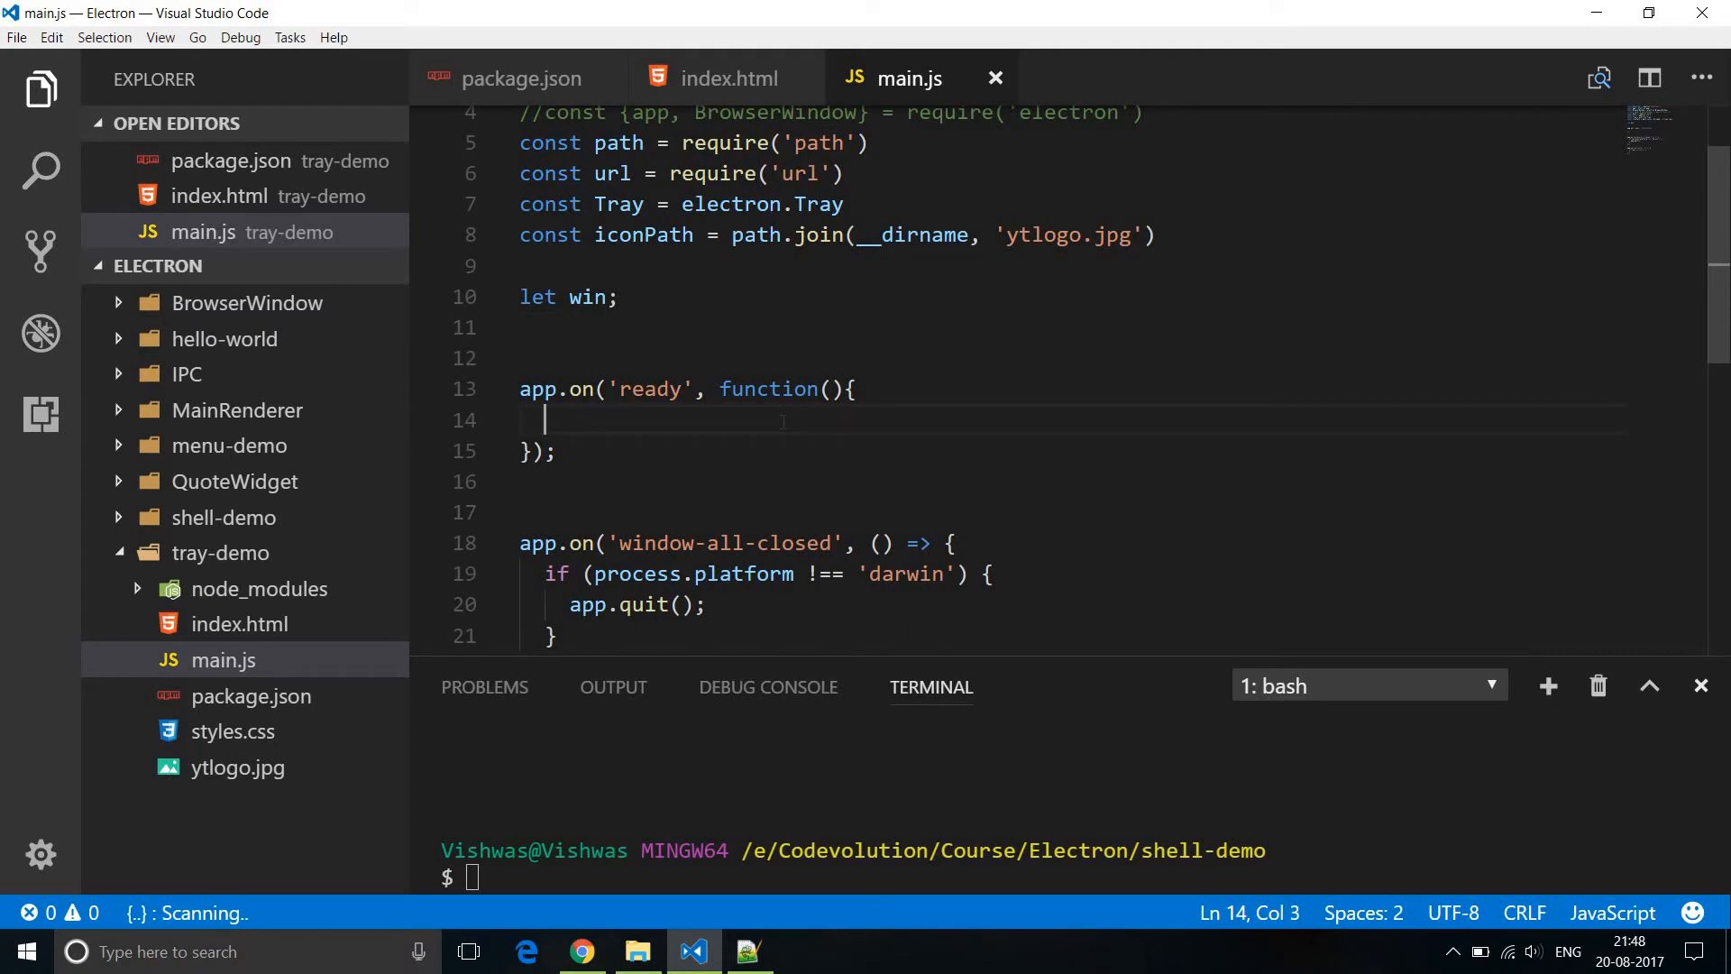
type("new Tray")
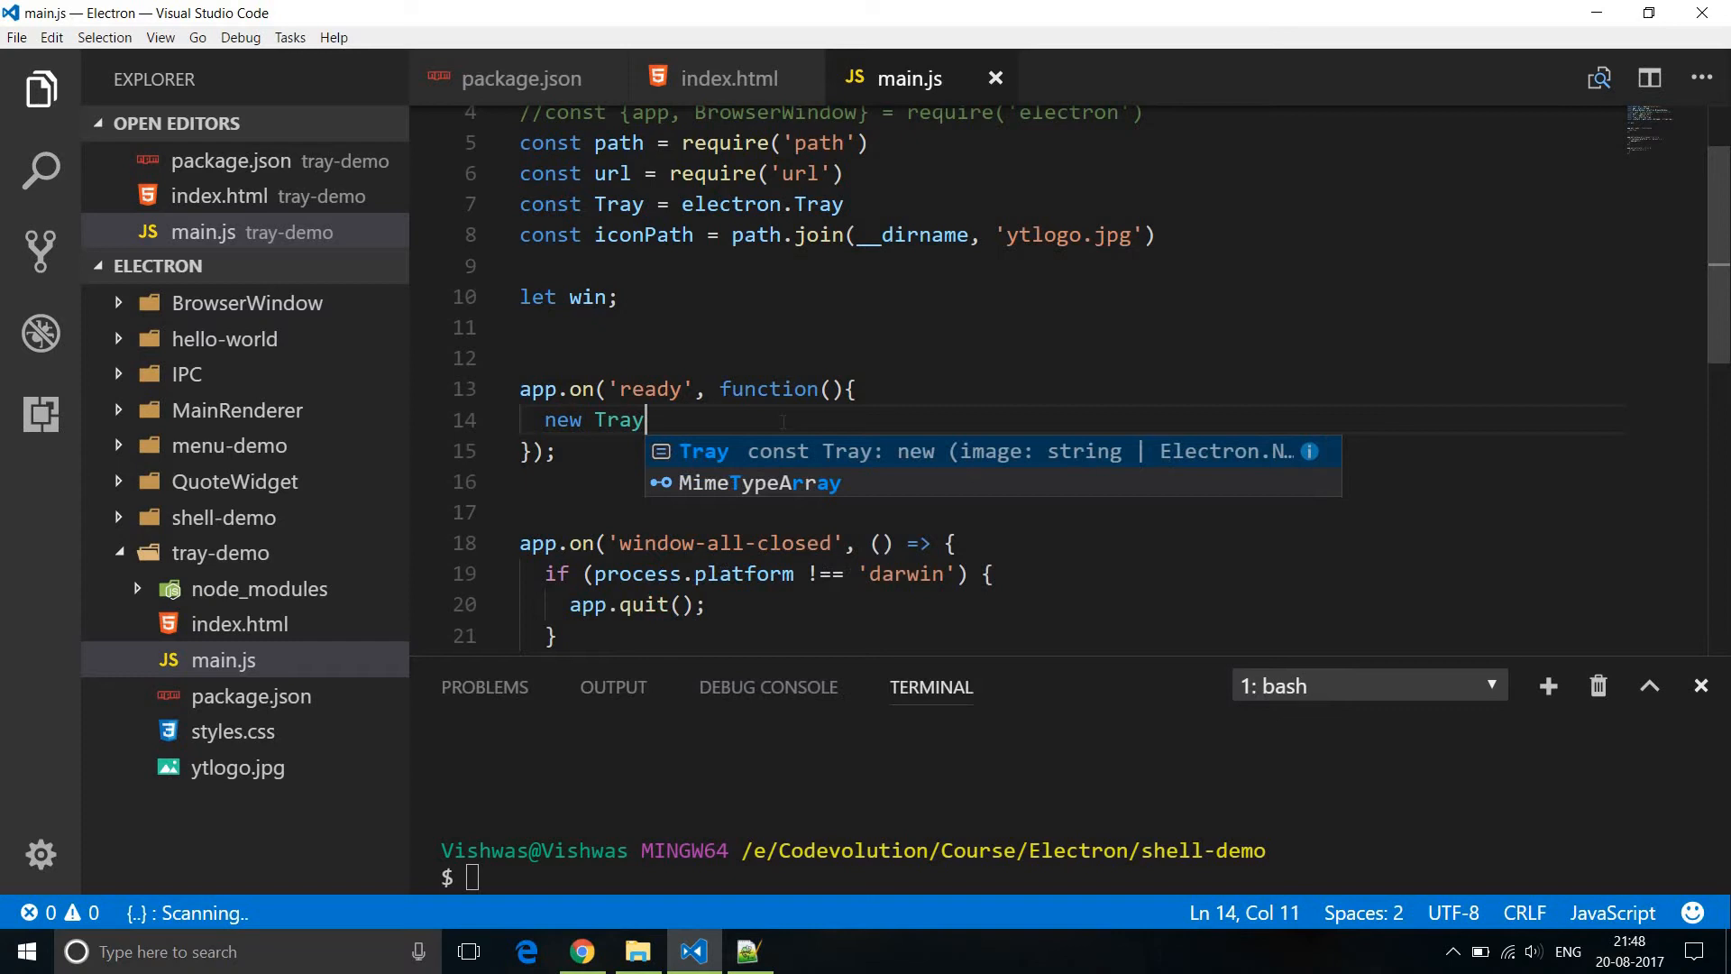
type("(iconPath)")
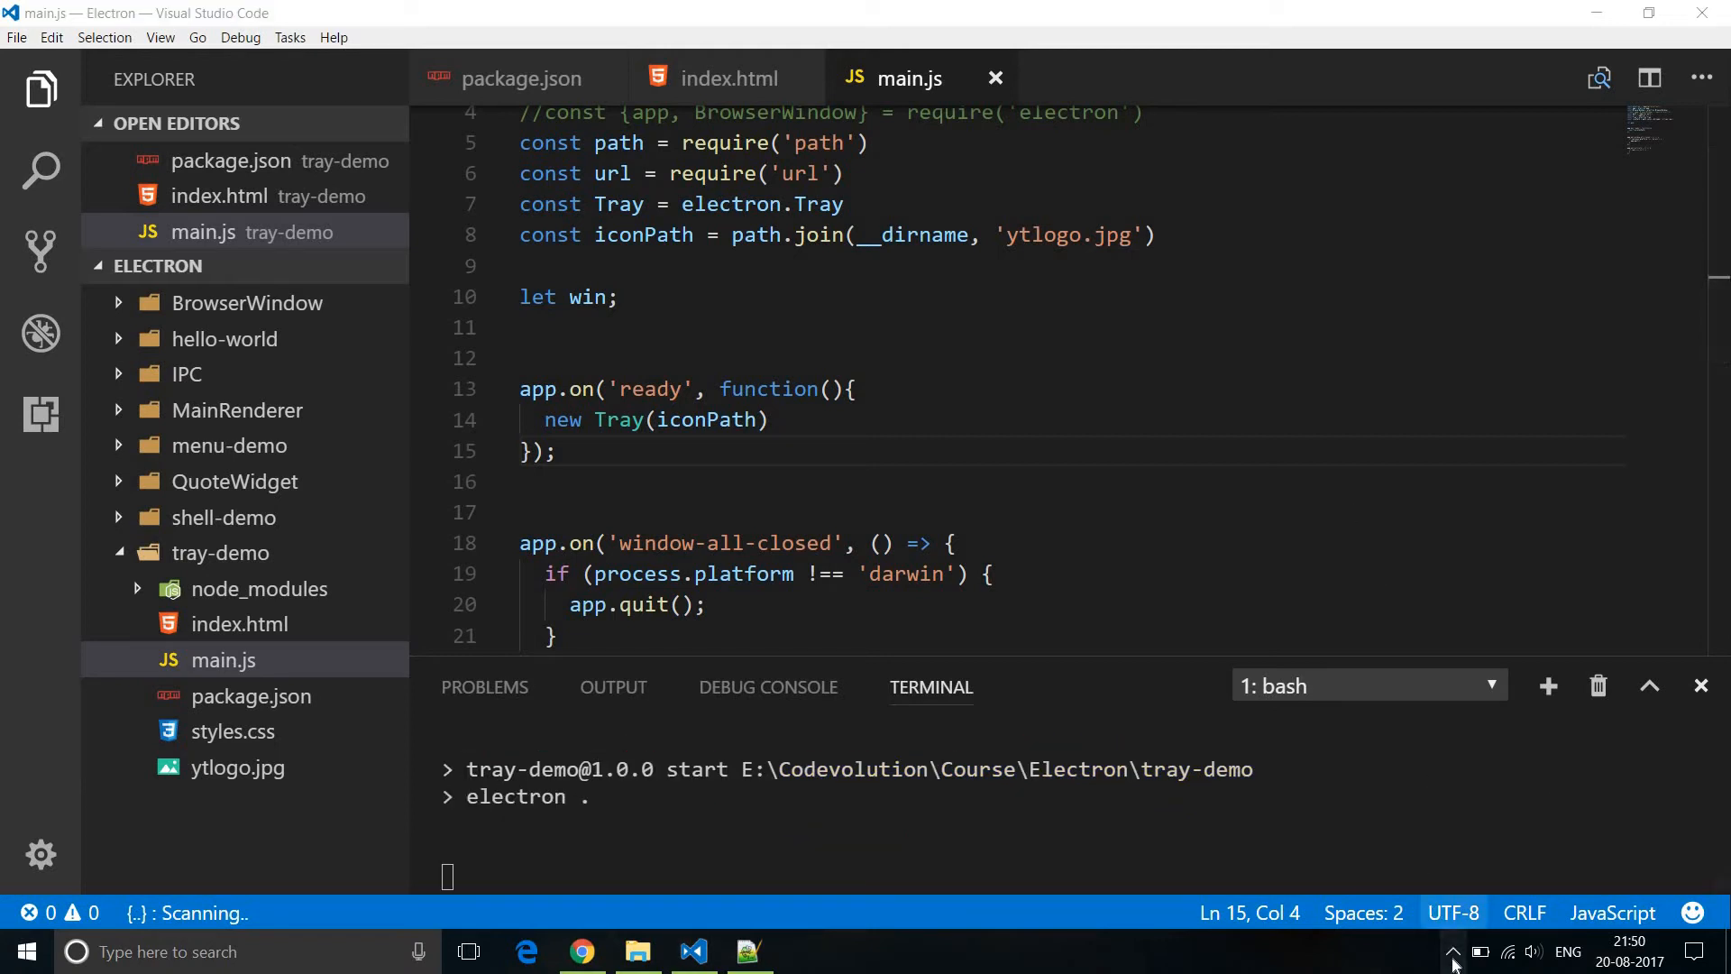
left_click(1452, 950)
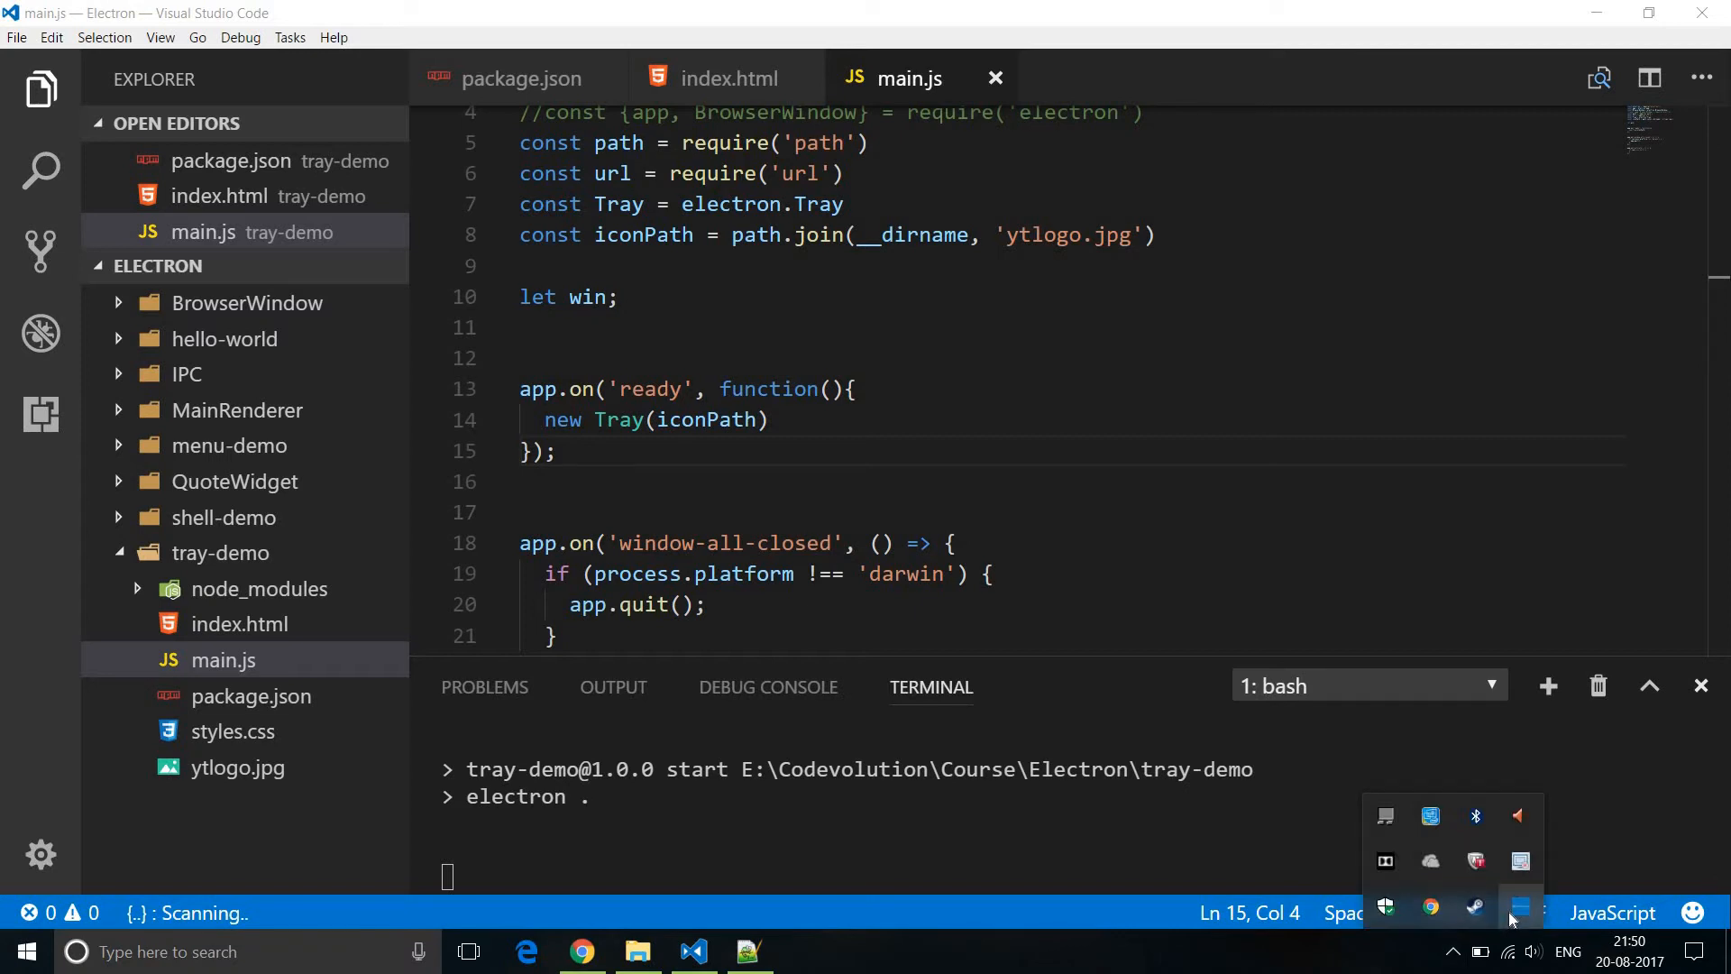
mouse_move(1515, 918)
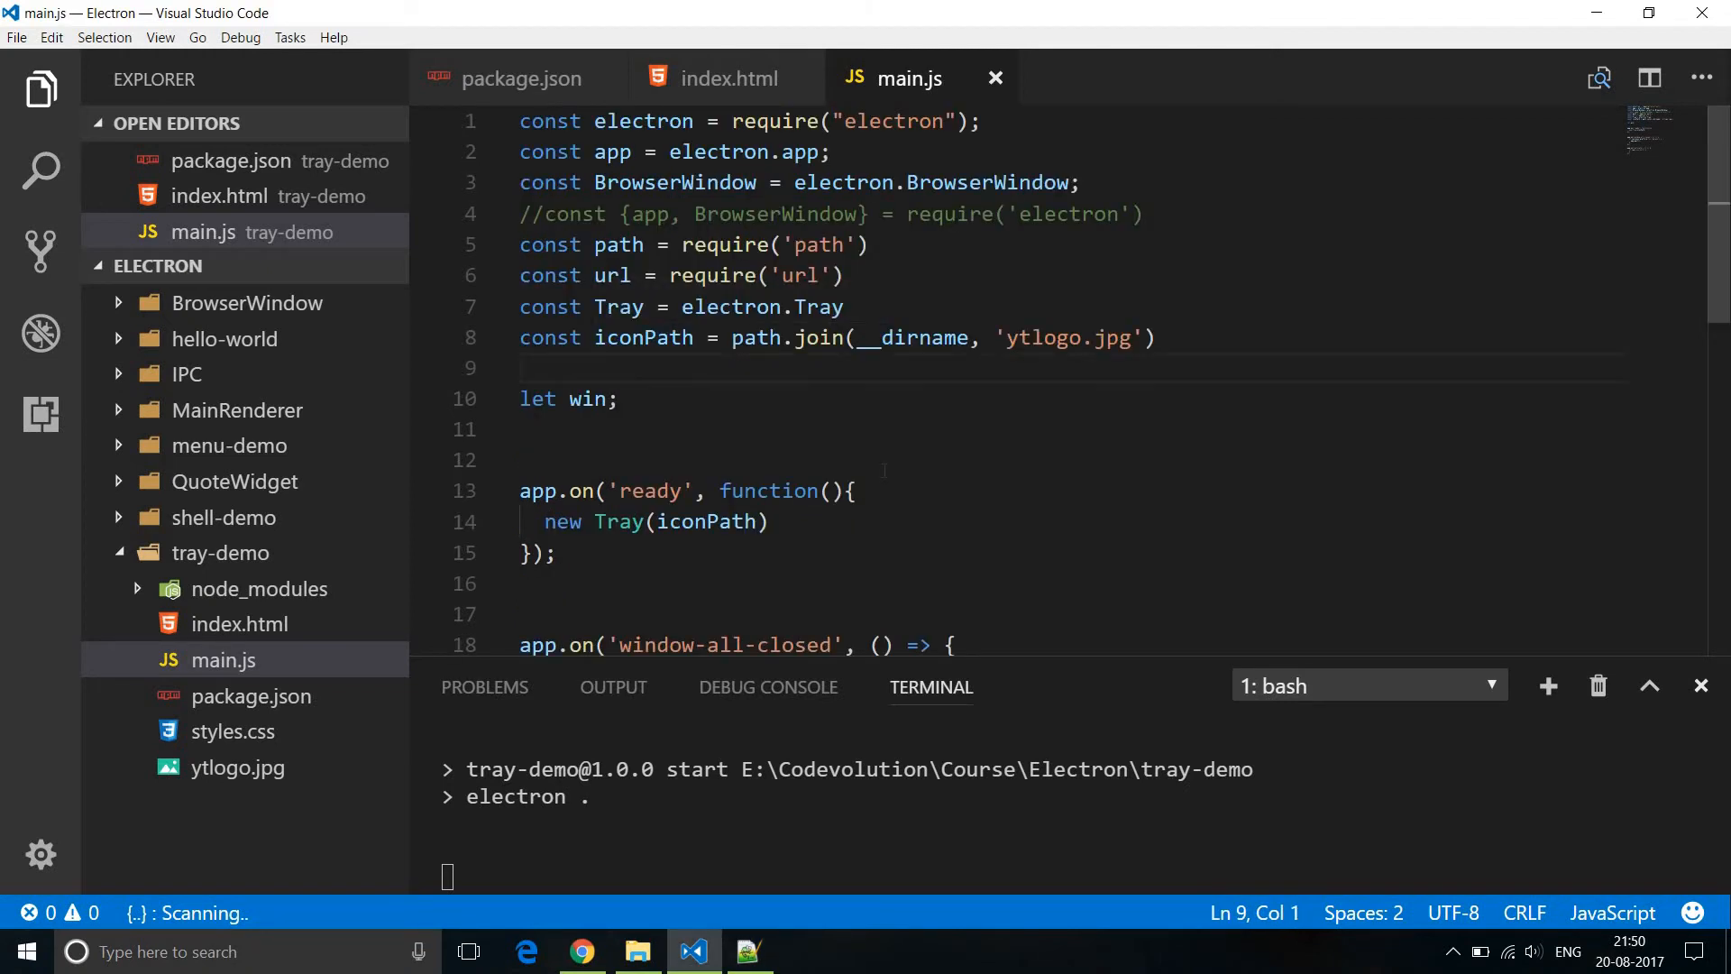
Declare const Menu = electron.Menu on line 9.
type("const Menu =")
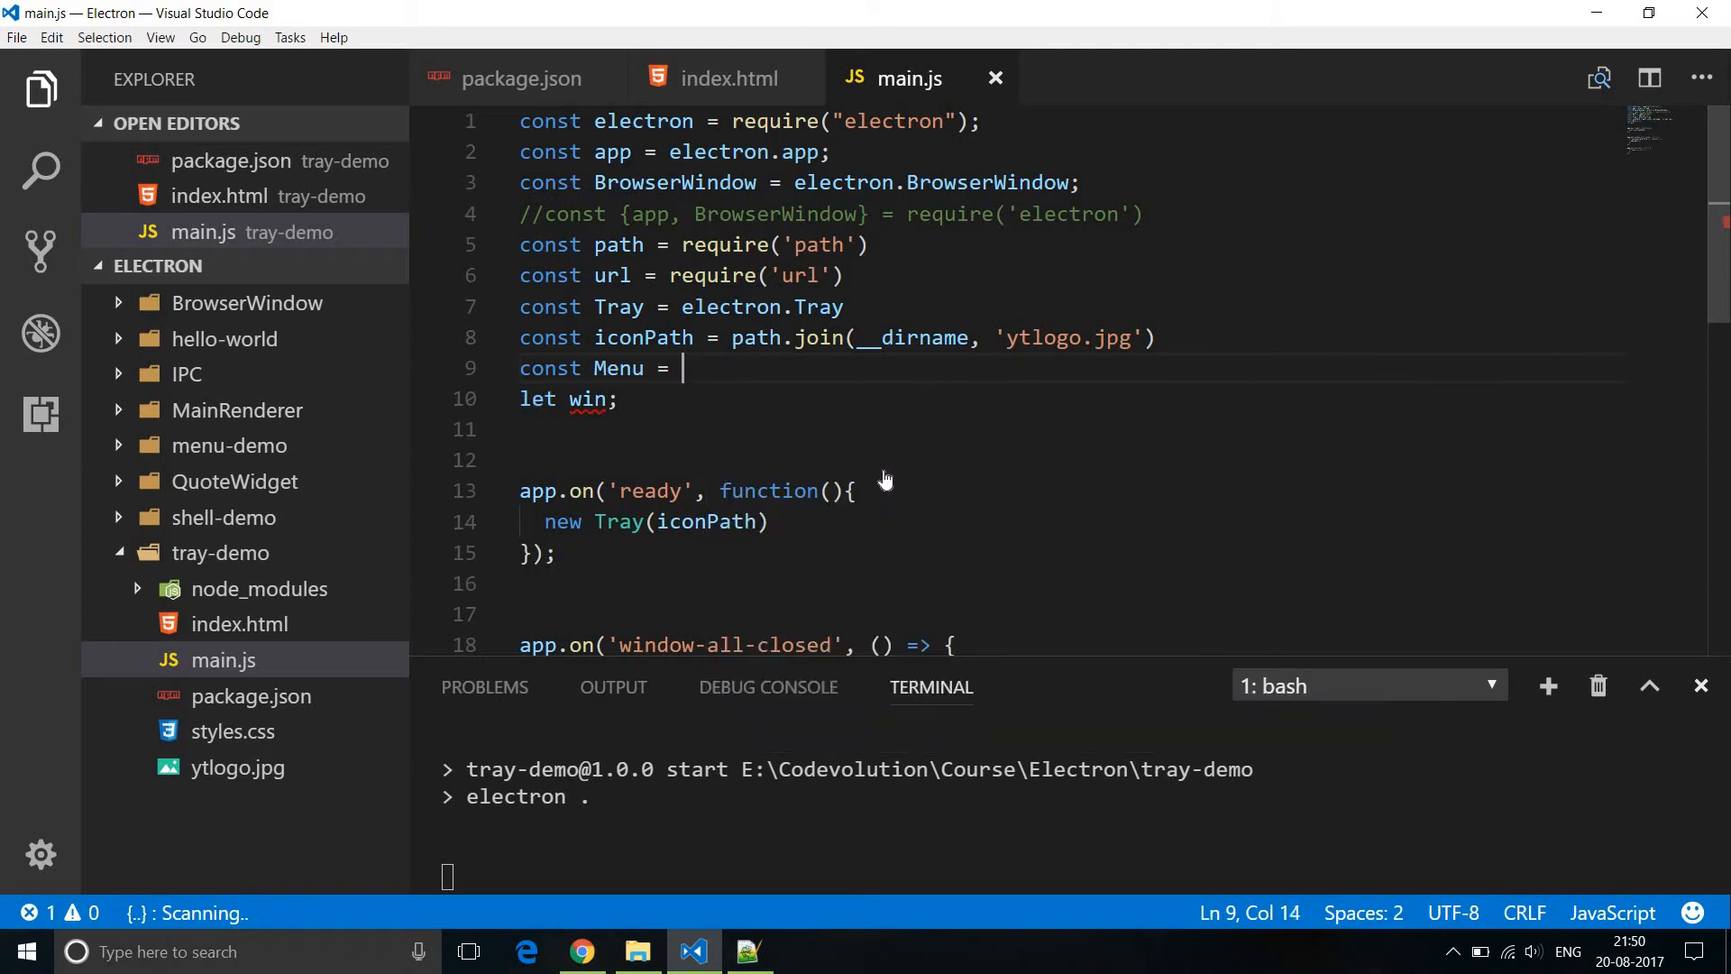
type("electron.Menu")
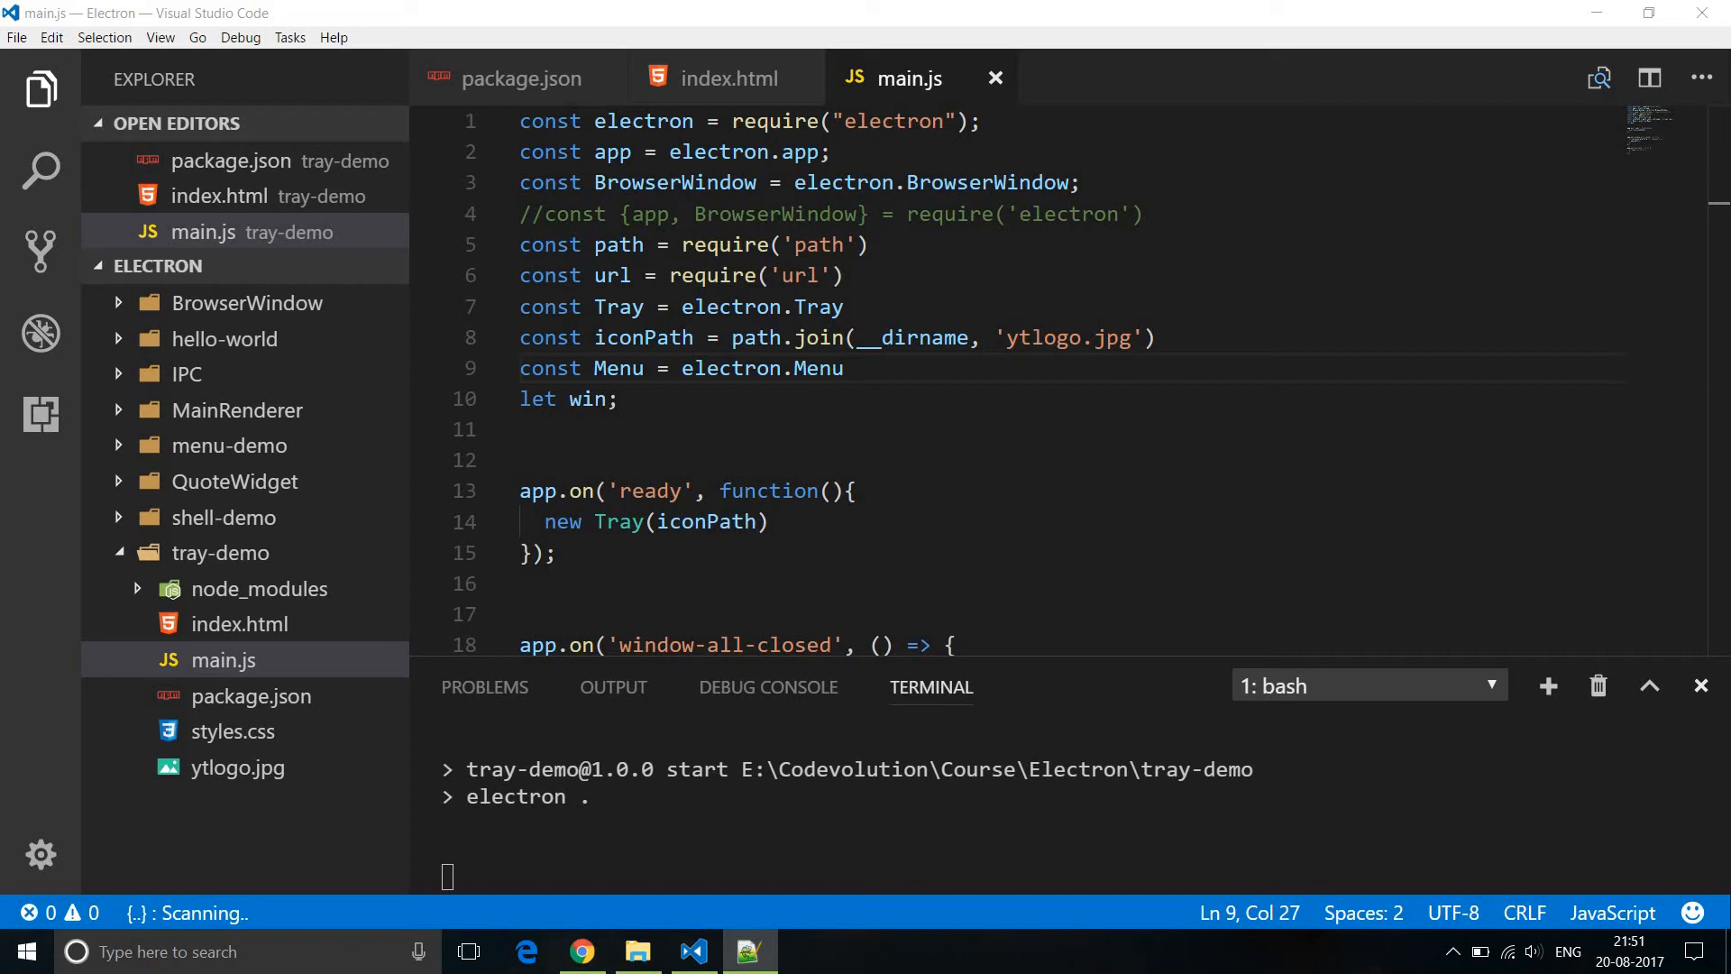
Review the template's Audio Low/High and Video resolution radio submenu labels in the ready handler.
scroll("down", 3)
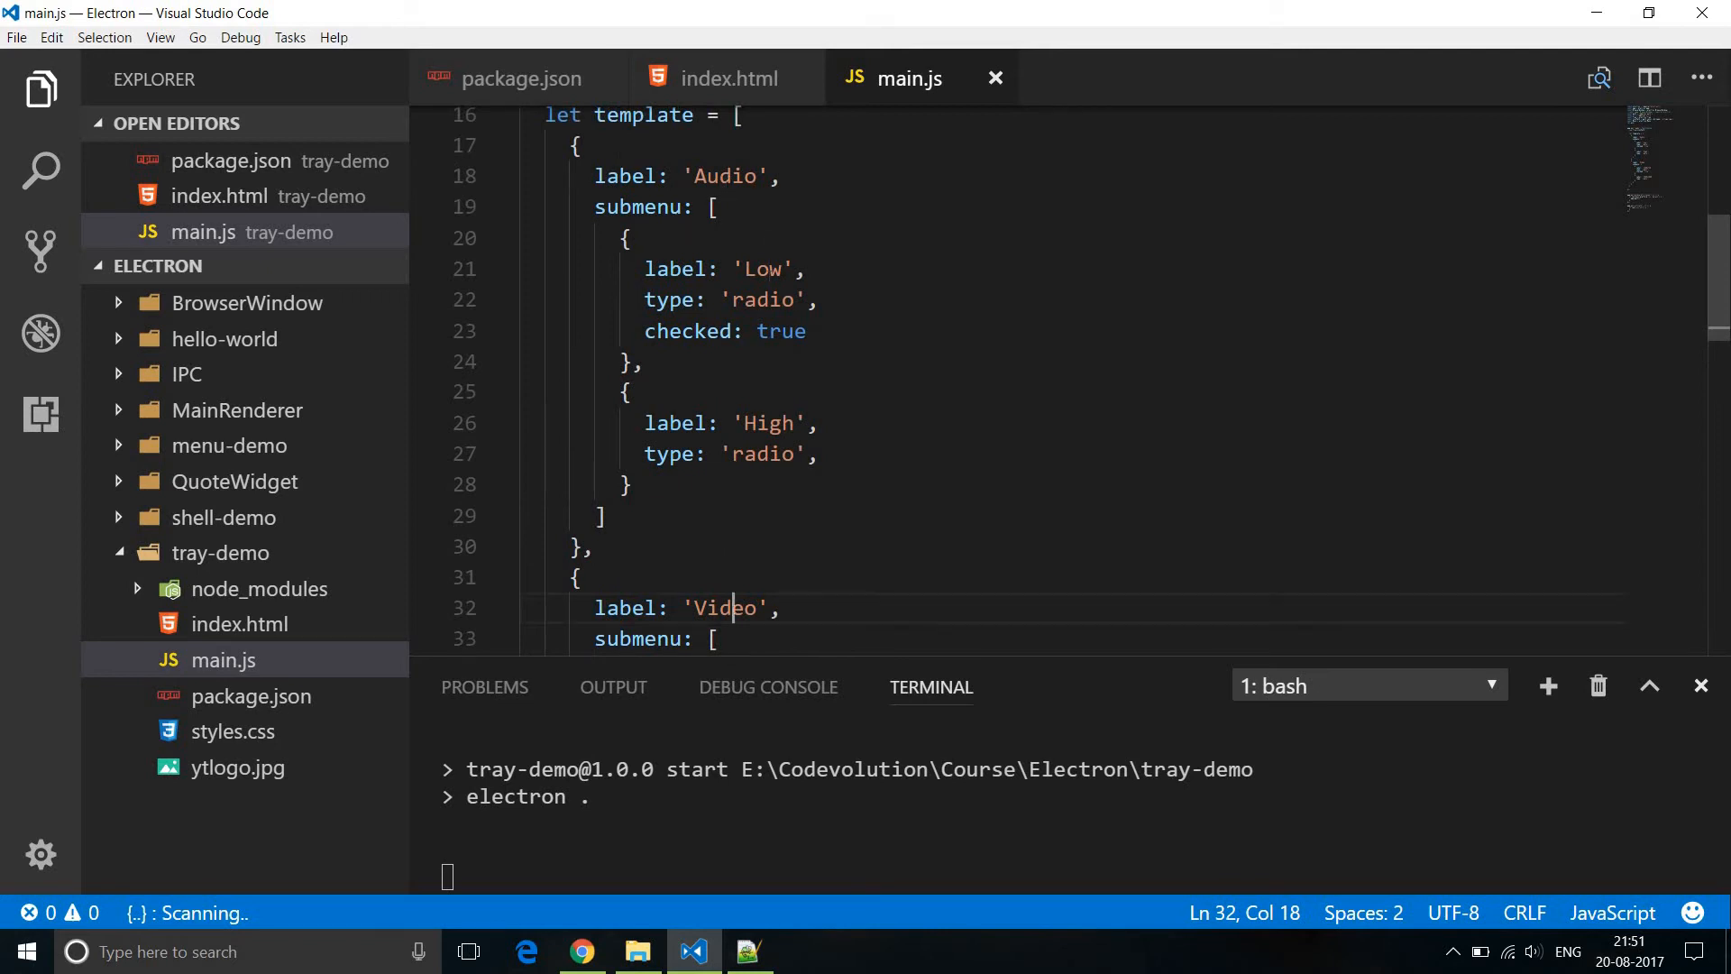
double_click(759, 268)
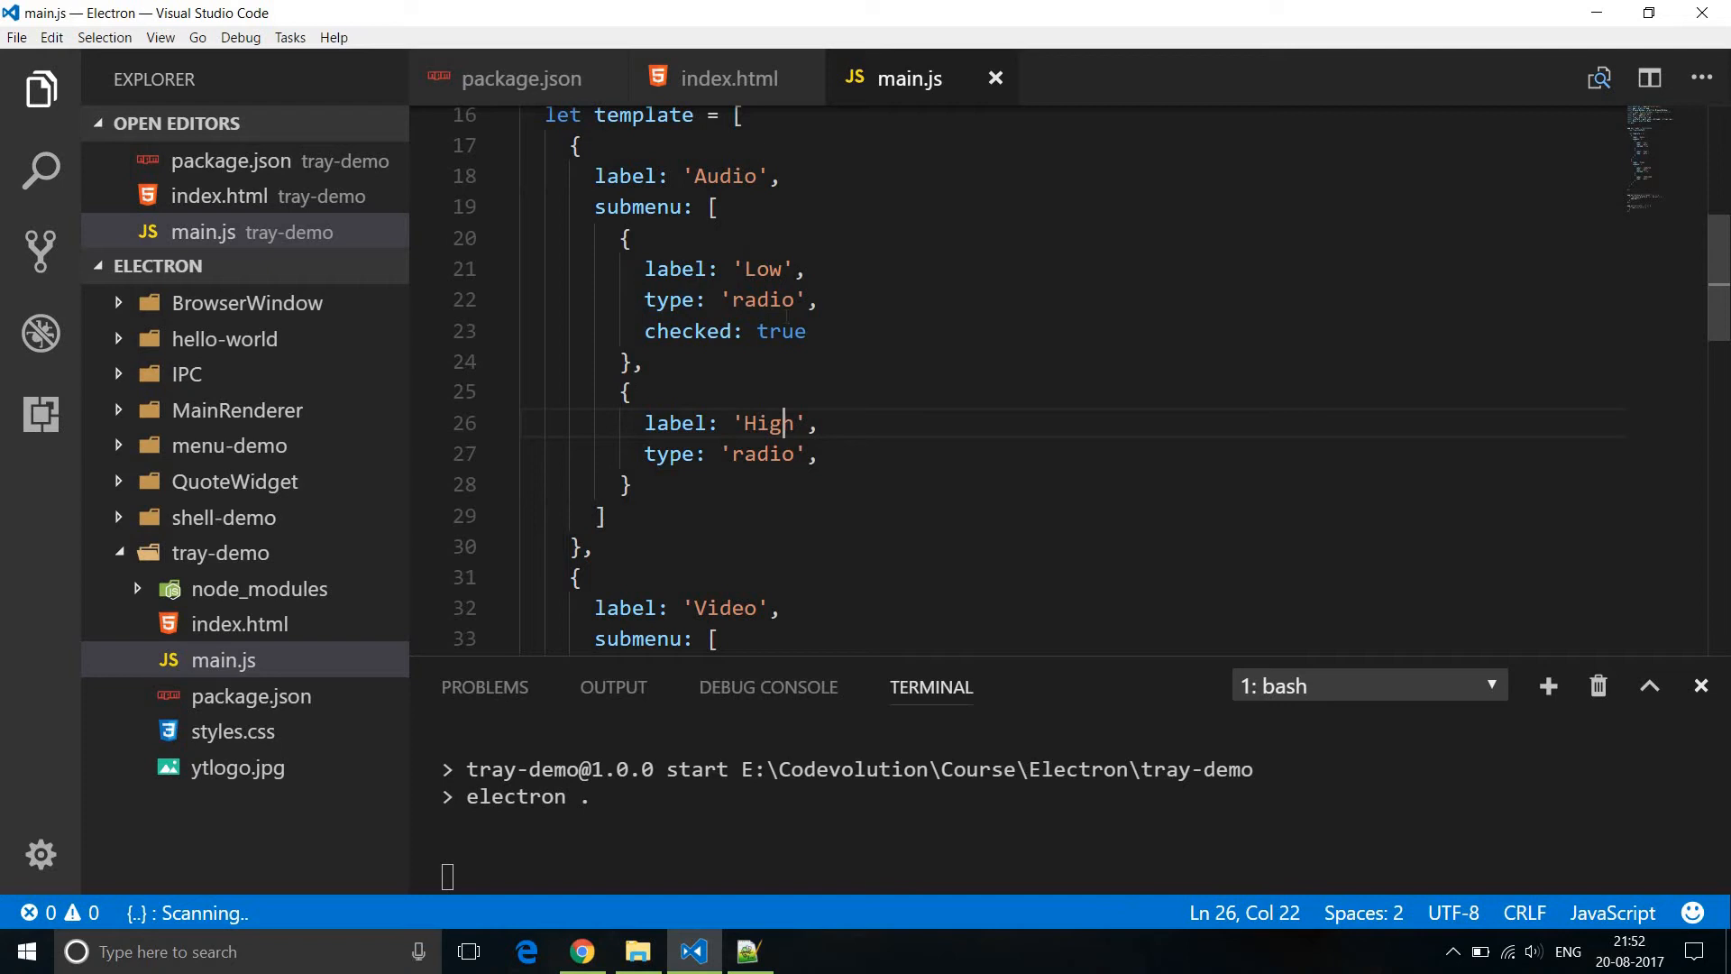
left_click(806, 332)
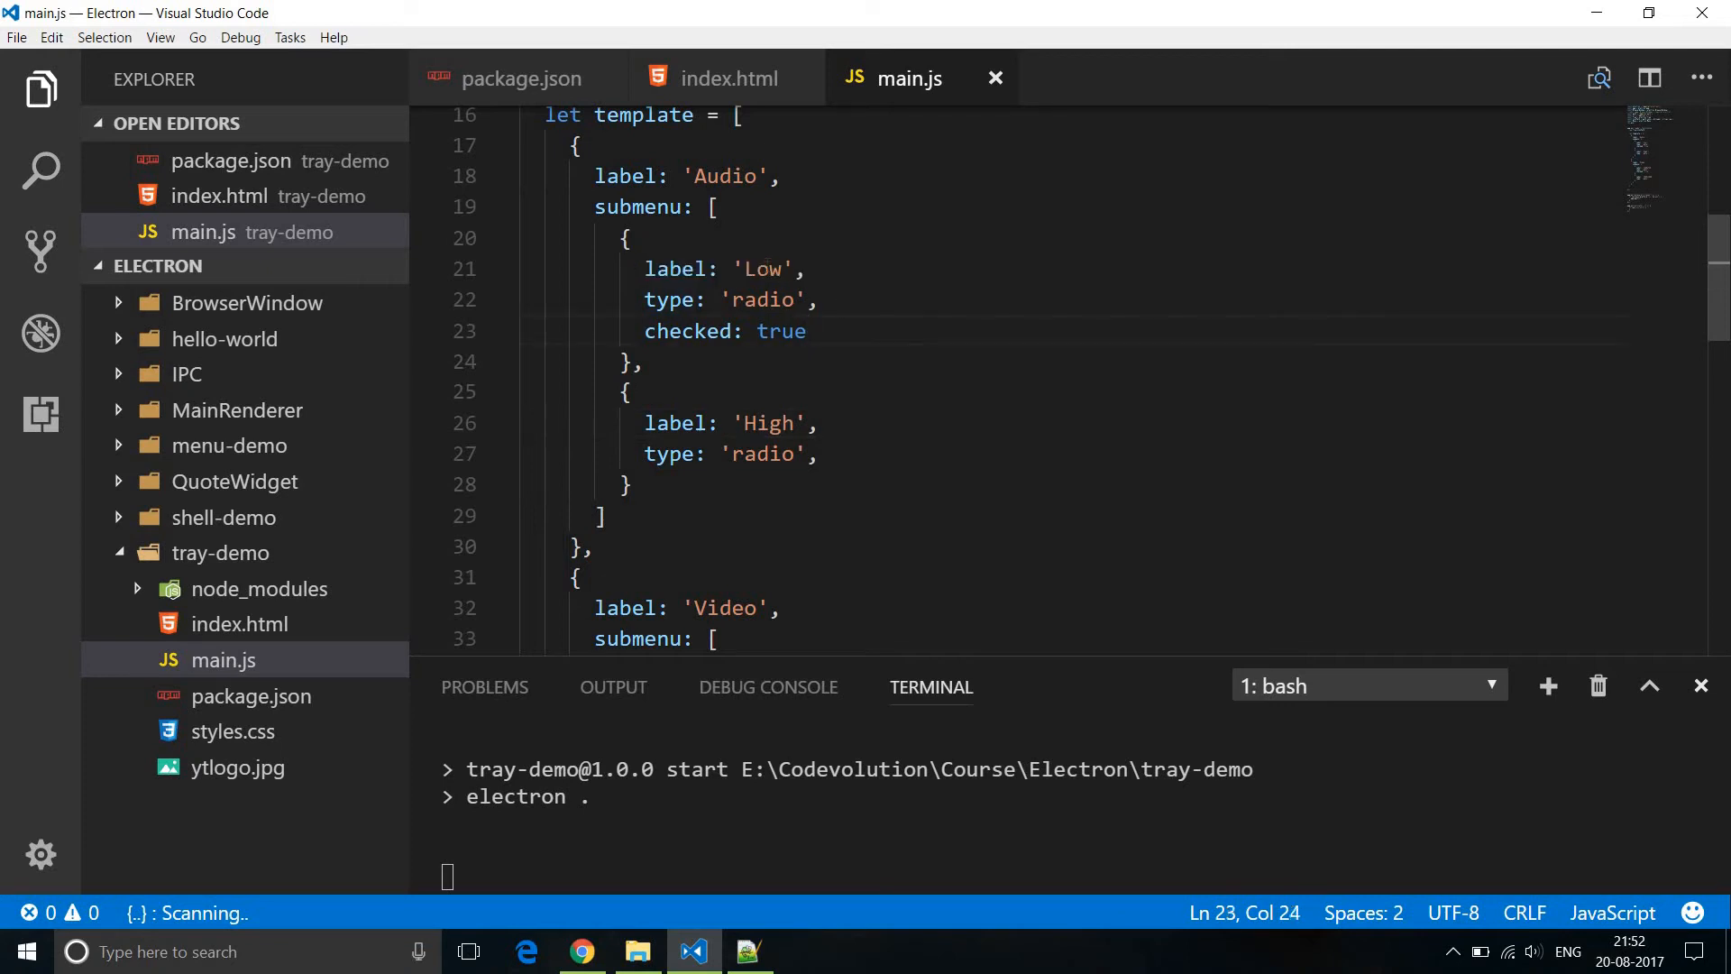
double_click(763, 269)
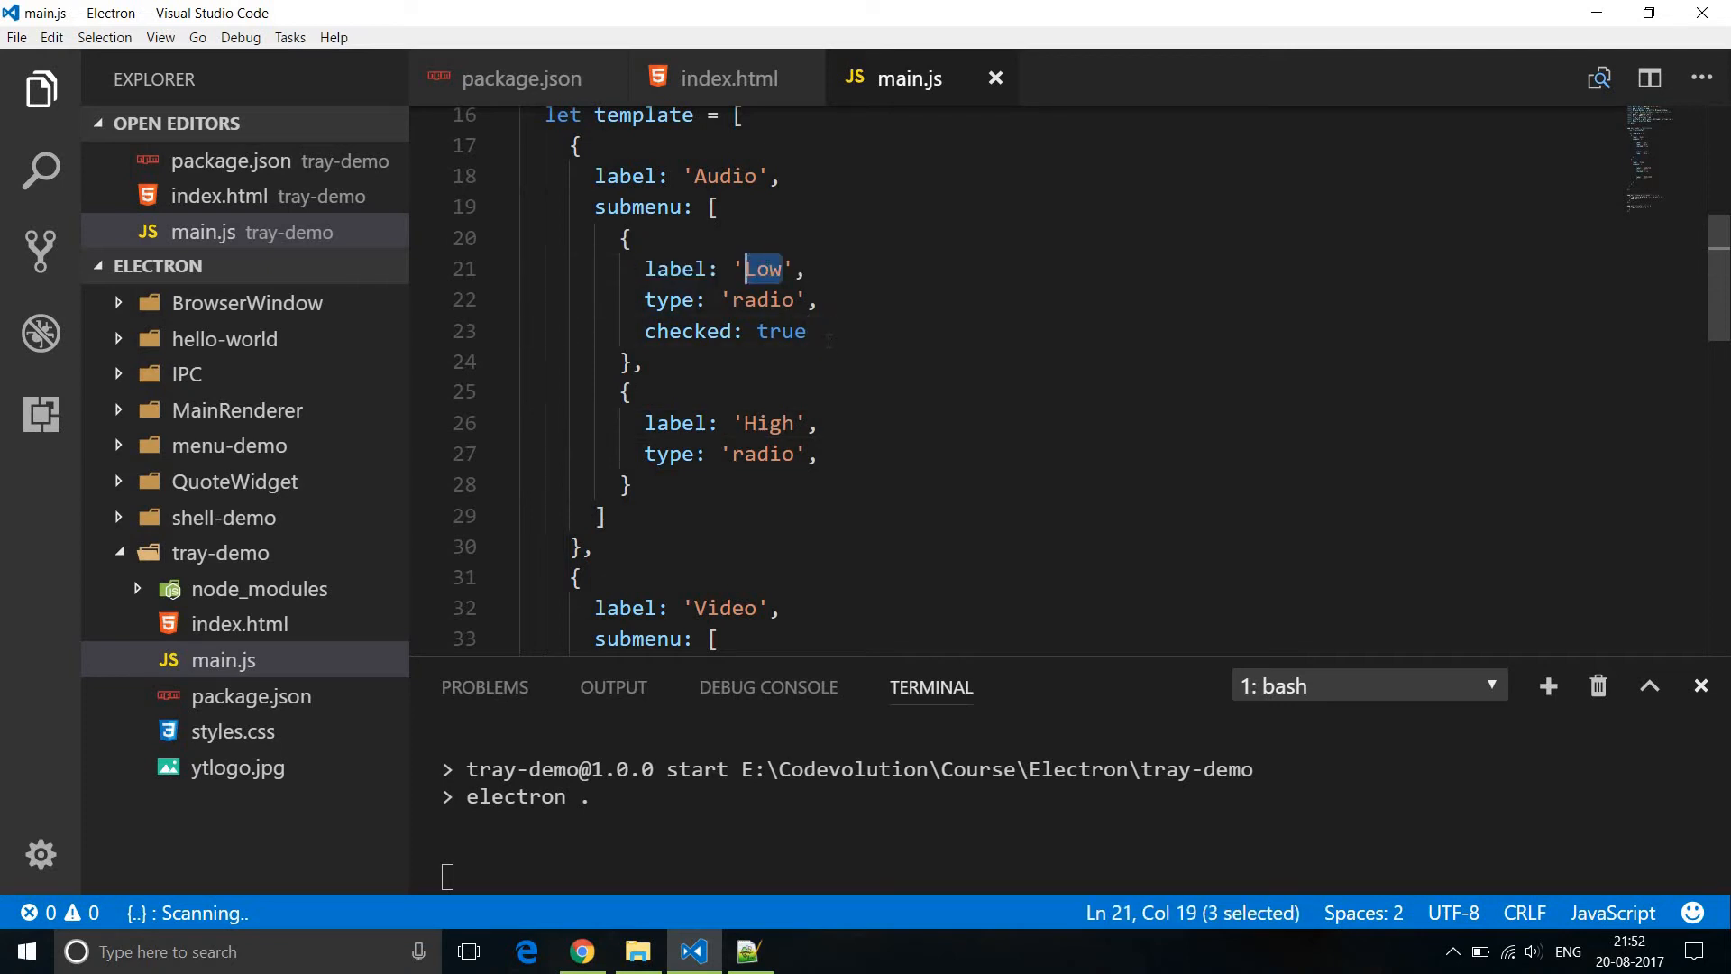
scroll("down", 3)
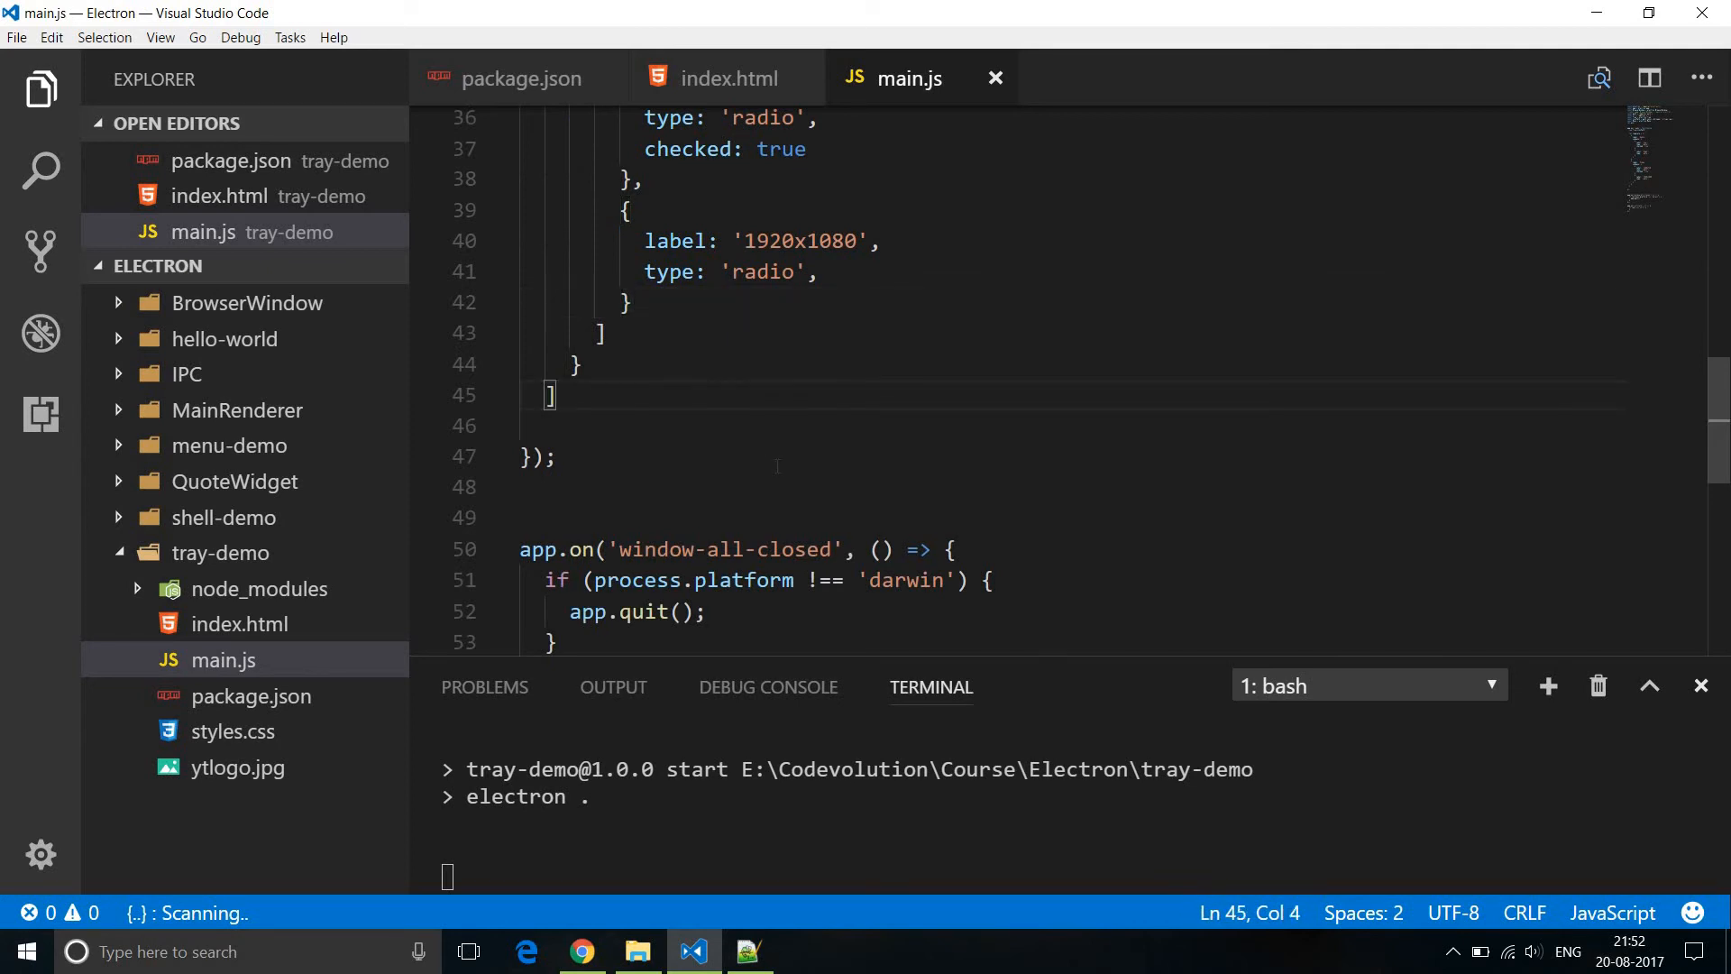
Build const ctxMenu = Menu.buildFromTemplate(template) in the ready handler.
type("const c")
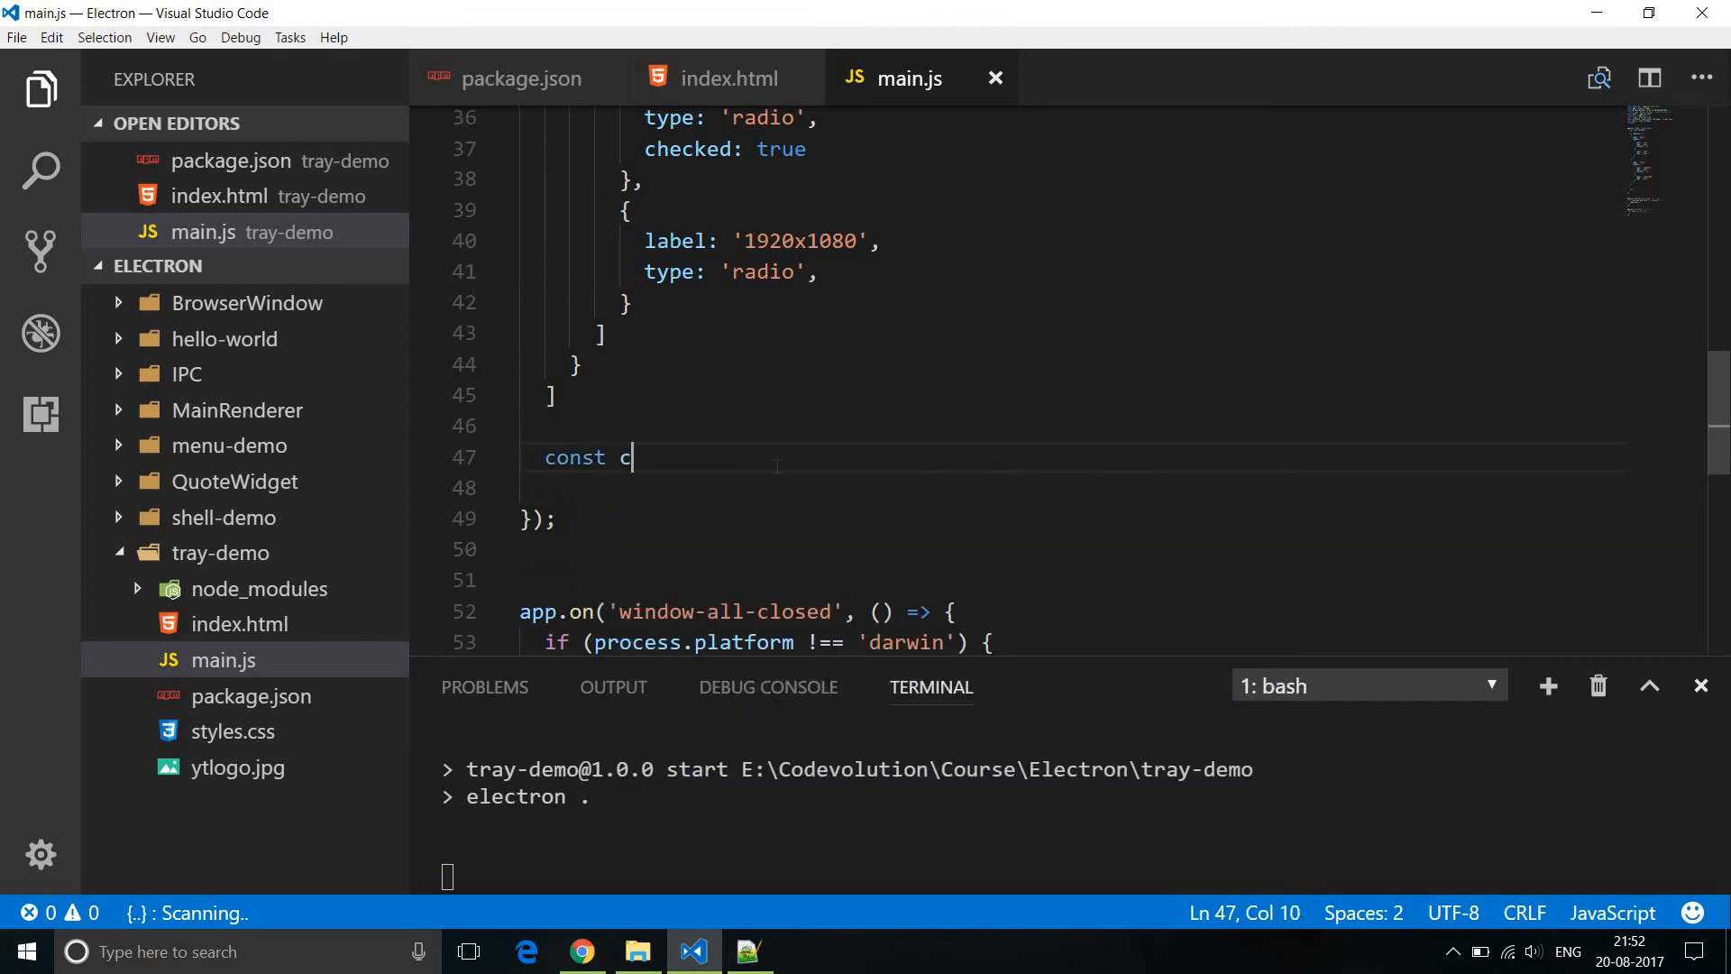
type("txMenu")
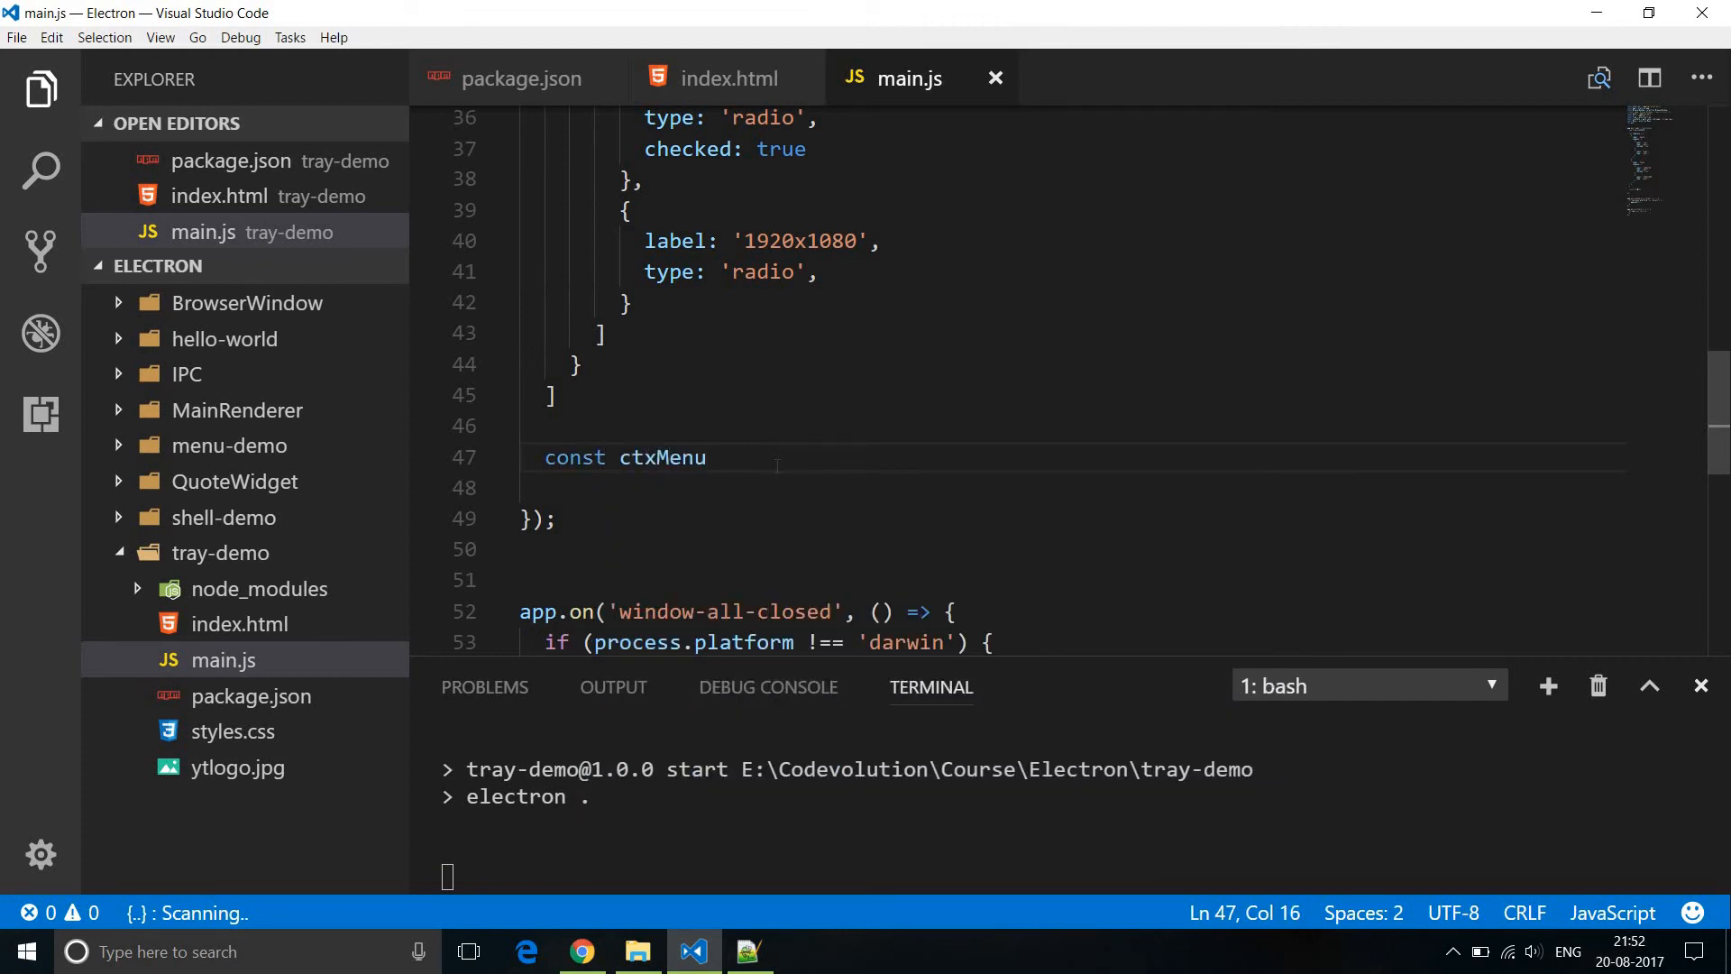
type("= Menu")
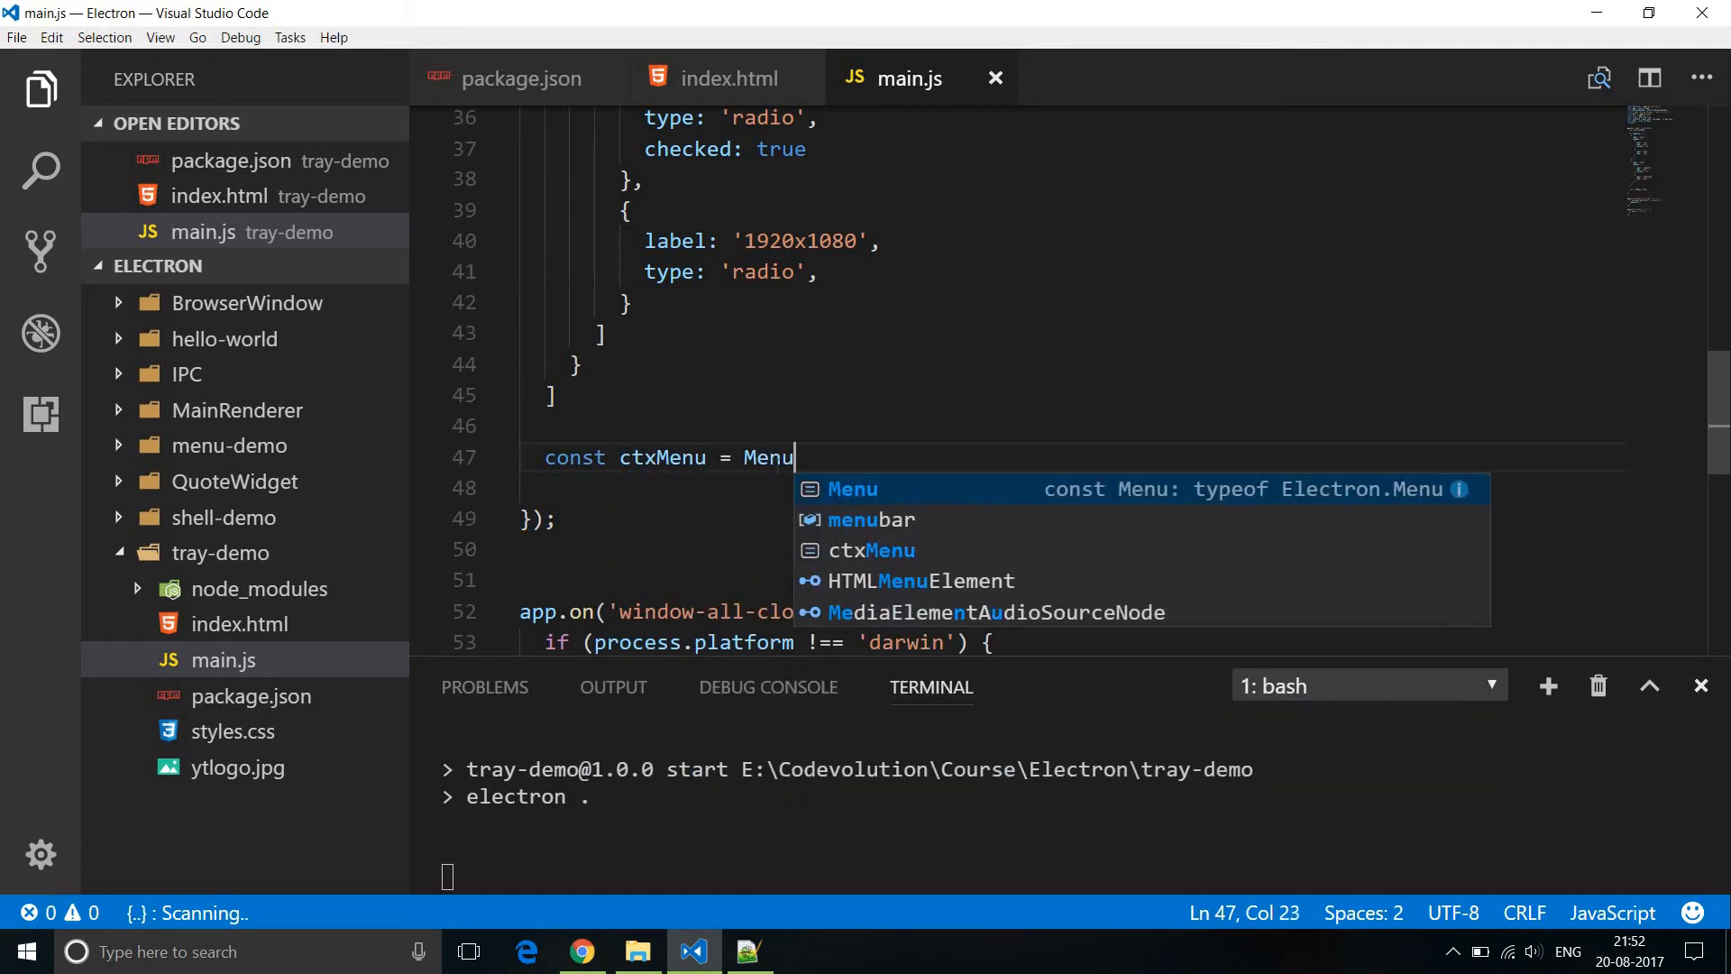
type(".buildFromTemplate")
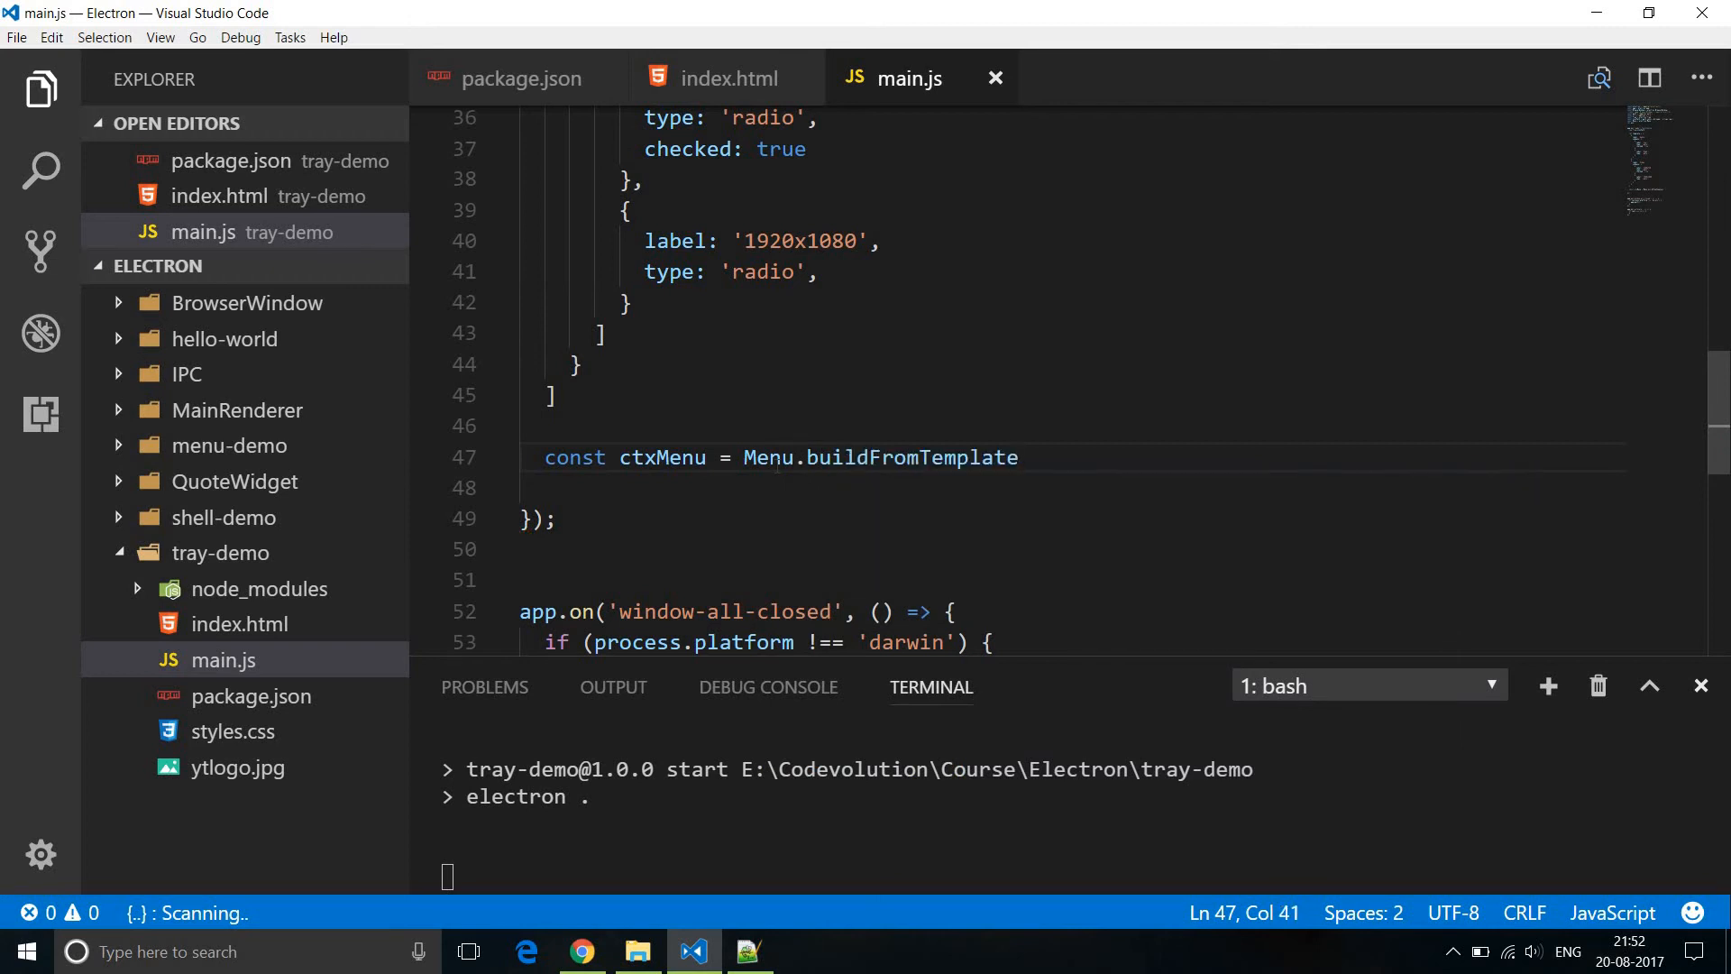
type("(template")
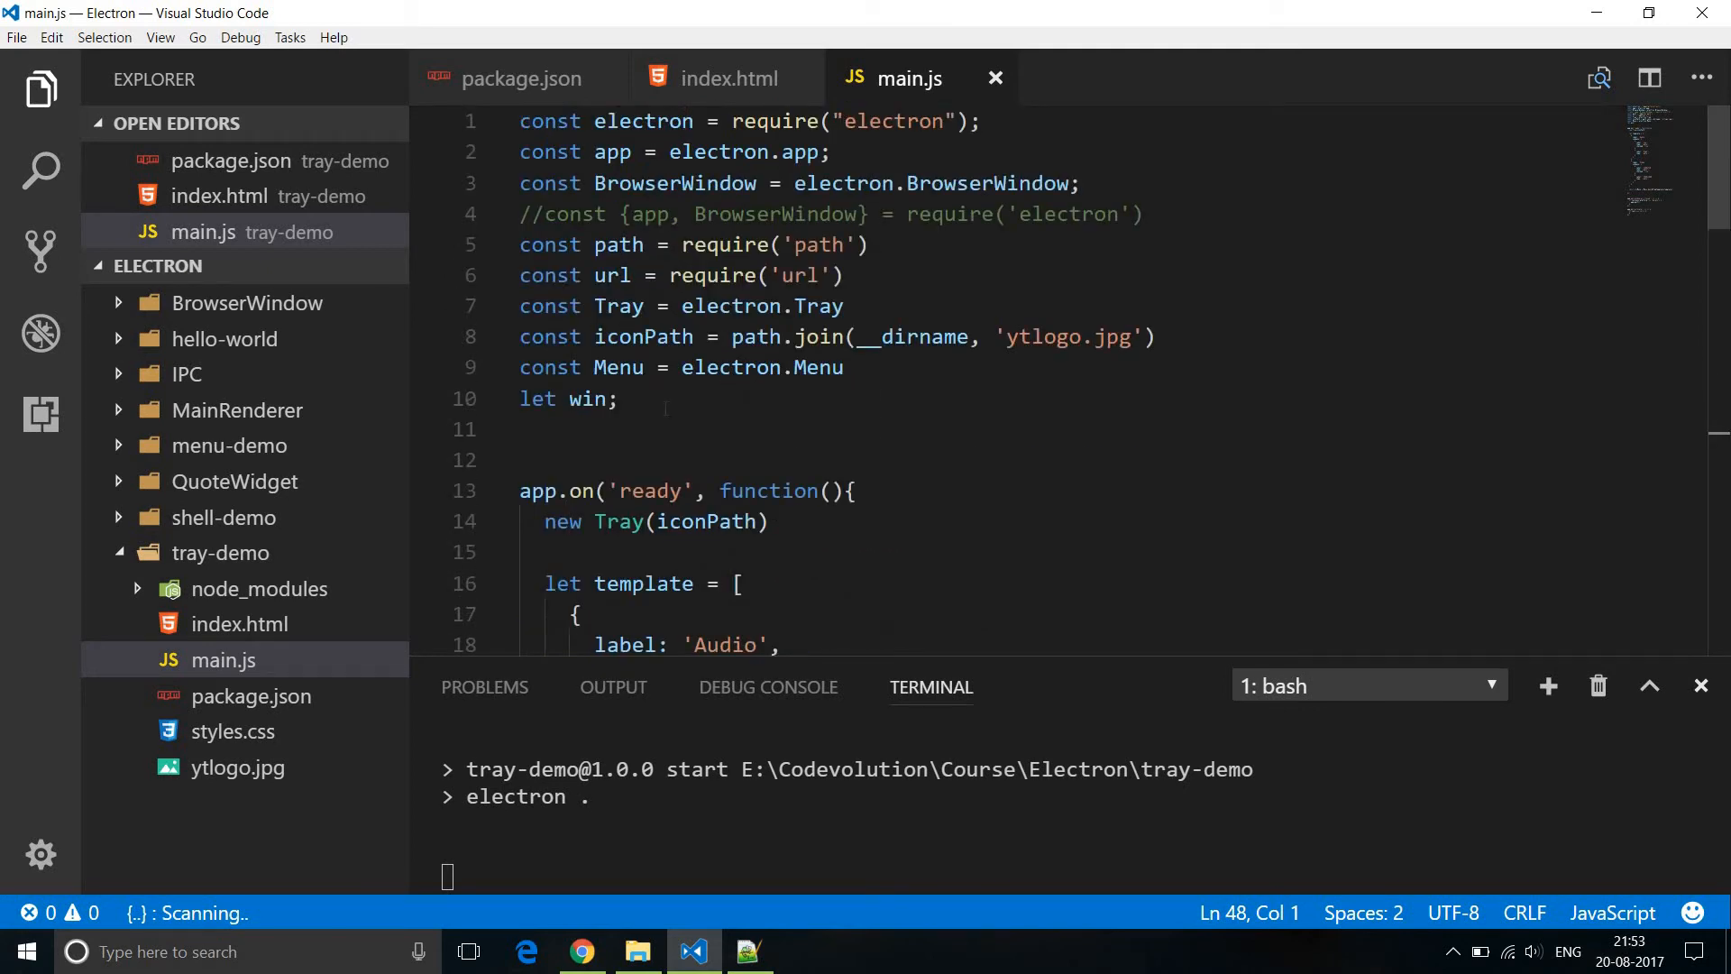
Declare a global let tray = null and attach the menu with tray.setContextMenu(ctxMenu).
type("let tray = null")
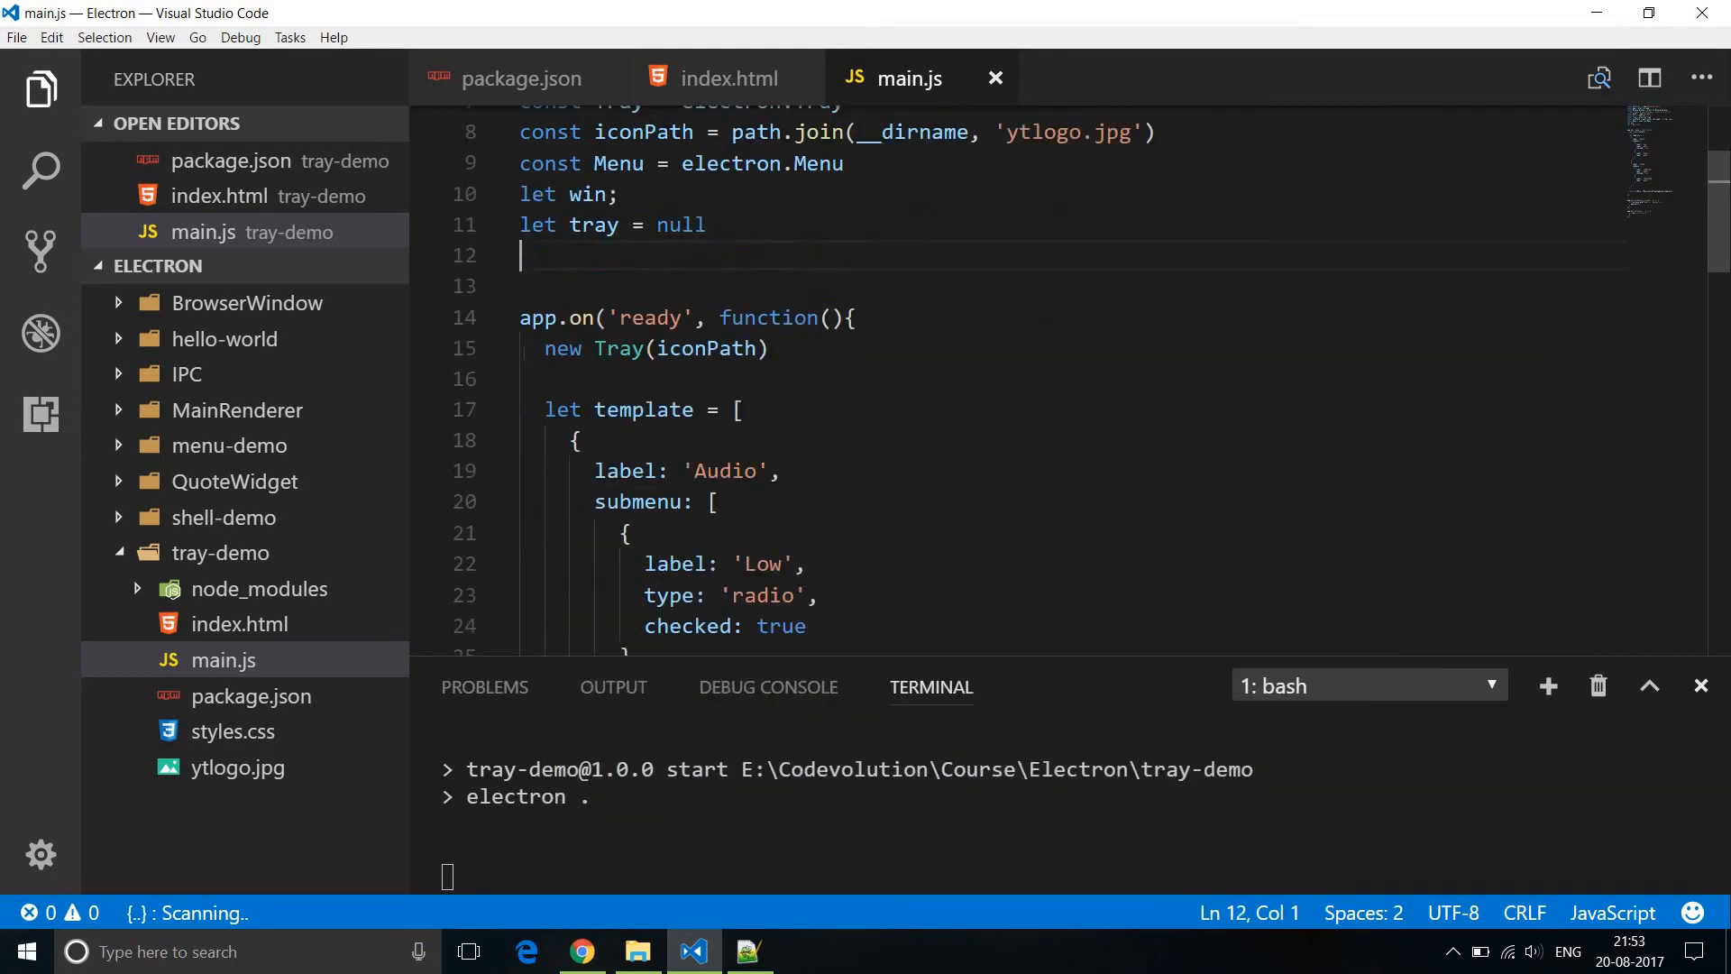
type("tray.s")
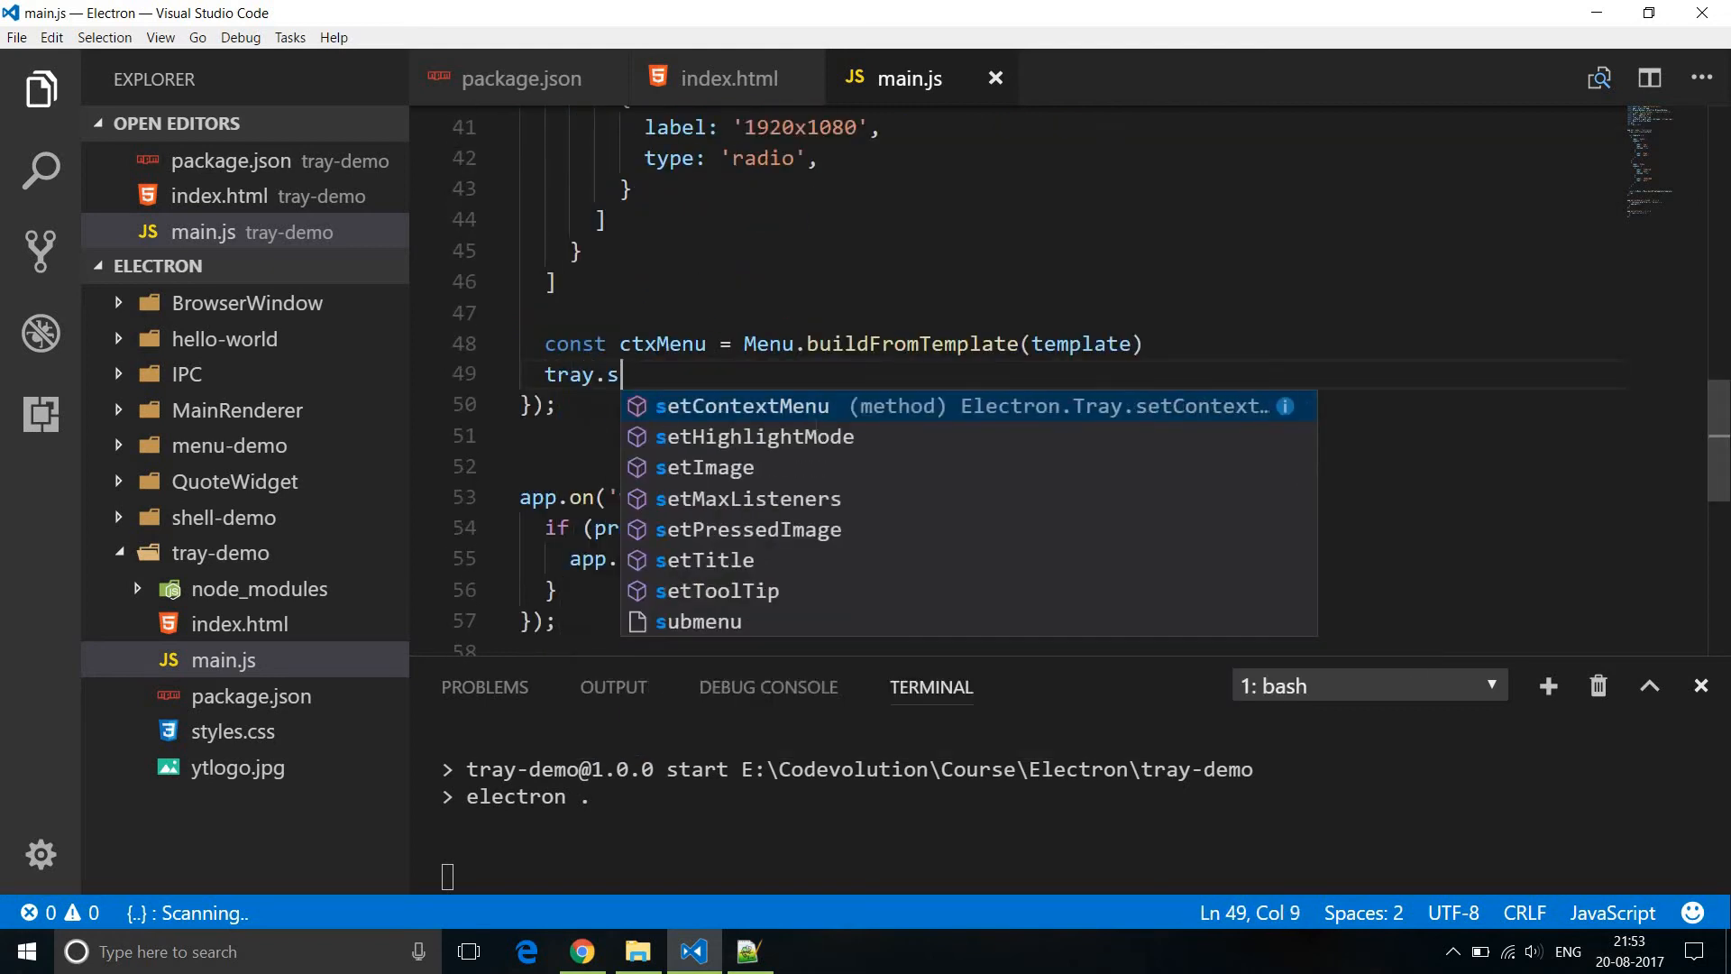
type("etContextMenu(ctxMenu")
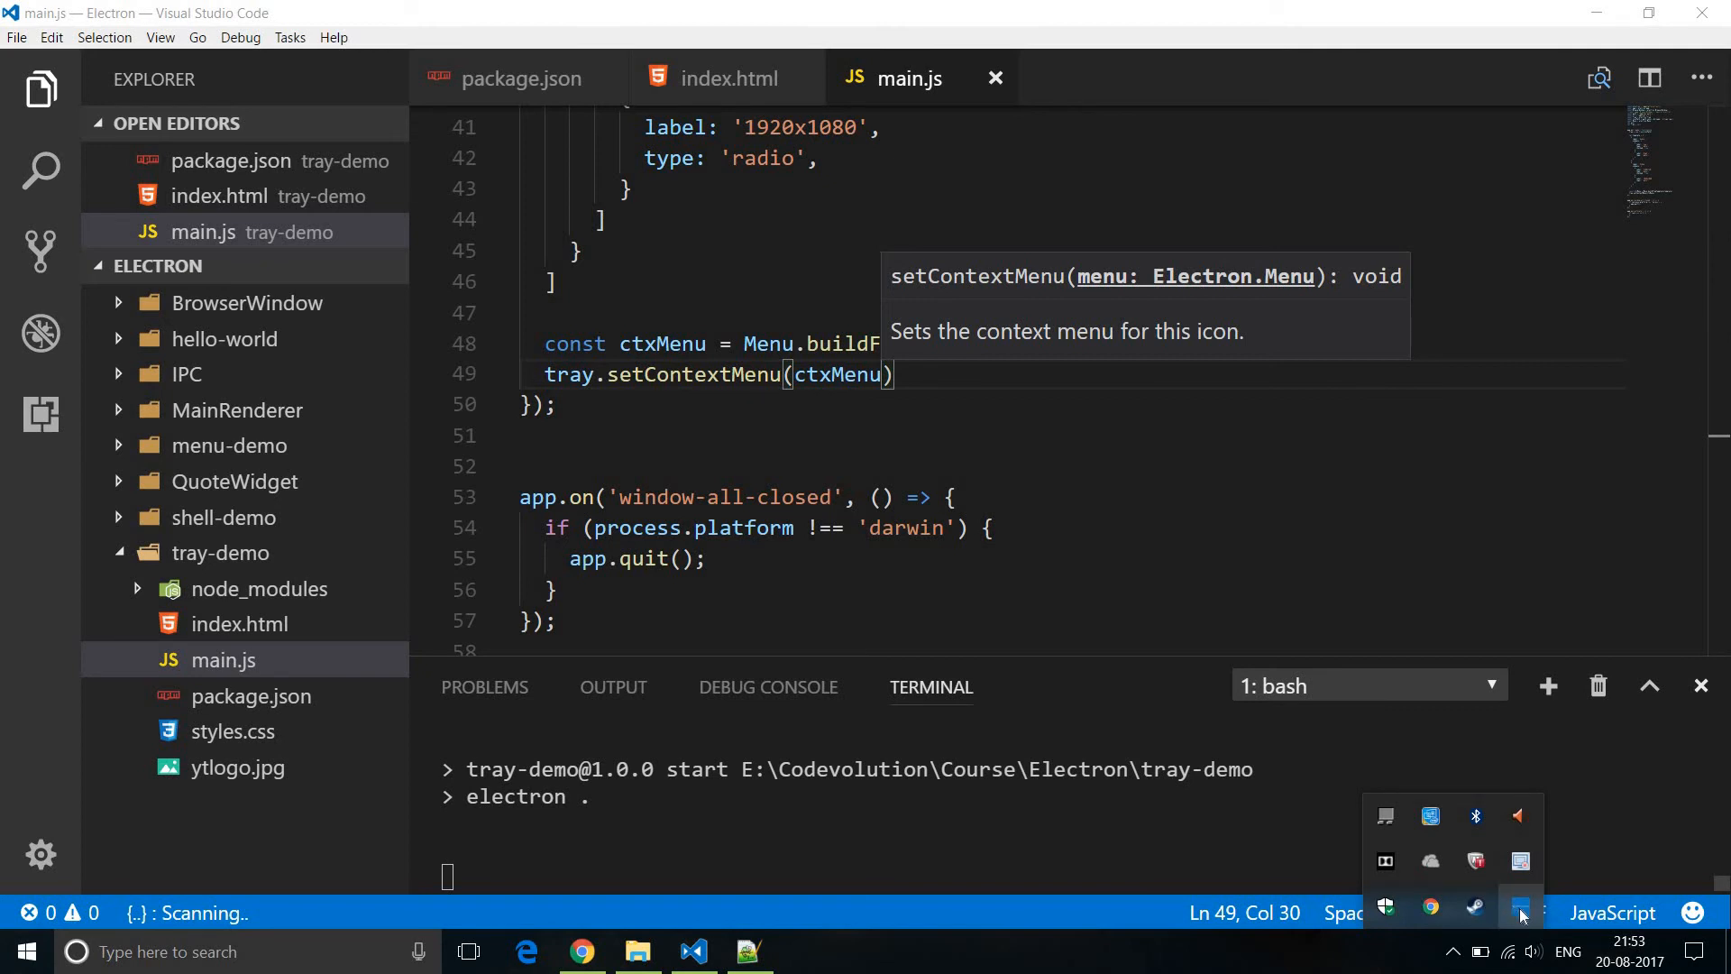
From the running tray icon, browse the Audio and Video submenus and choose High under Audio.
left_click(1519, 909)
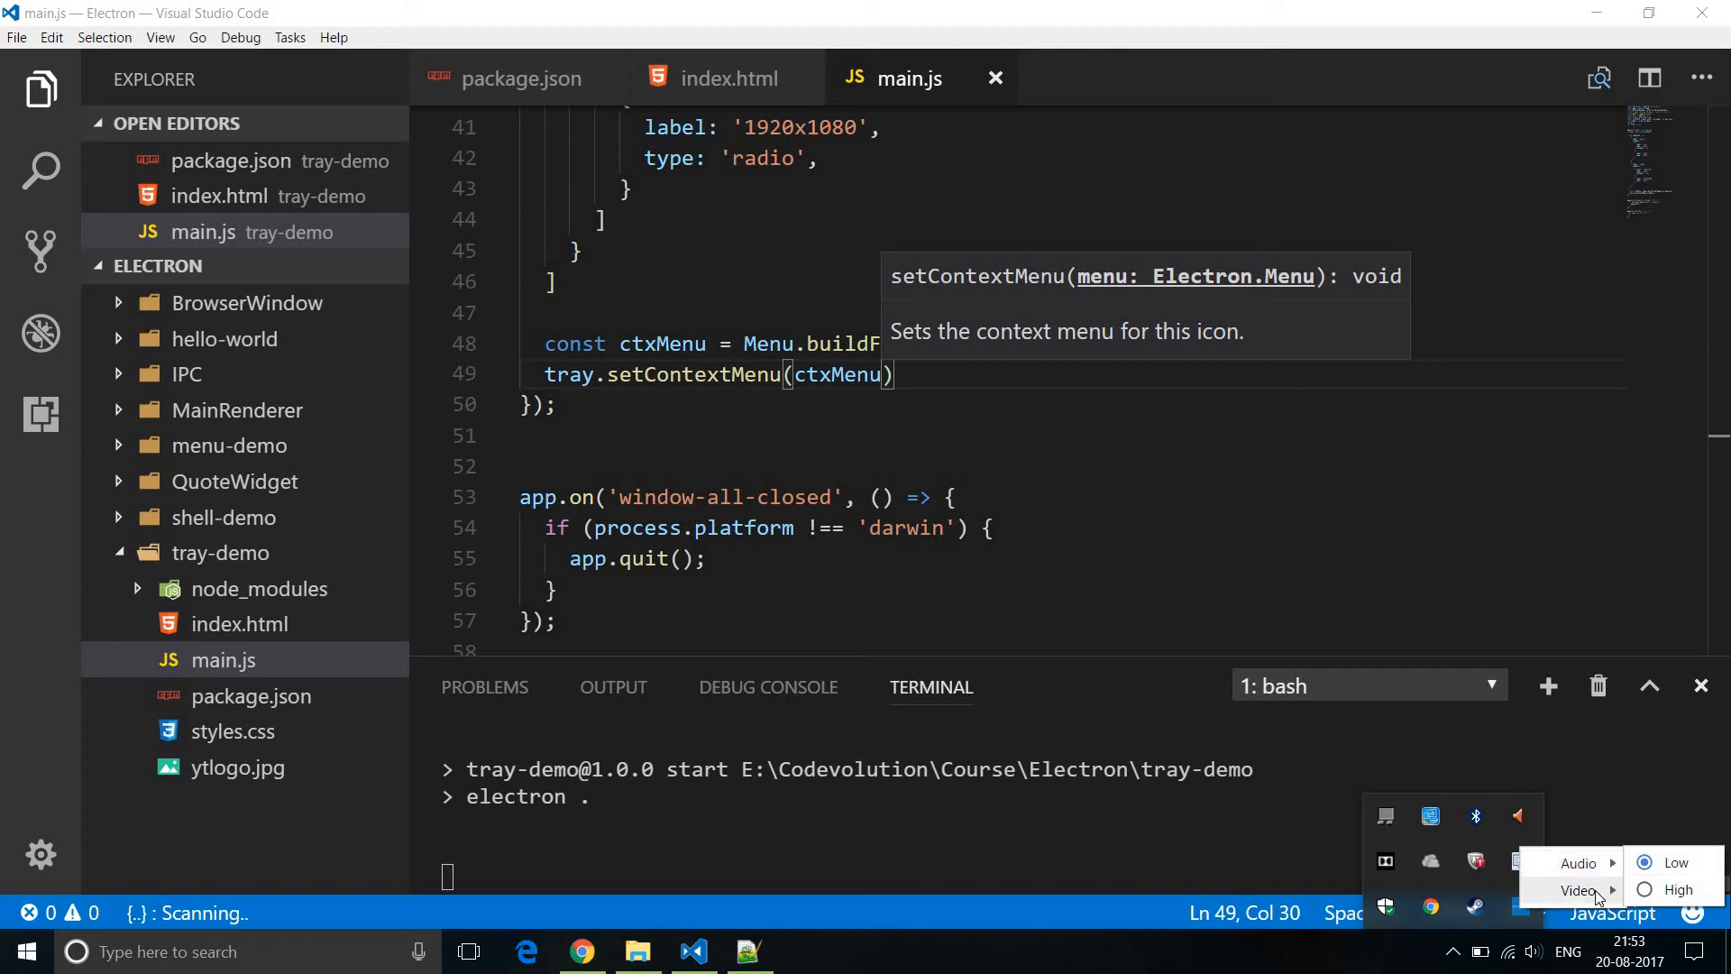
left_click(1580, 889)
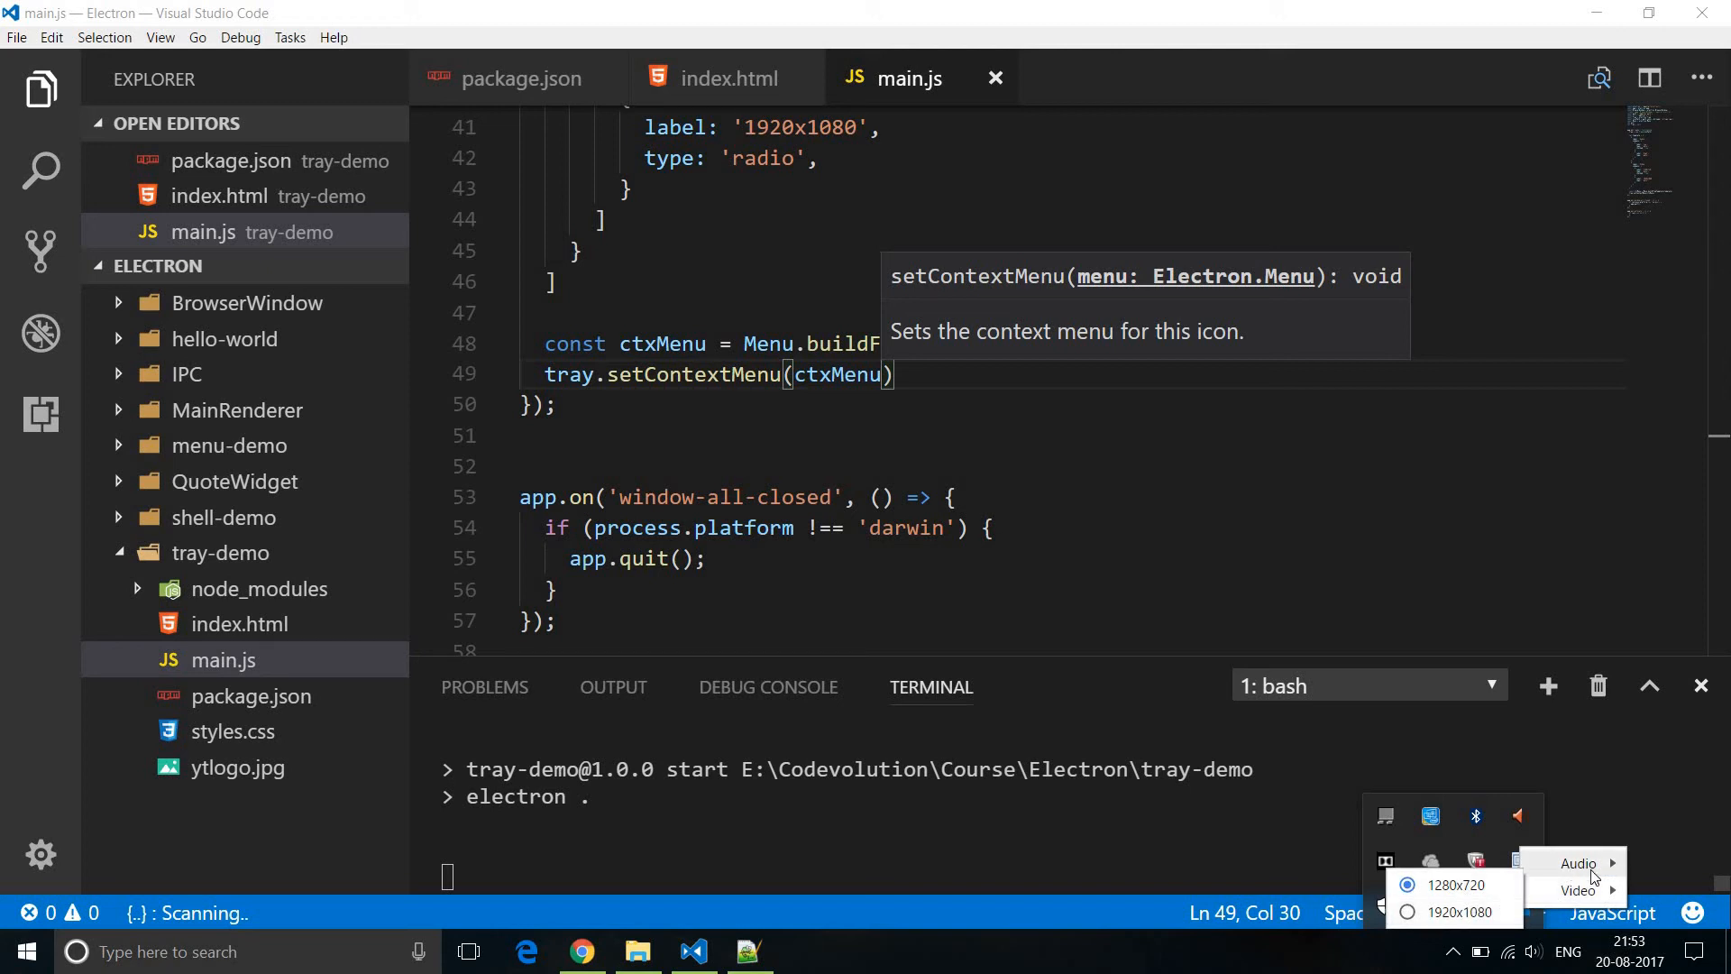
left_click(1518, 913)
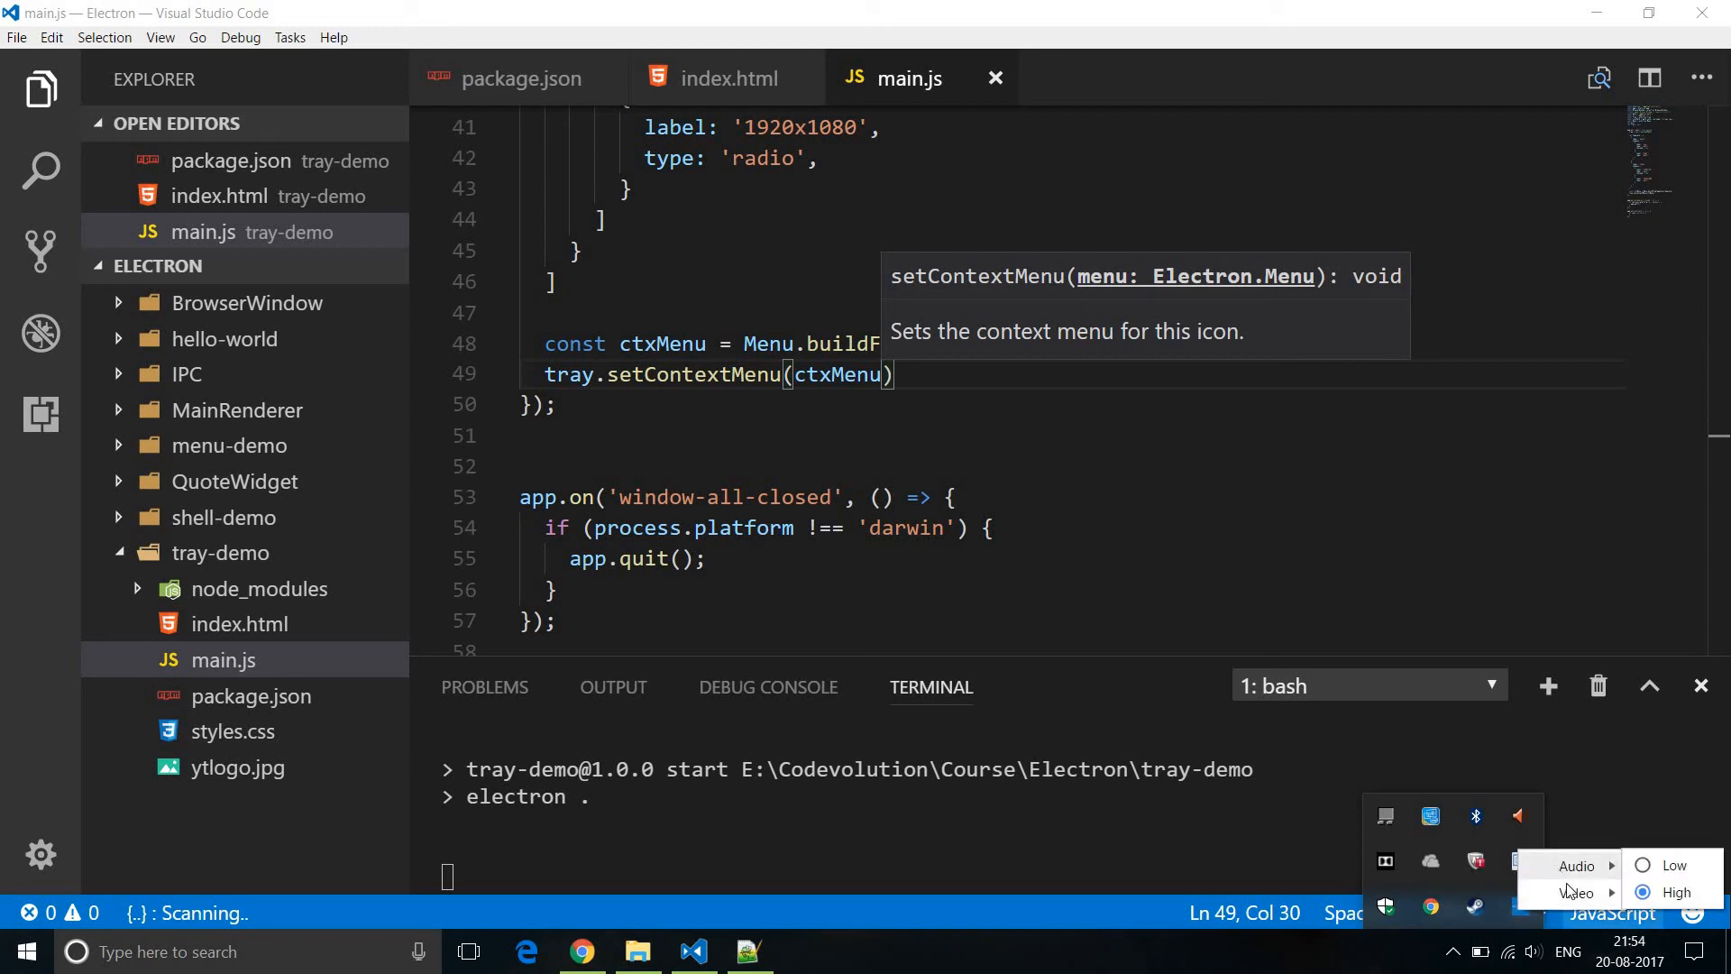
mouse_move(1576, 892)
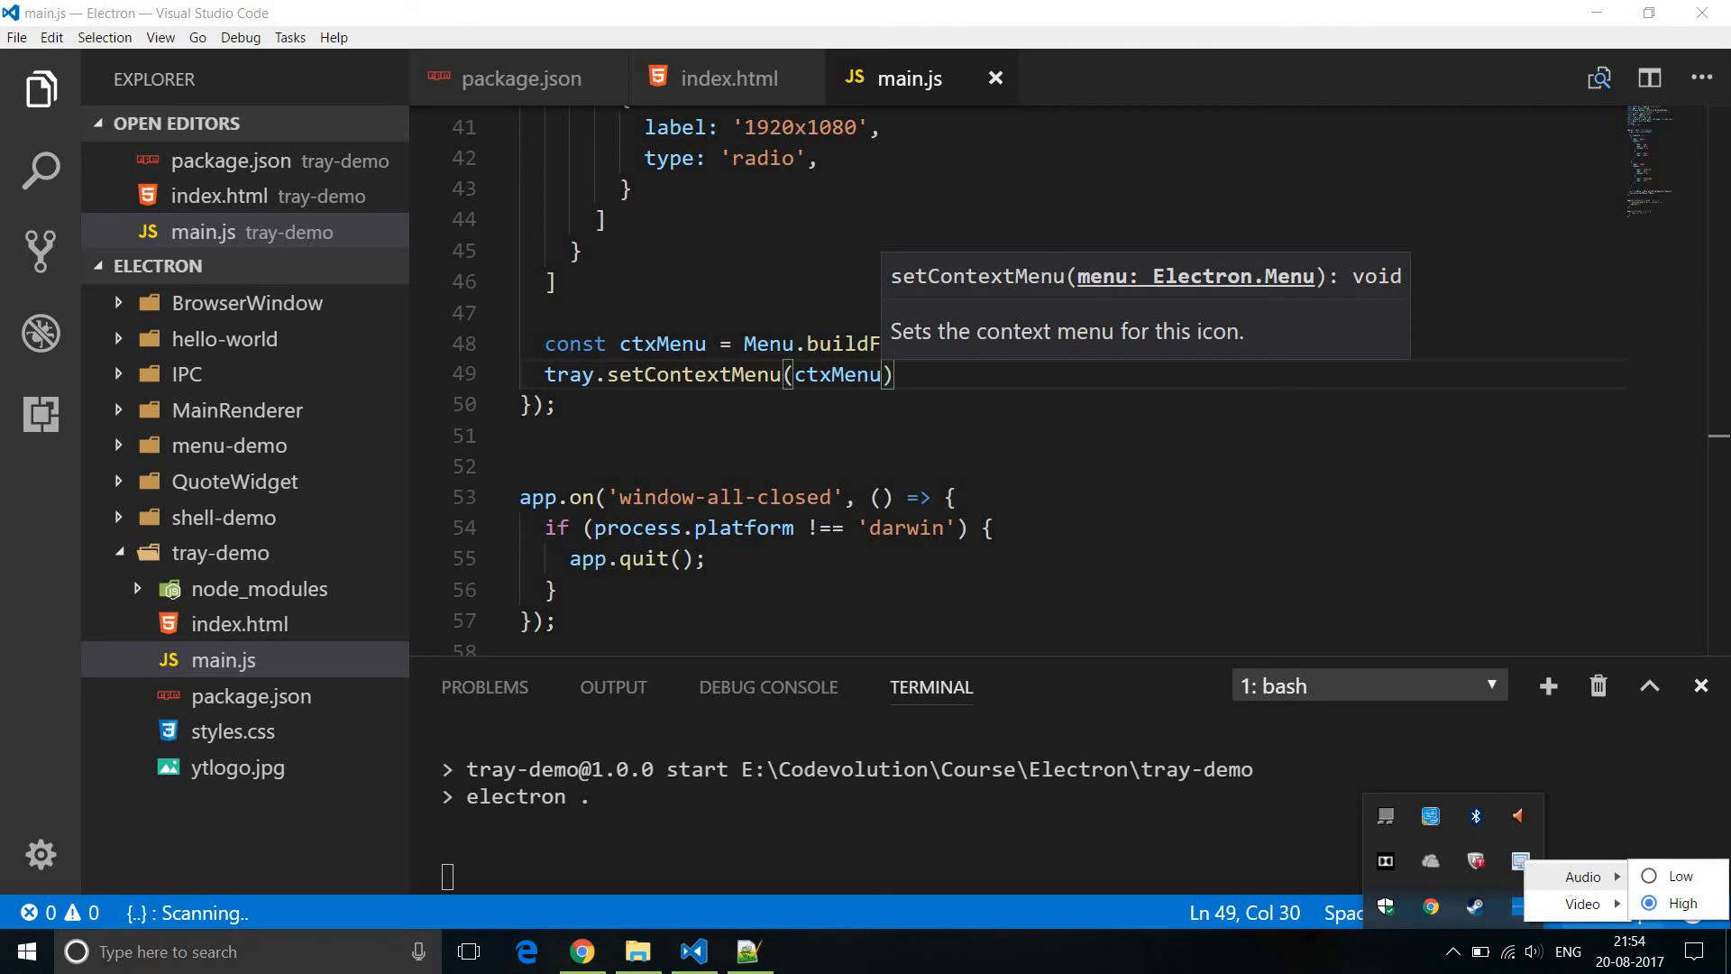
mouse_move(1573, 889)
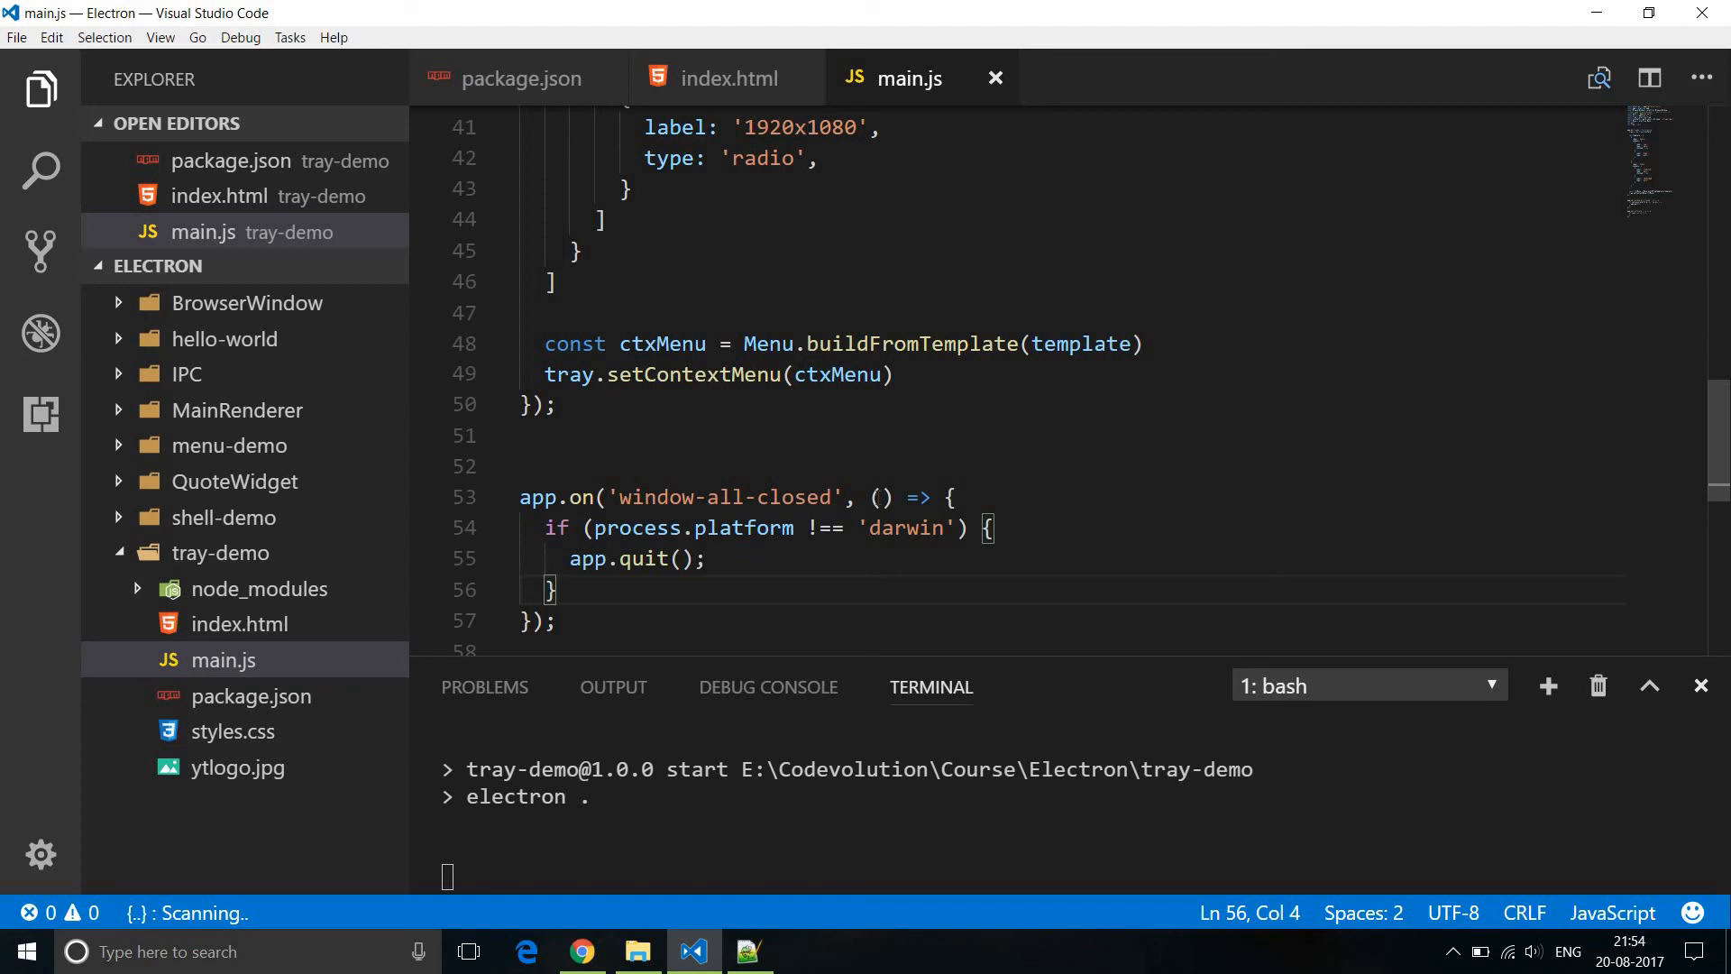
mouse_move(1492, 931)
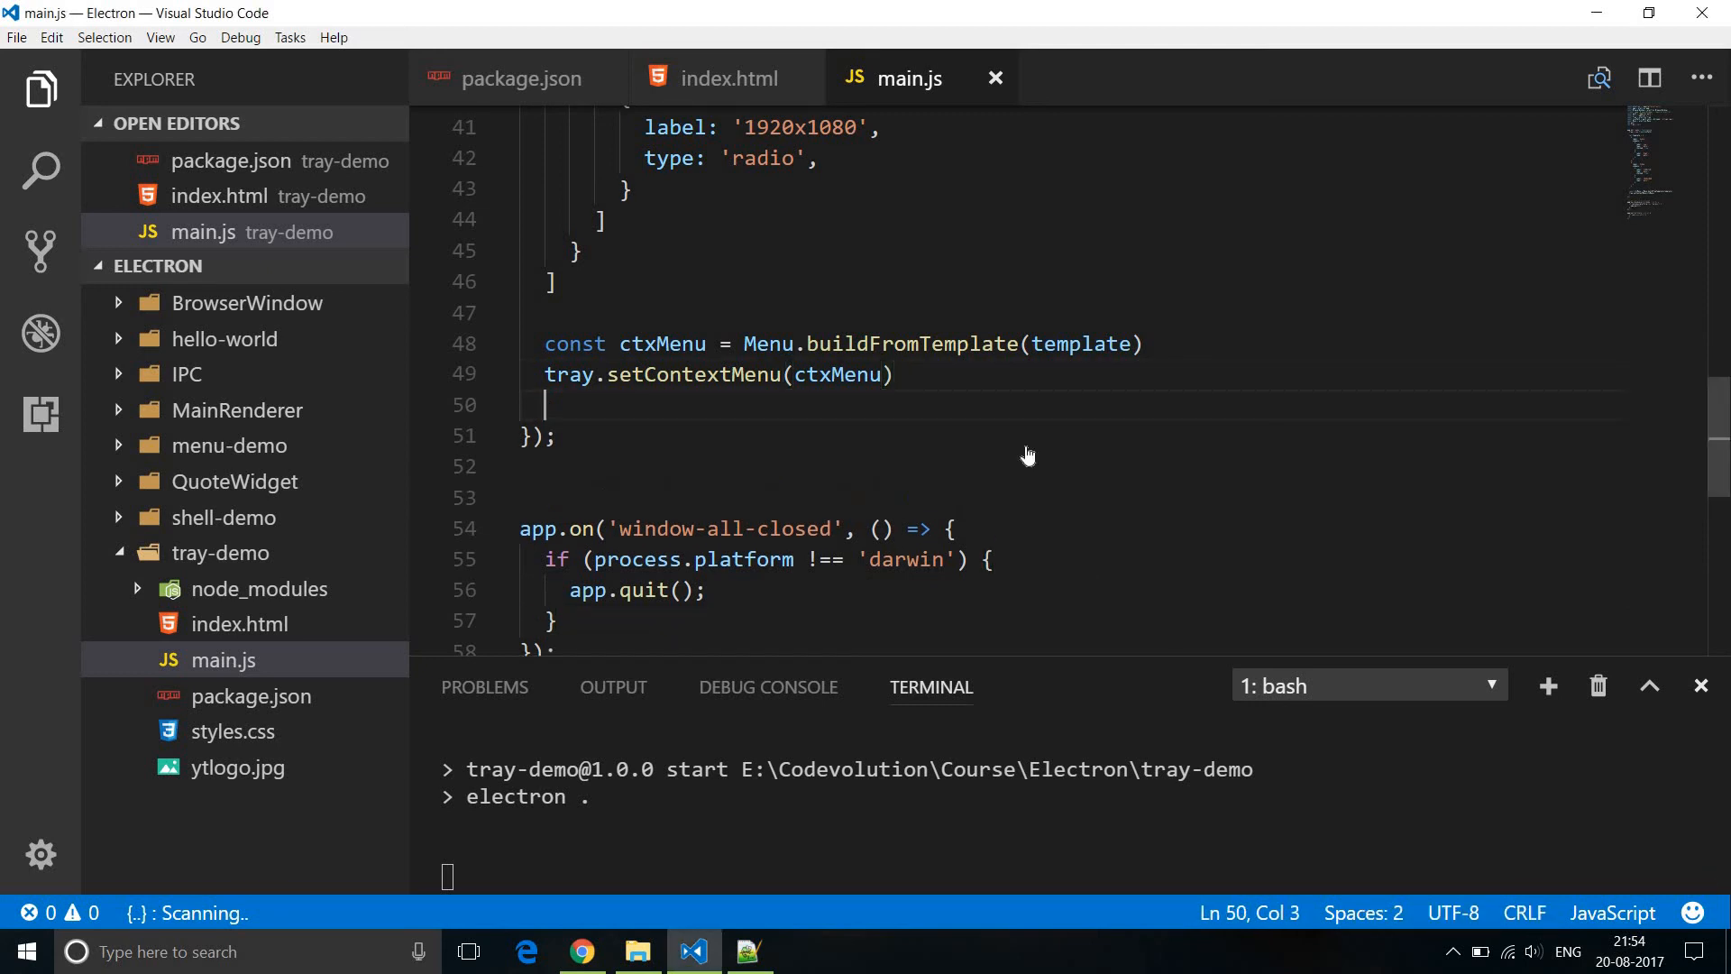
Add tray.setToolTip('Tray Application') below setContextMenu.
type("tray.setToolTip(")
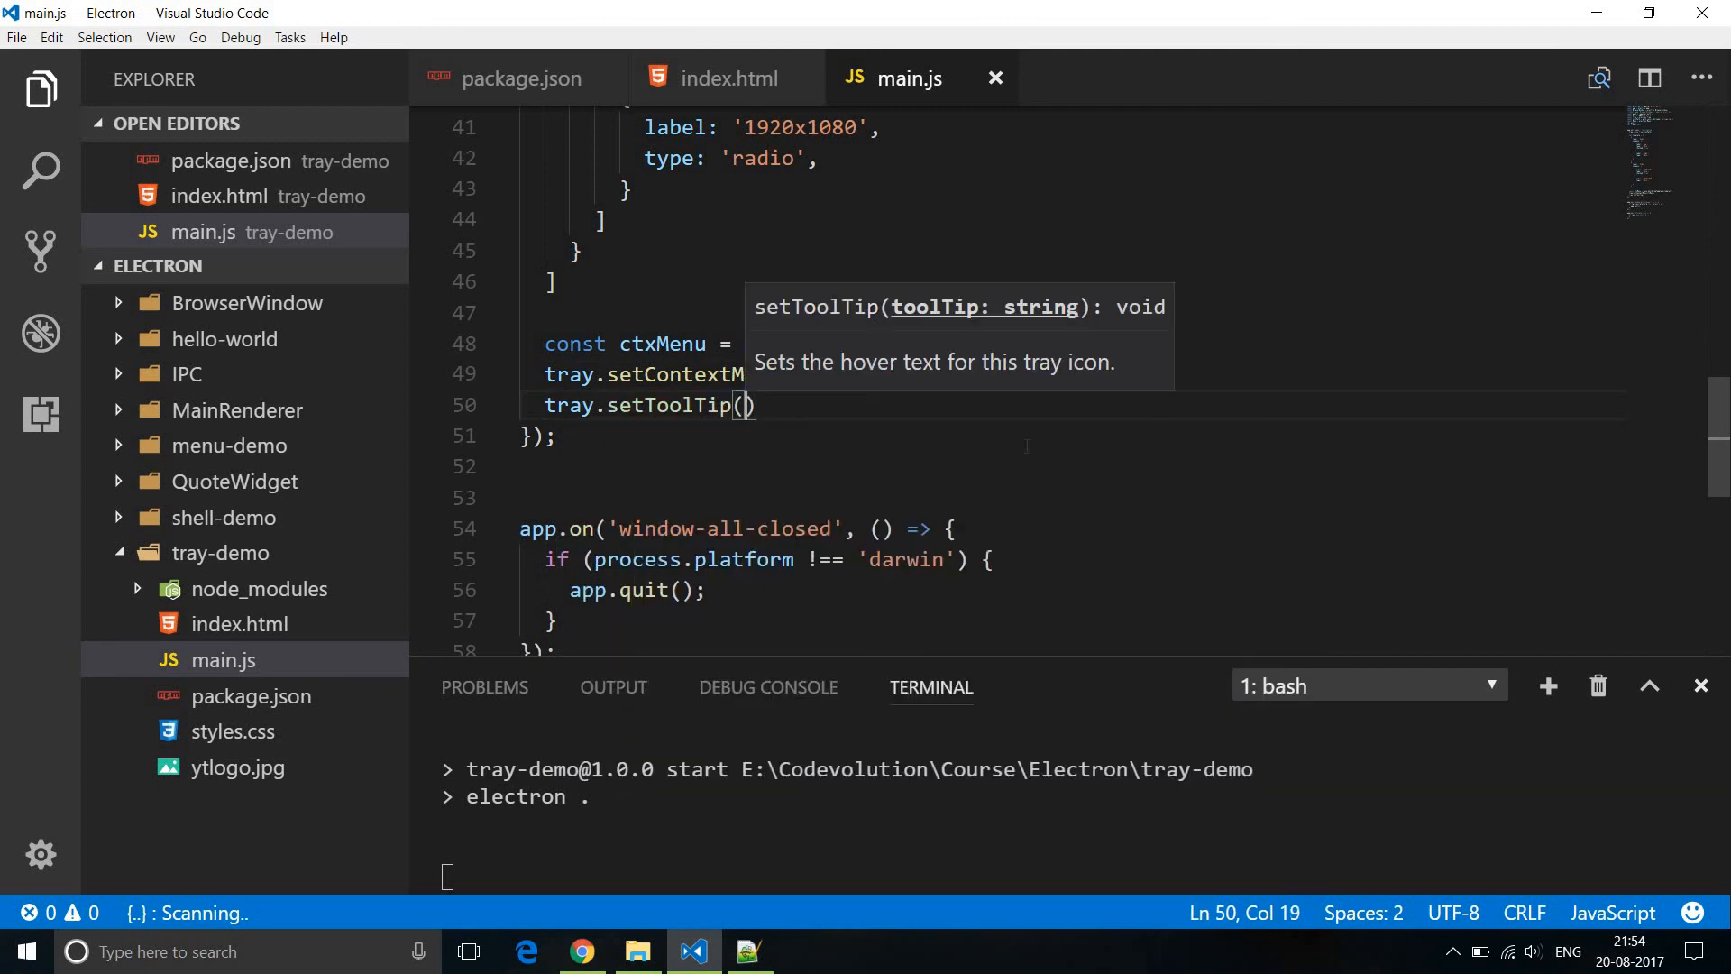
type("''")
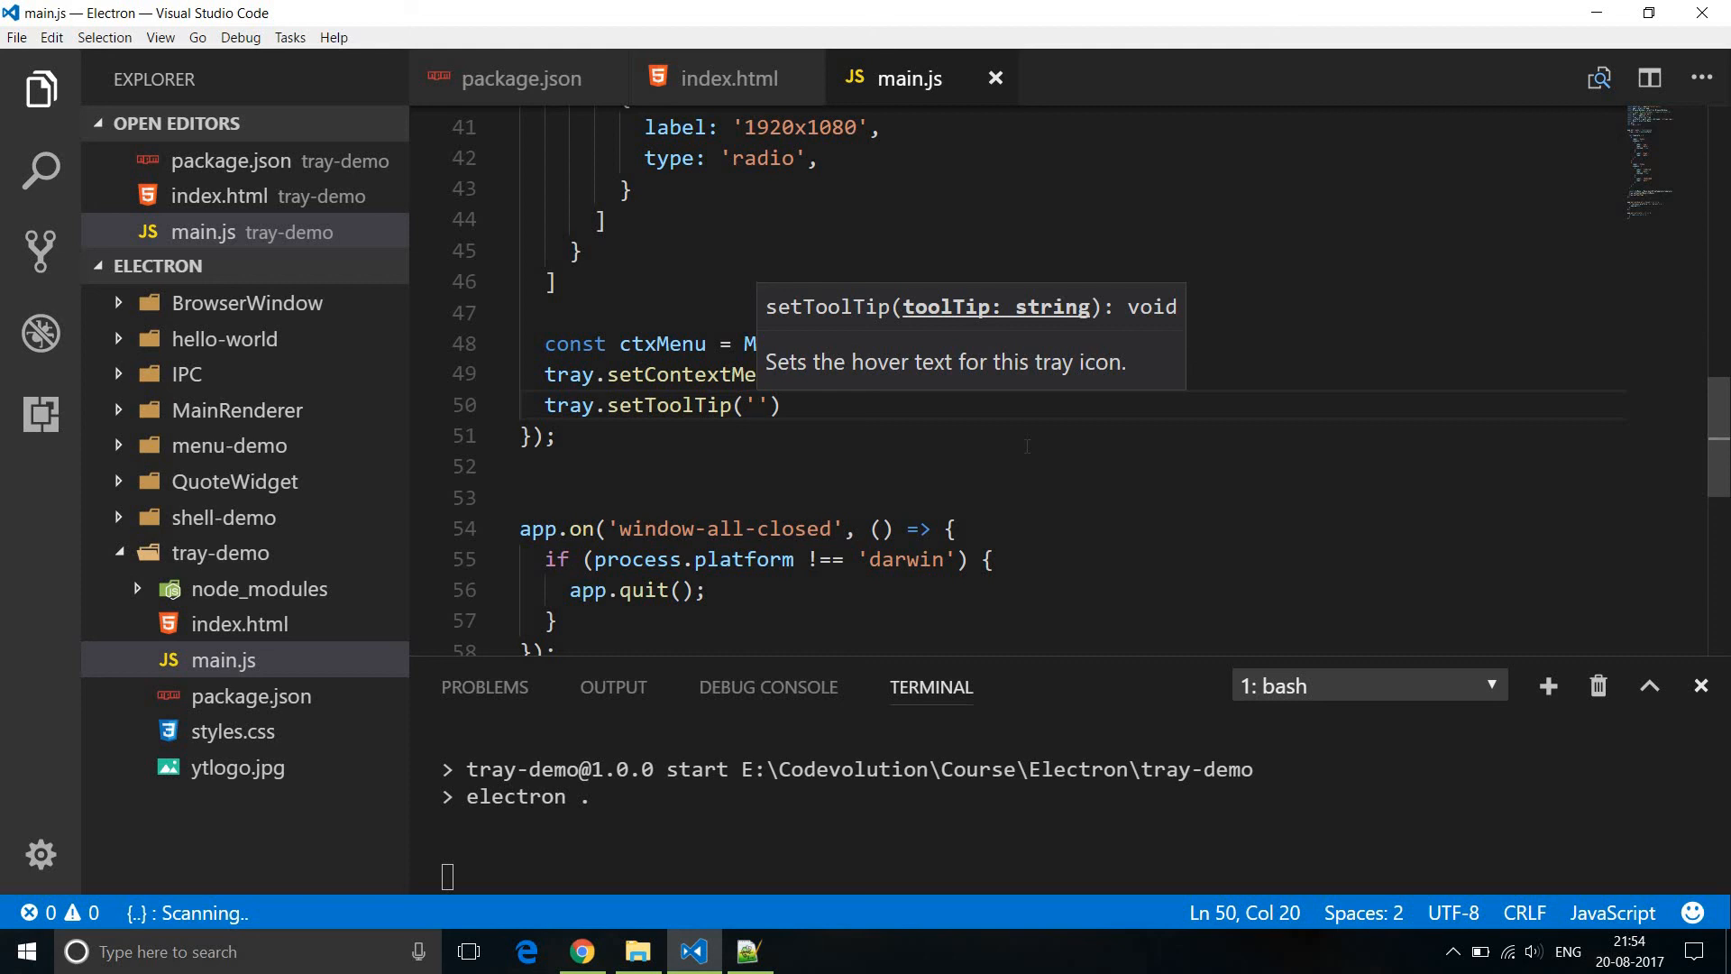
type("Tray Appli")
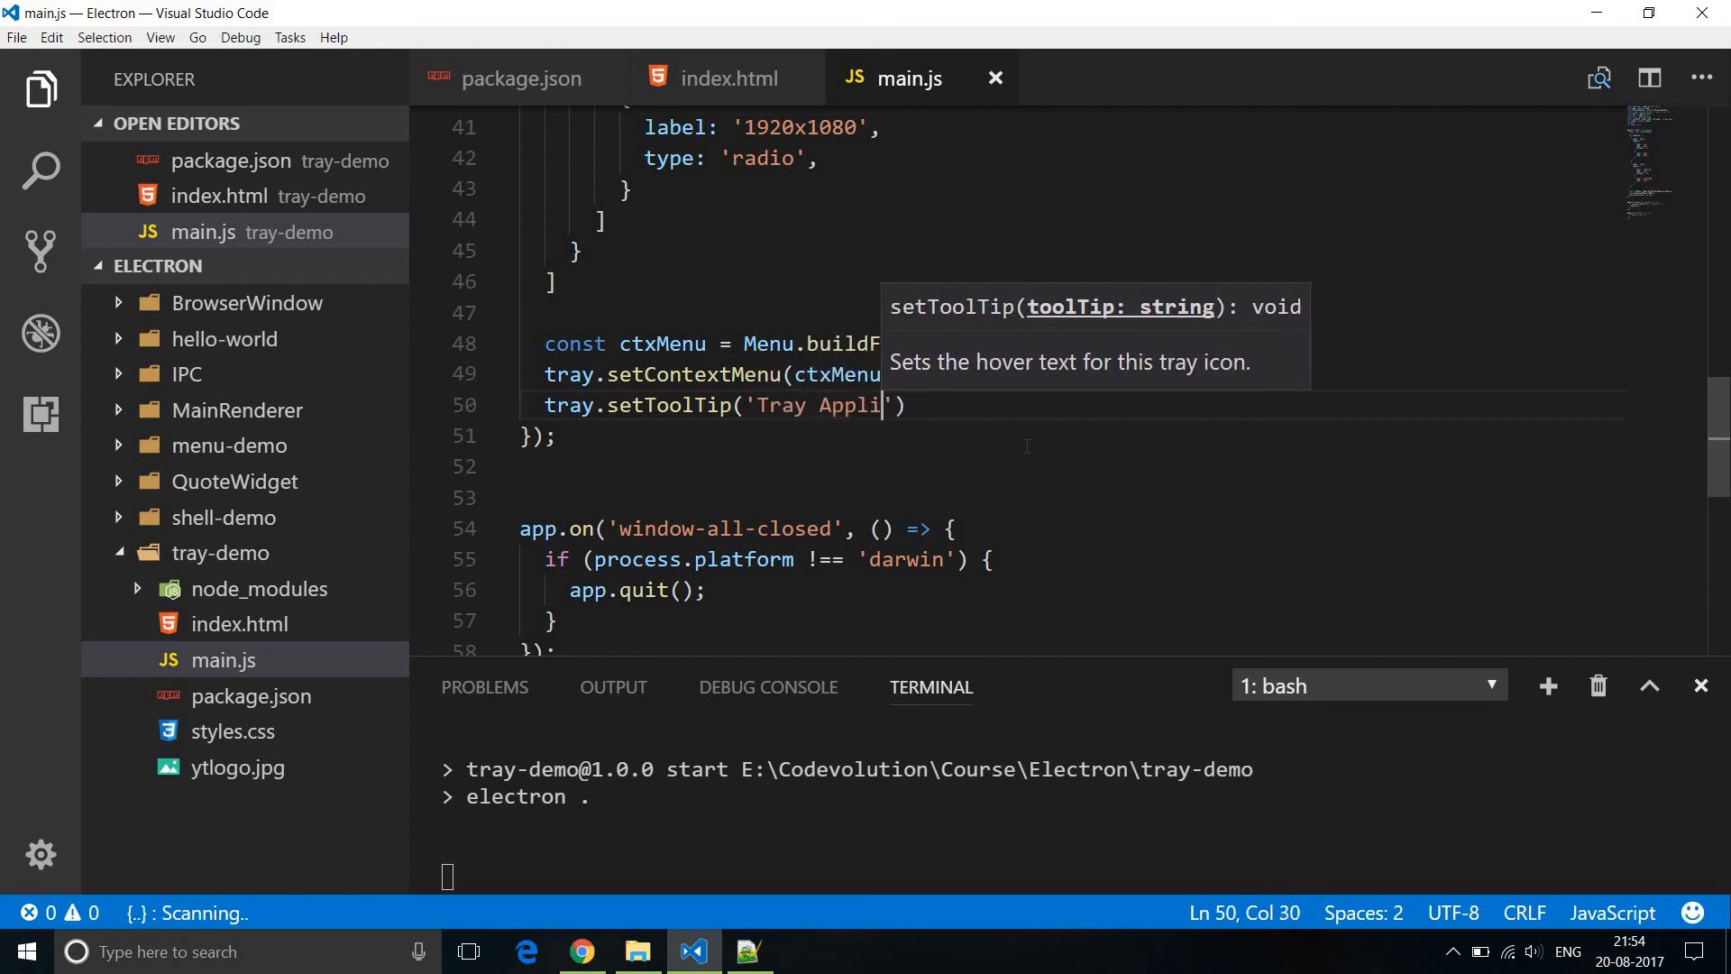
type("cation")
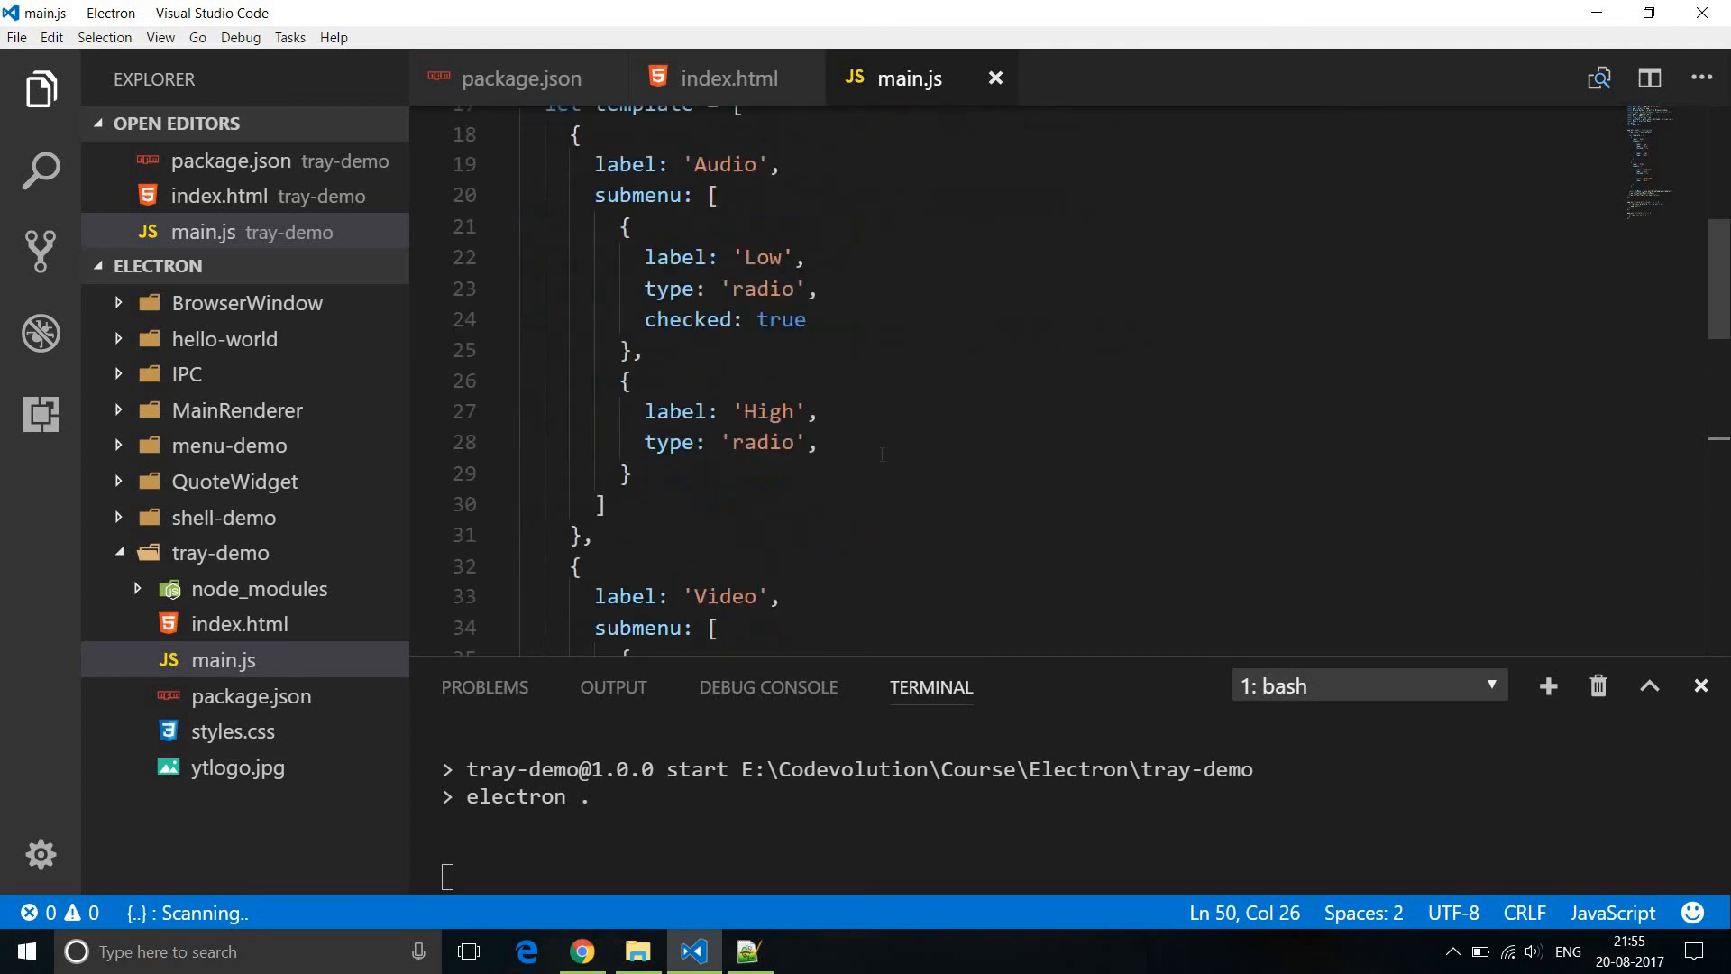
scroll("down", 3)
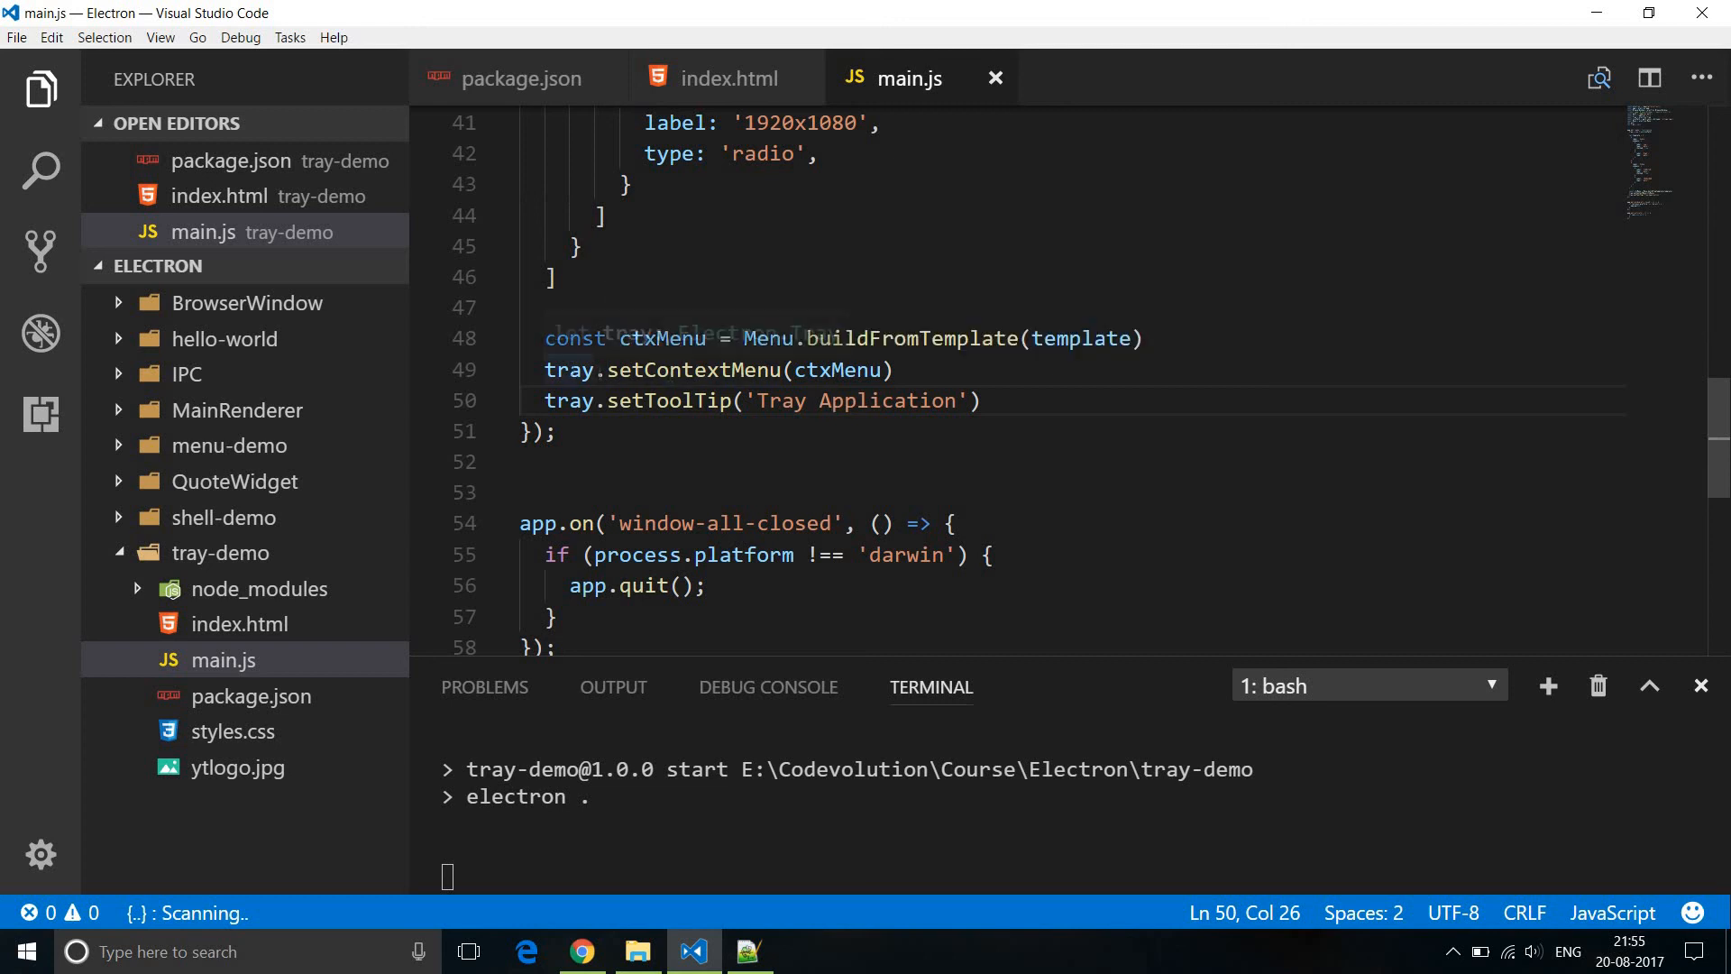
left_click(545, 369)
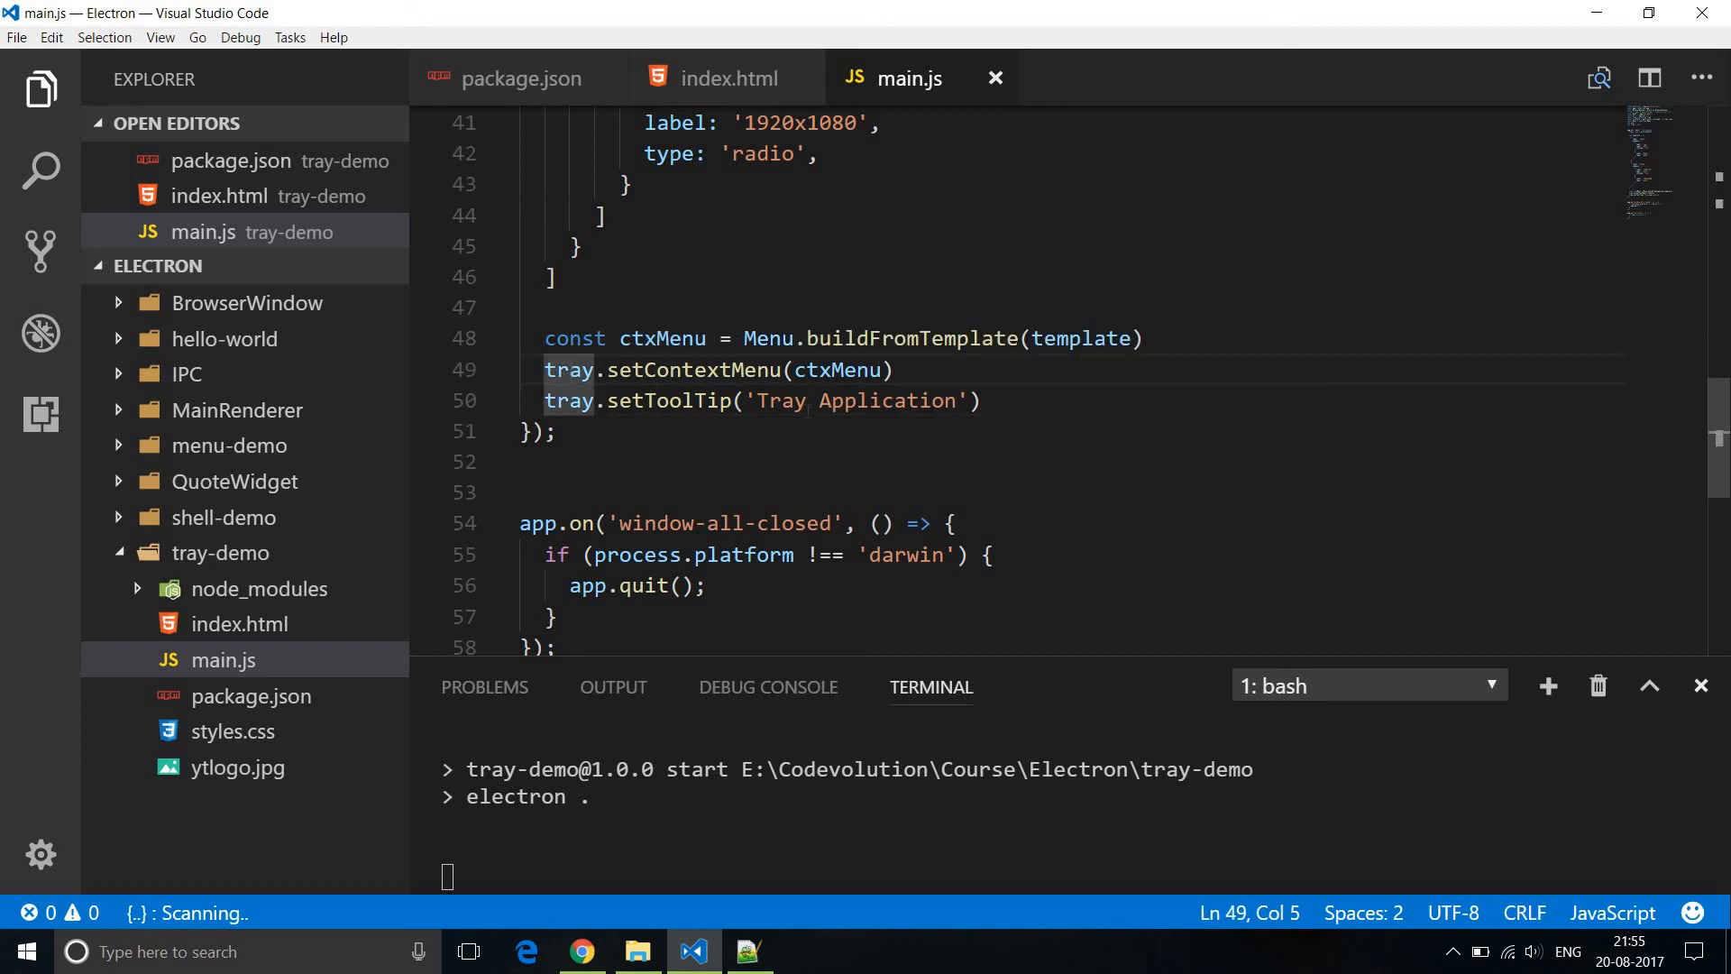